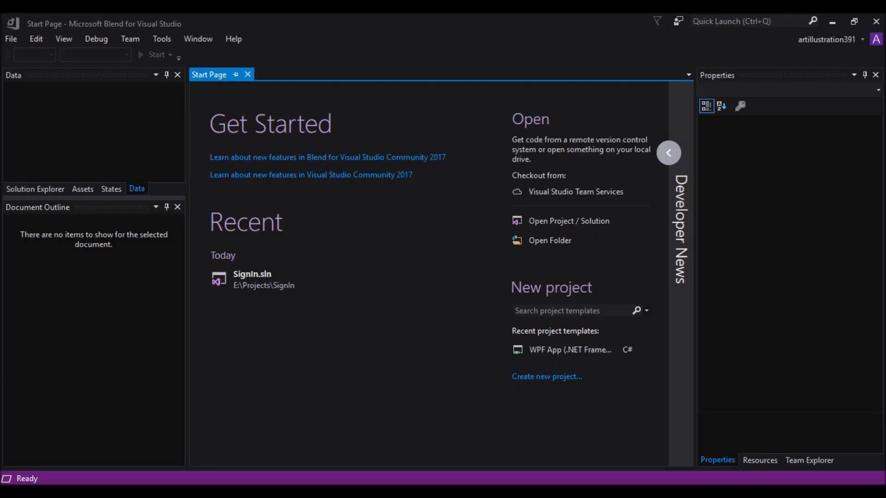
mouse_move(31, 468)
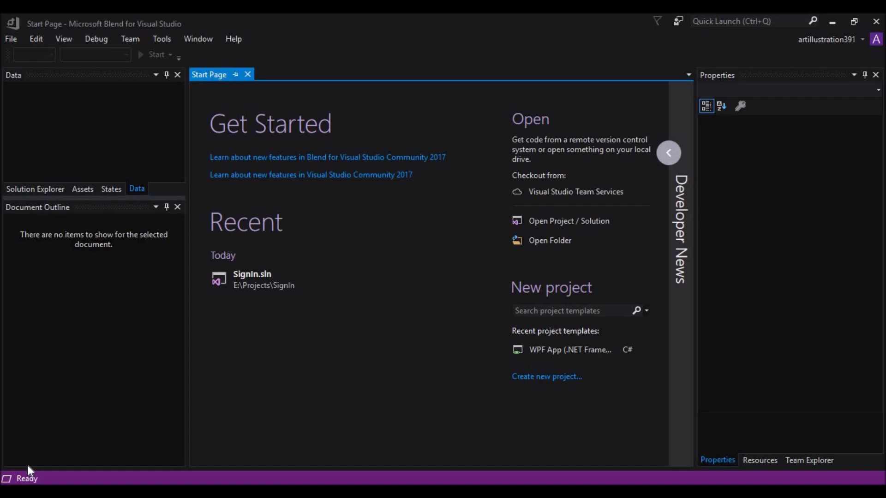
mouse_move(304, 443)
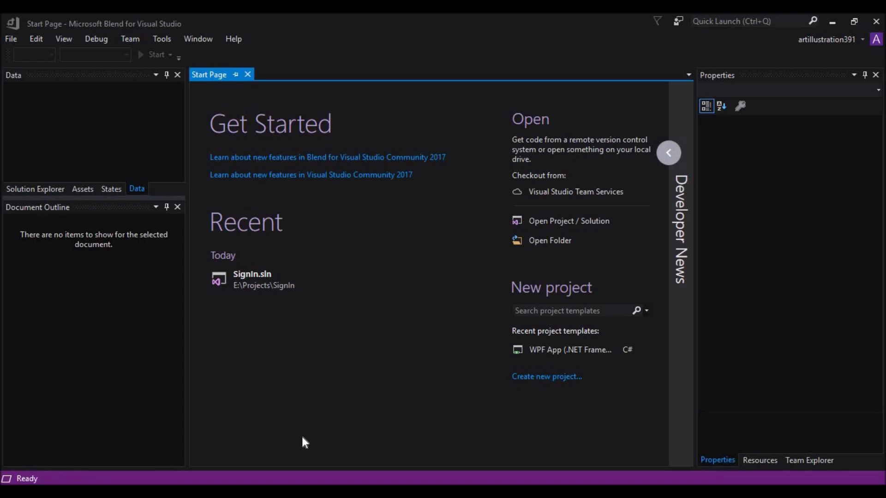
mouse_move(527, 386)
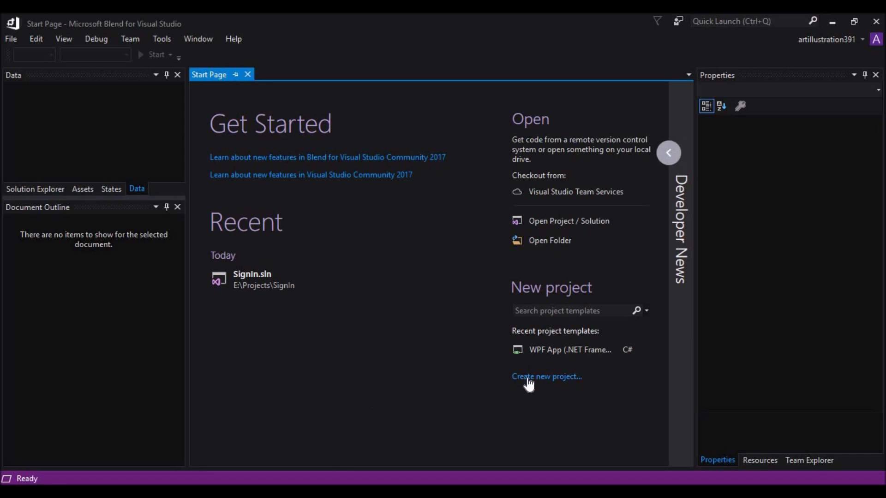
- Create a new WPF App (.NET Framework) project named SignIn
click(547, 377)
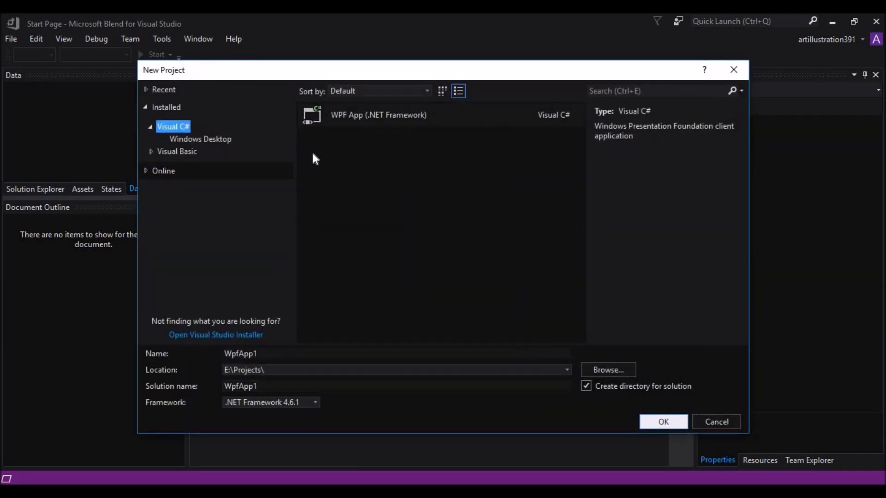
mouse_move(369, 121)
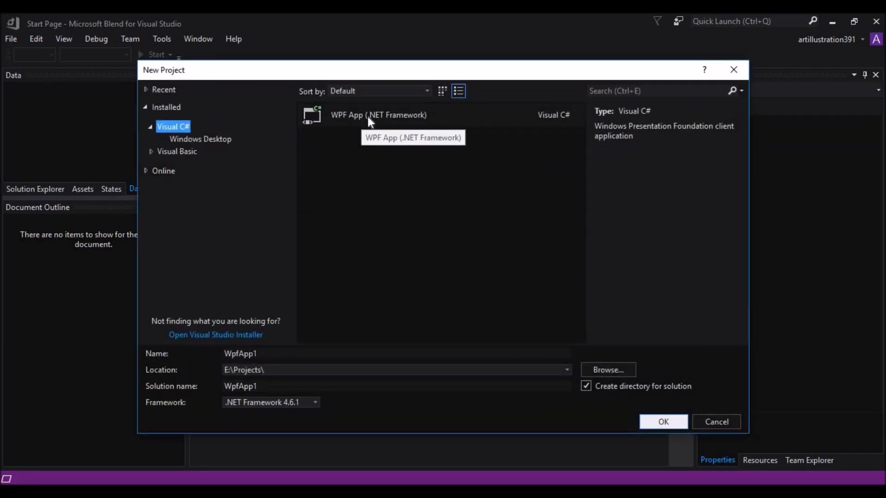
click(379, 115)
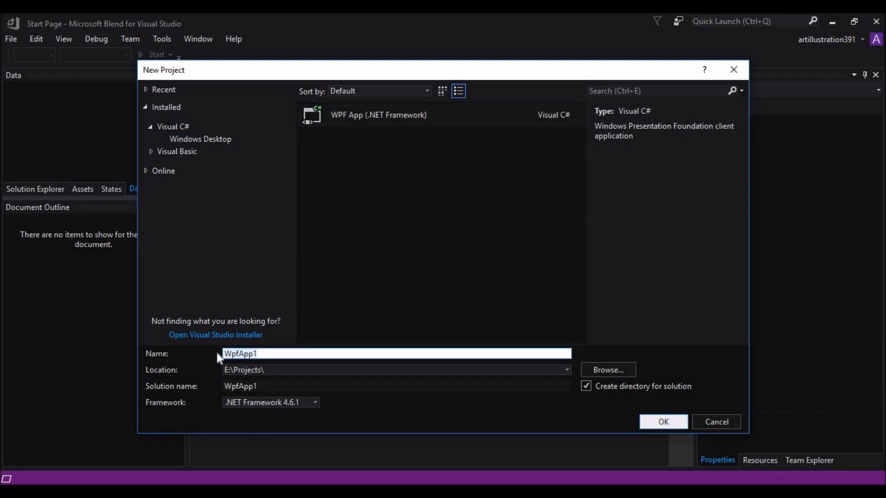
text(Sign)
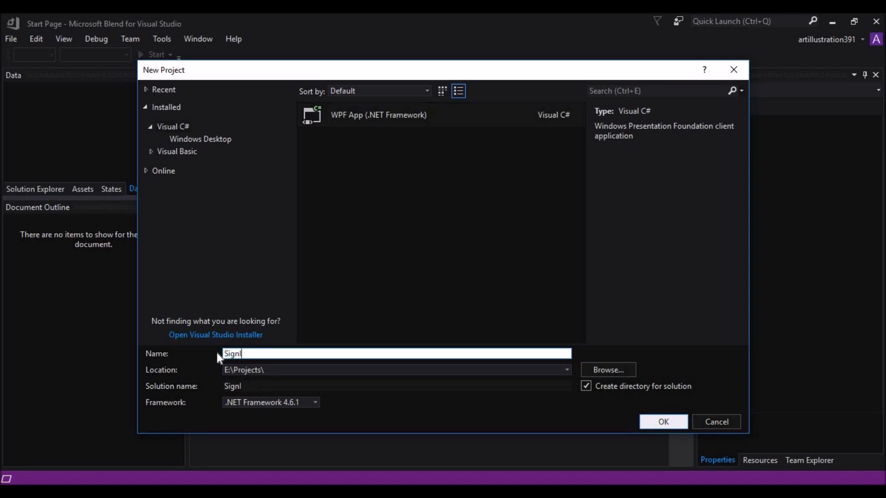
text(In)
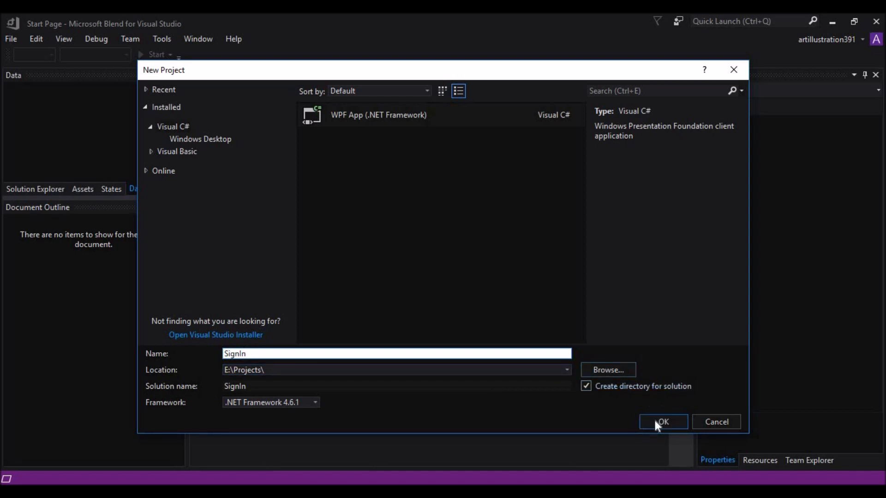
click(662, 422)
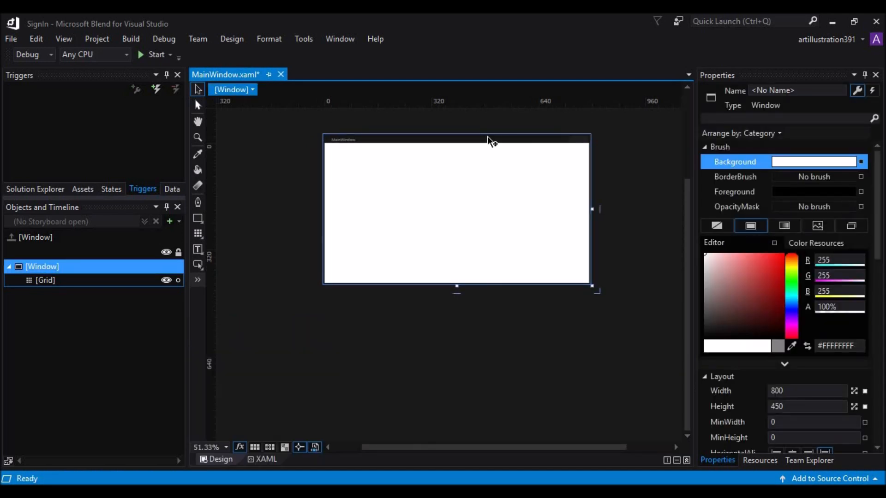
mouse_move(487, 140)
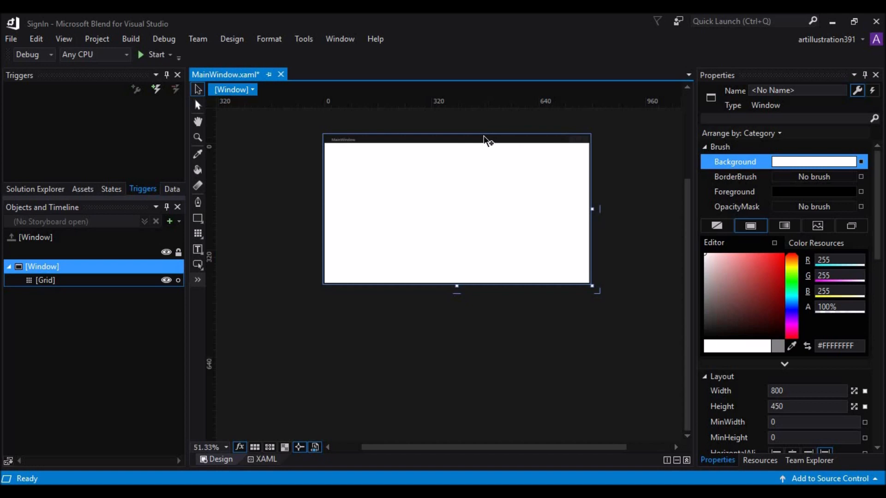
- Set the window's Layout Width to 300 and Height to 500, then deselect it
scroll(down, 3)
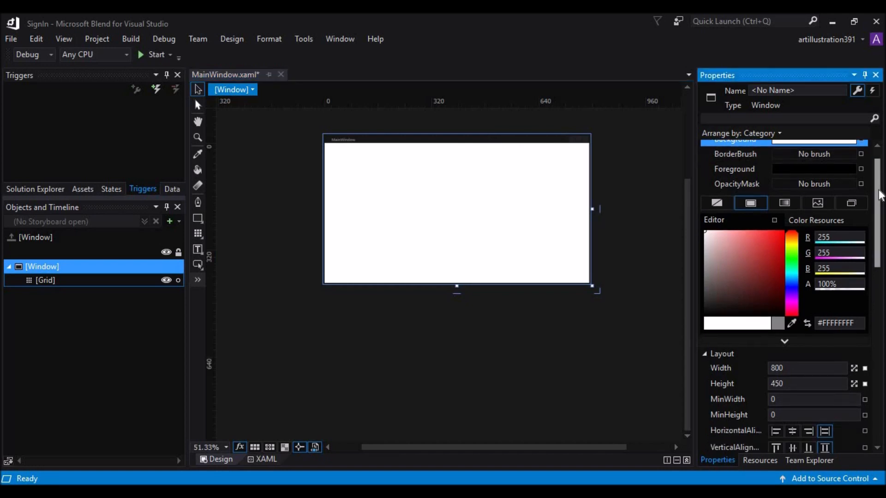
scroll(down, 3)
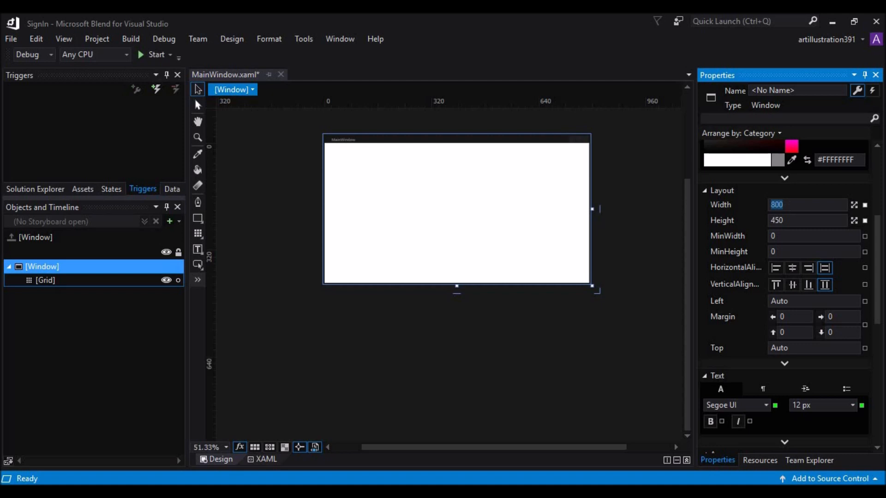
text(300)
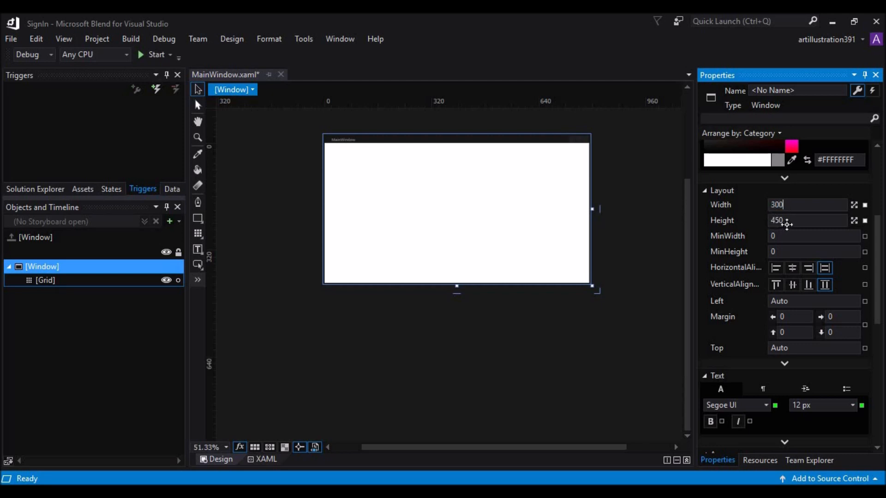
text(5)
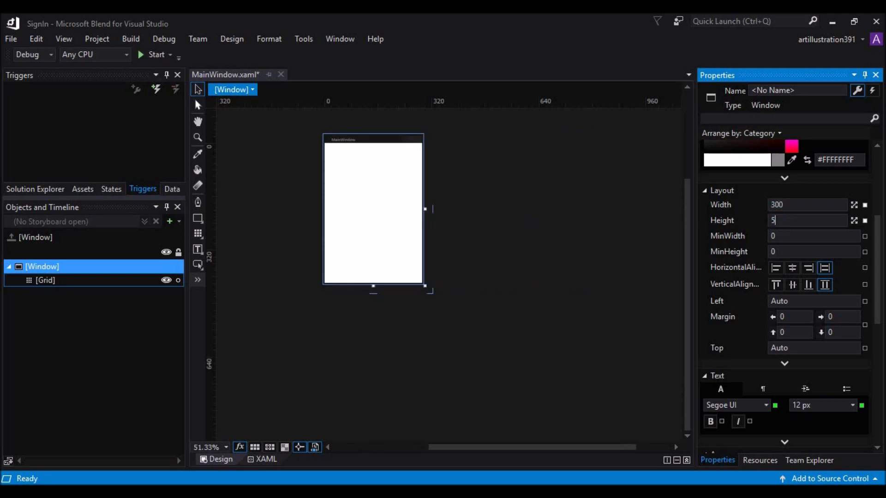
click(619, 250)
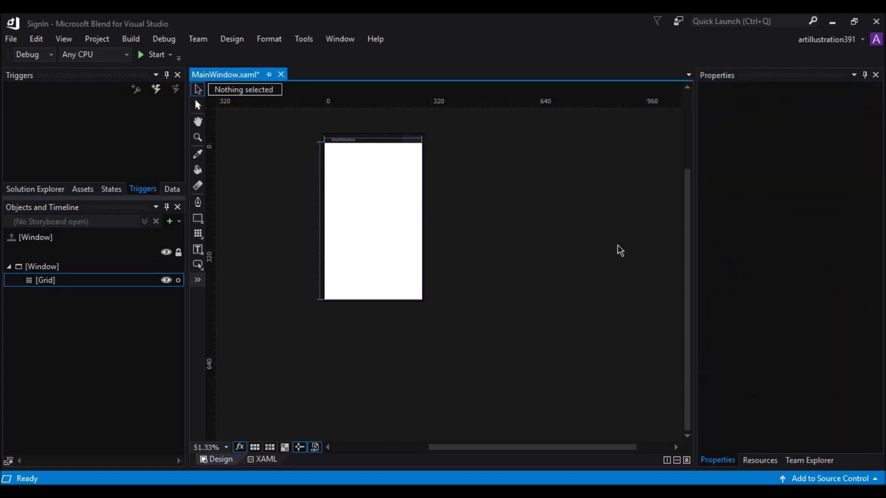
mouse_move(641, 152)
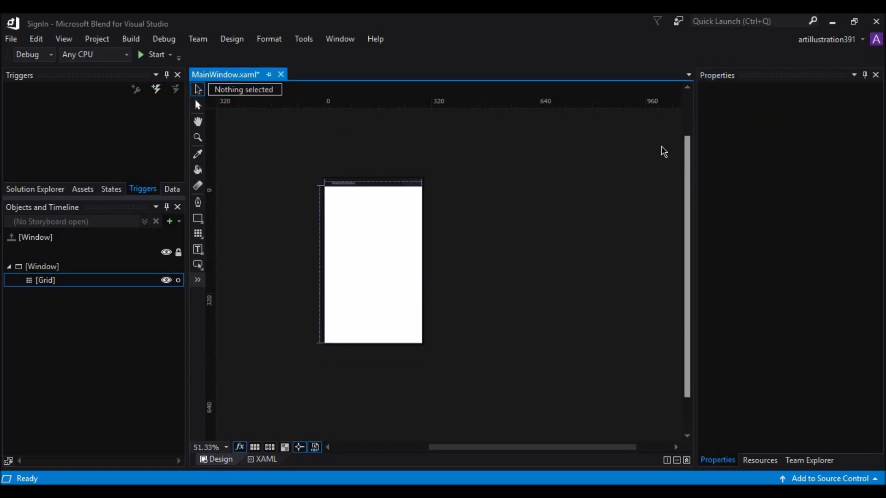
mouse_move(371, 175)
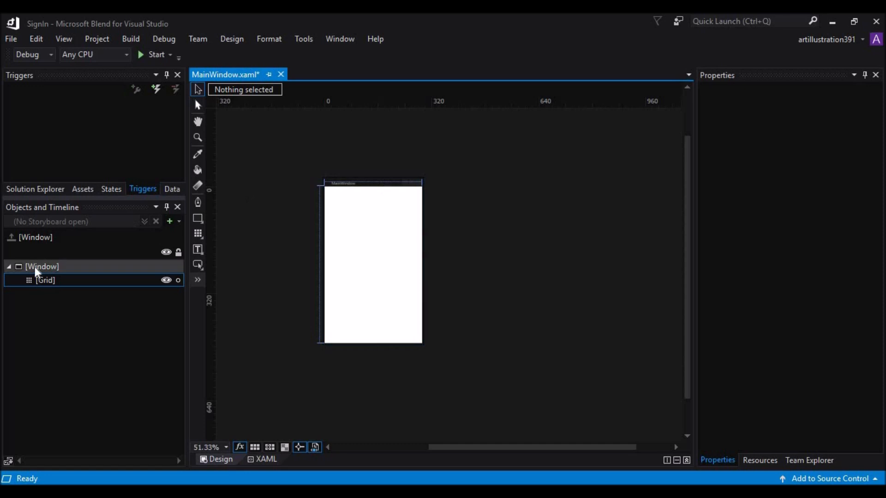
- Set WindowStyle None, ResizeMode NoResize and WindowStartupLocation CenterScreen on the window
click(38, 265)
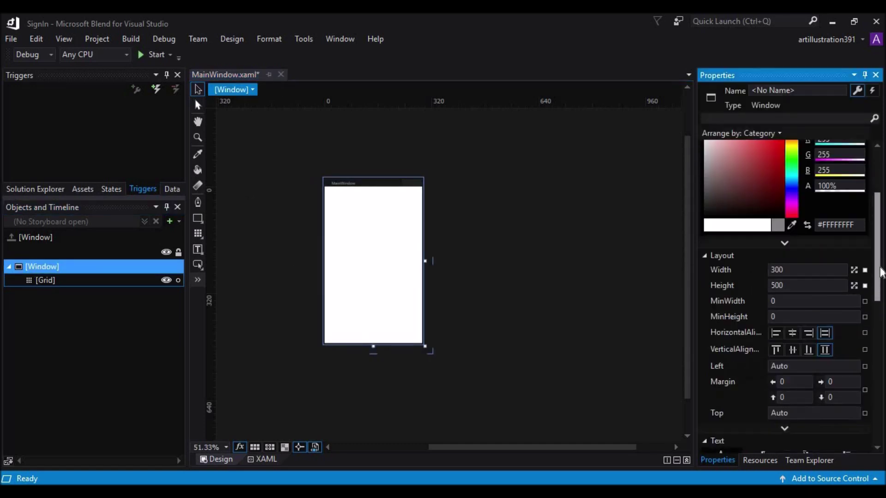
scroll(down, 3)
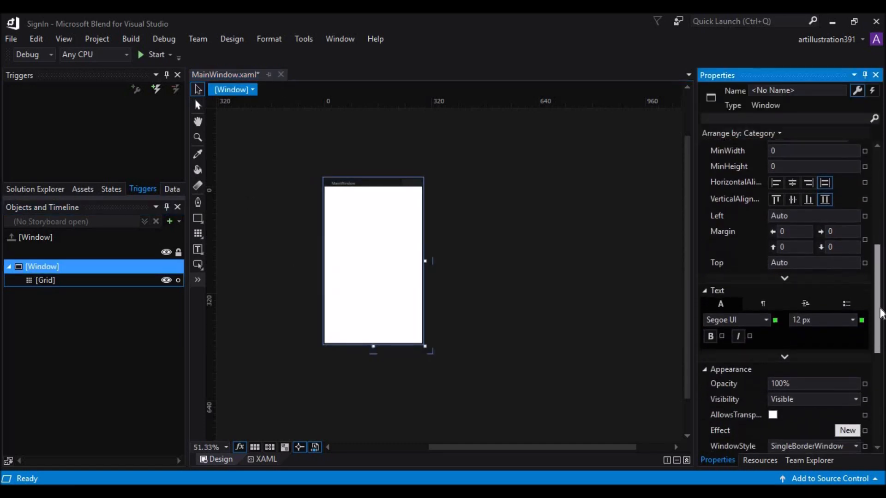
scroll(down, 3)
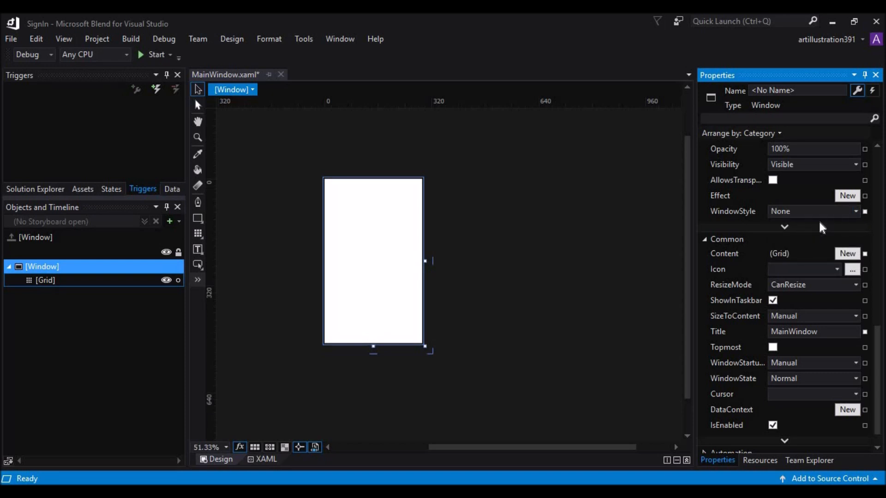
scroll(down, 3)
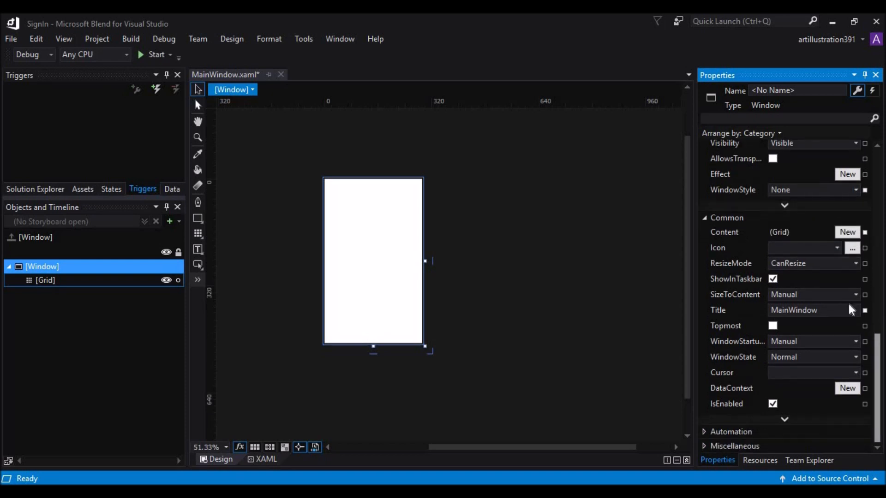
click(812, 264)
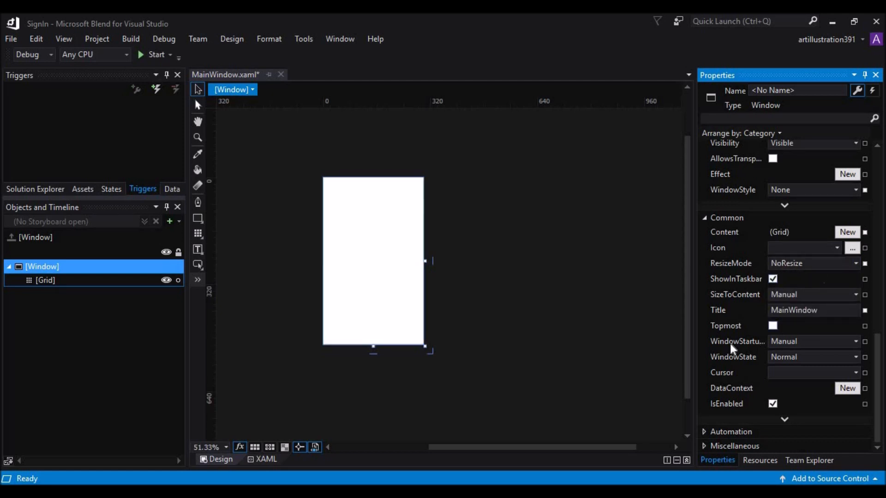
mouse_move(751, 355)
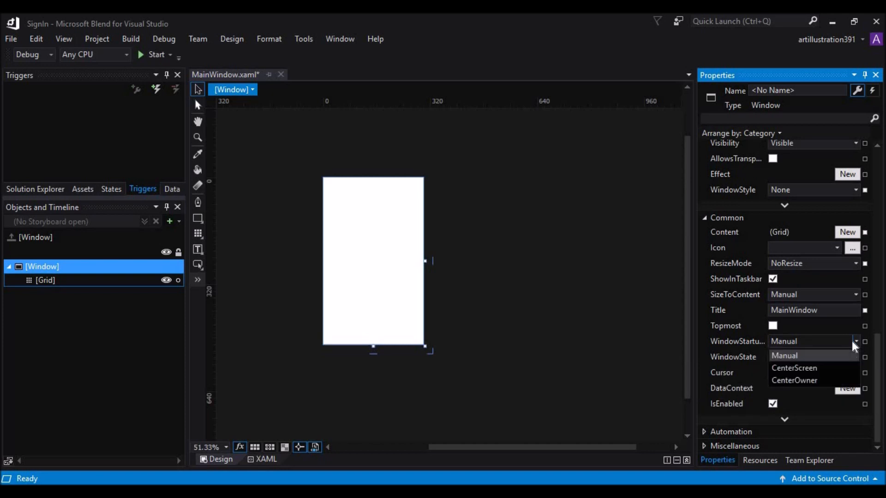
click(794, 368)
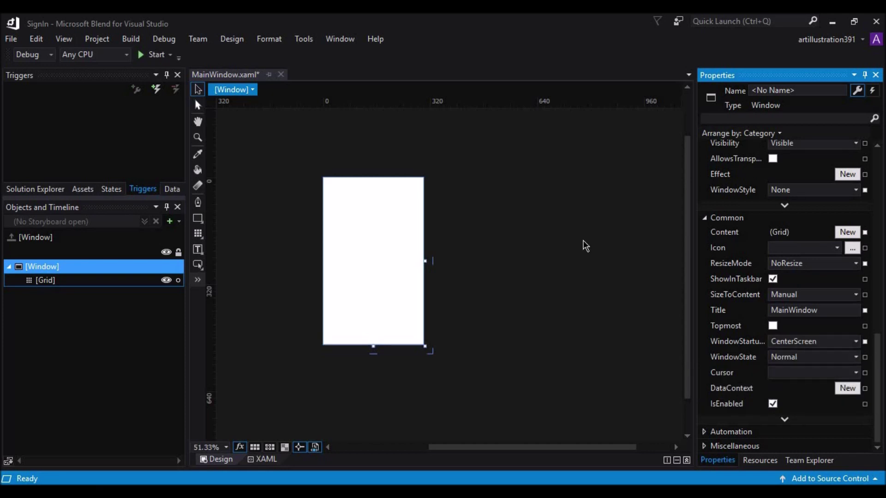
mouse_move(489, 192)
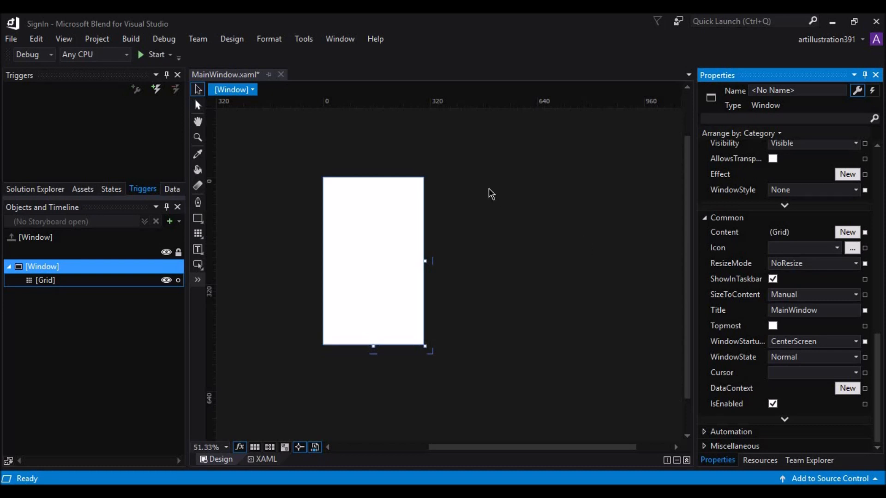
mouse_move(145, 57)
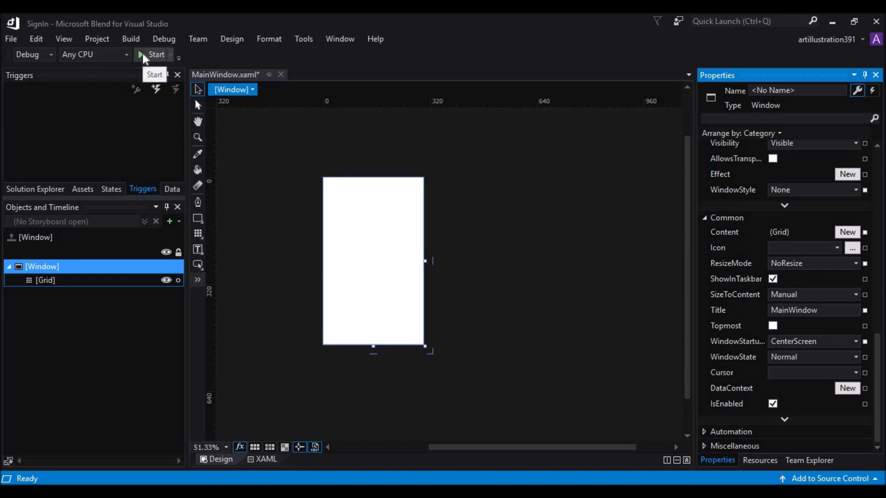
- Run the app to preview the blank borderless window, stop debugging and recentre the artboard
click(267, 459)
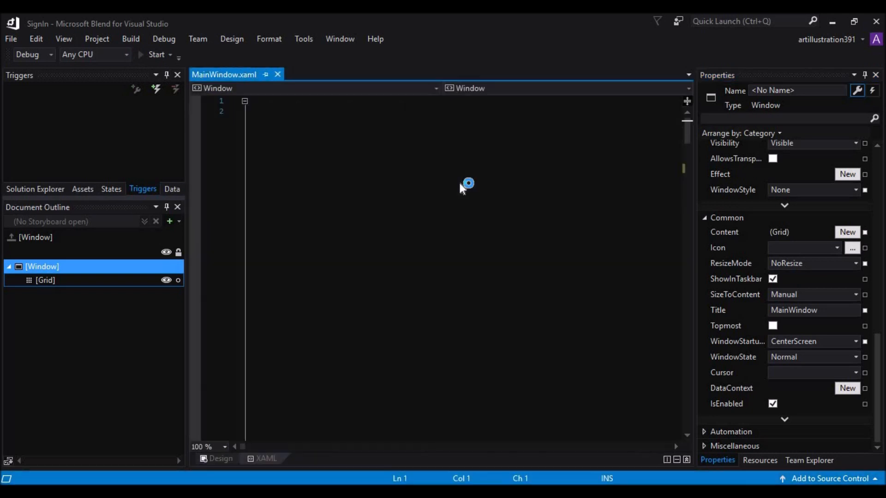
click(154, 54)
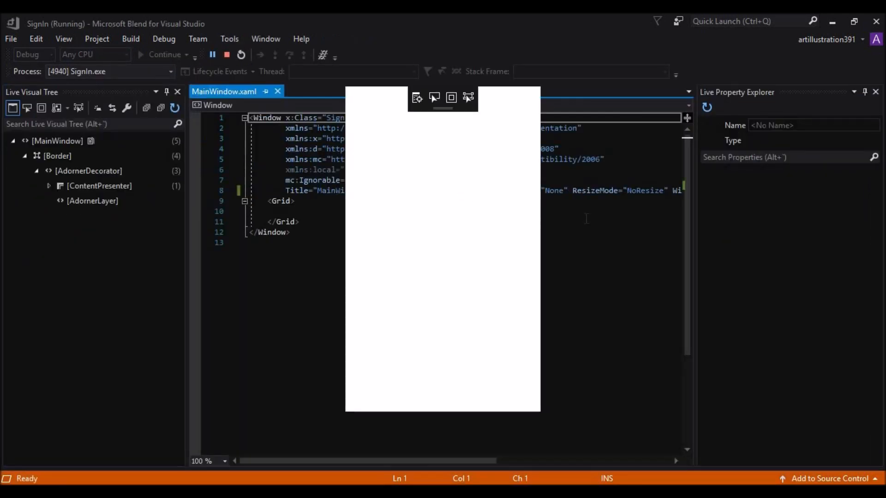
mouse_move(637, 272)
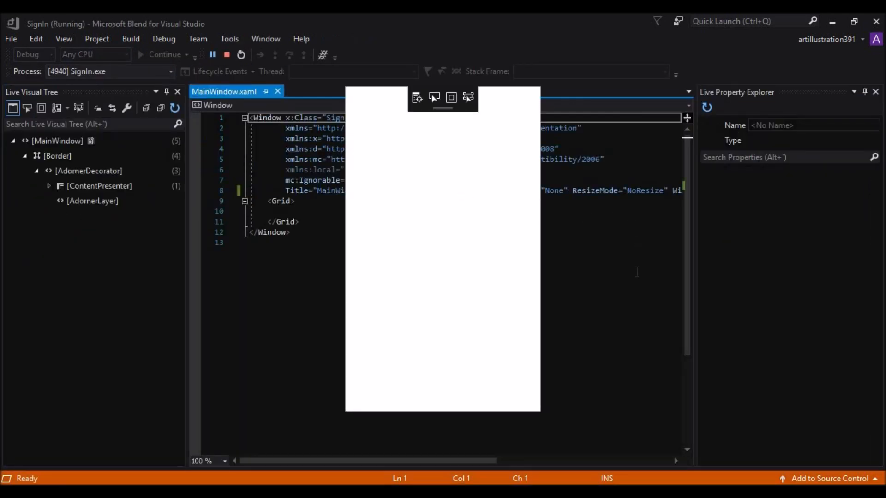
mouse_move(488, 215)
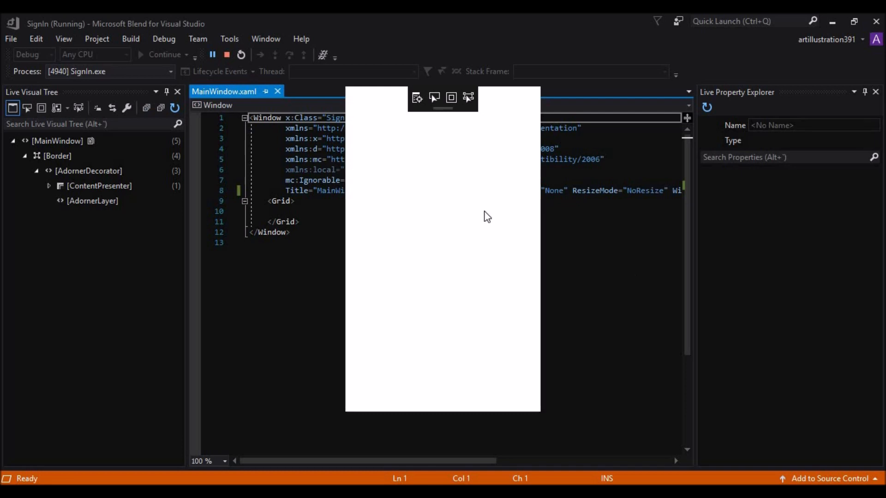
mouse_move(225, 55)
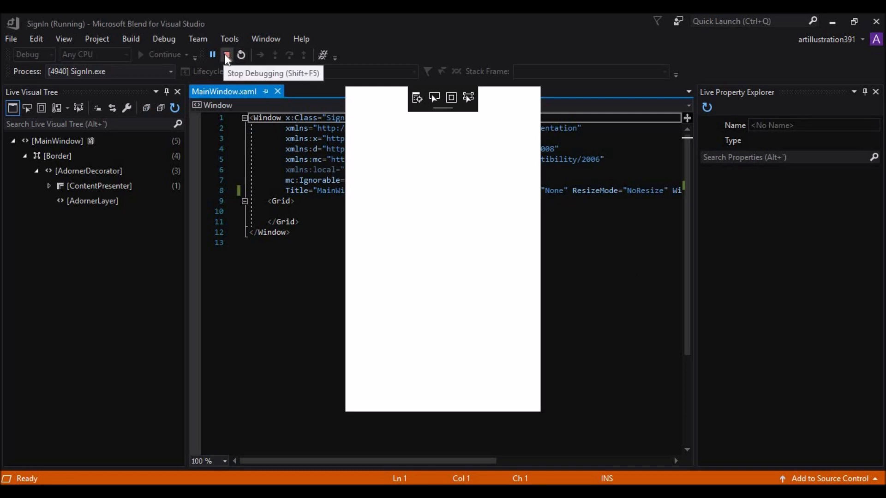
click(227, 55)
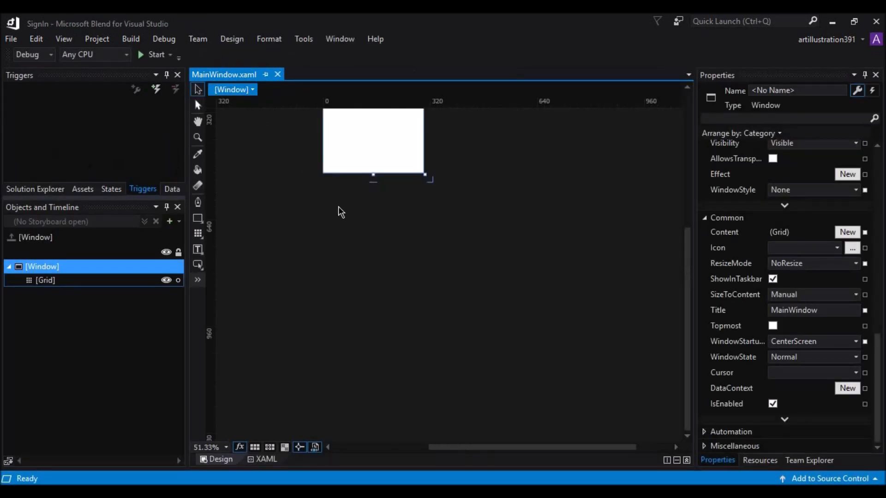
drag(373, 178, 372, 286)
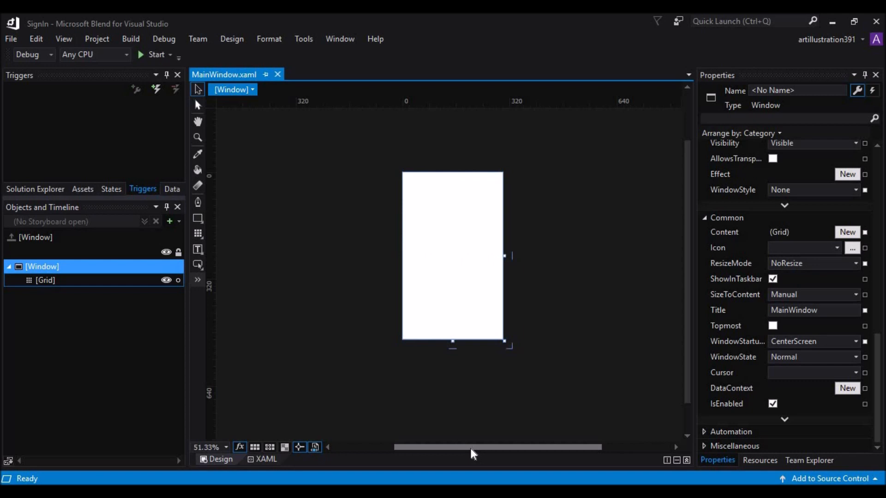
- Add an Image control from Assets and set its Source to the couple-with-bicycle photo
click(197, 218)
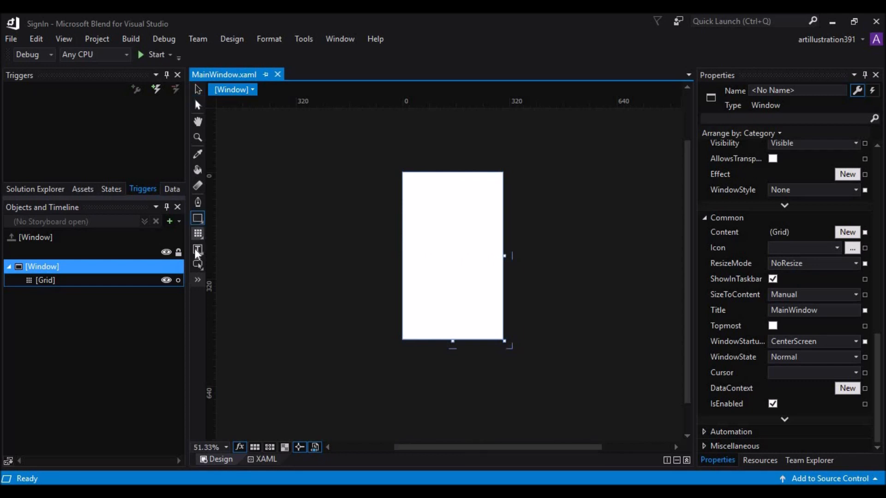
mouse_move(197, 281)
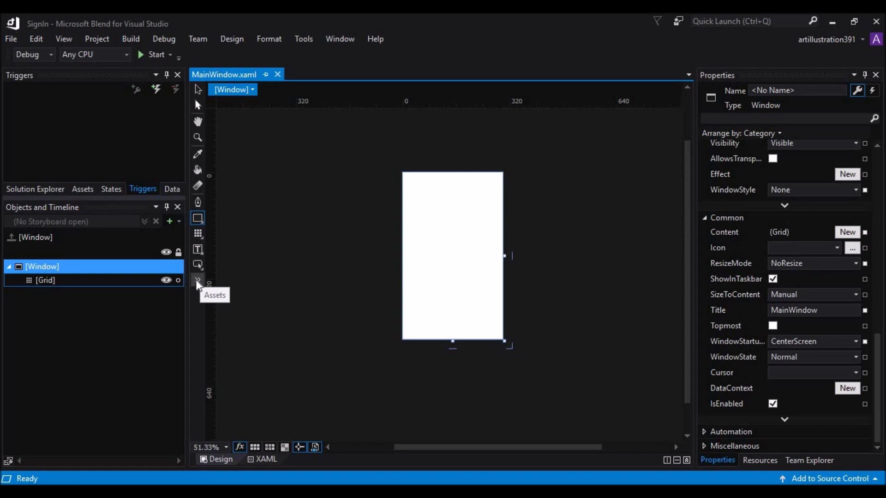
click(198, 281)
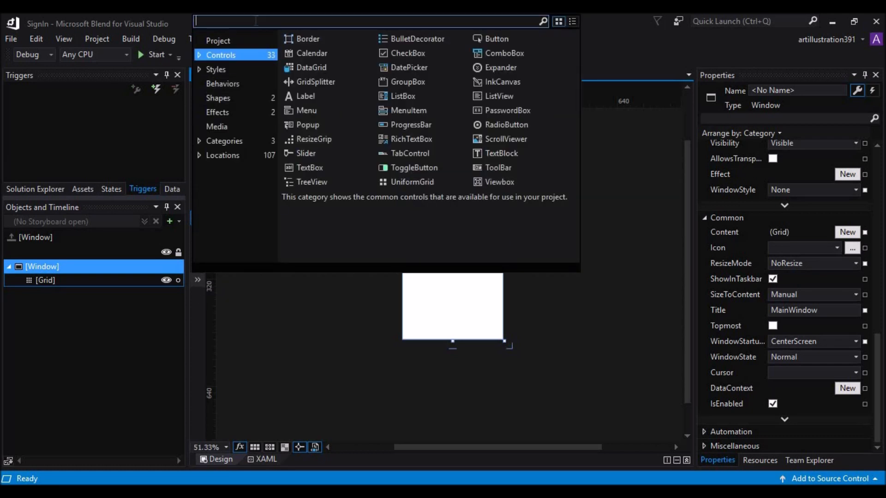
text(image)
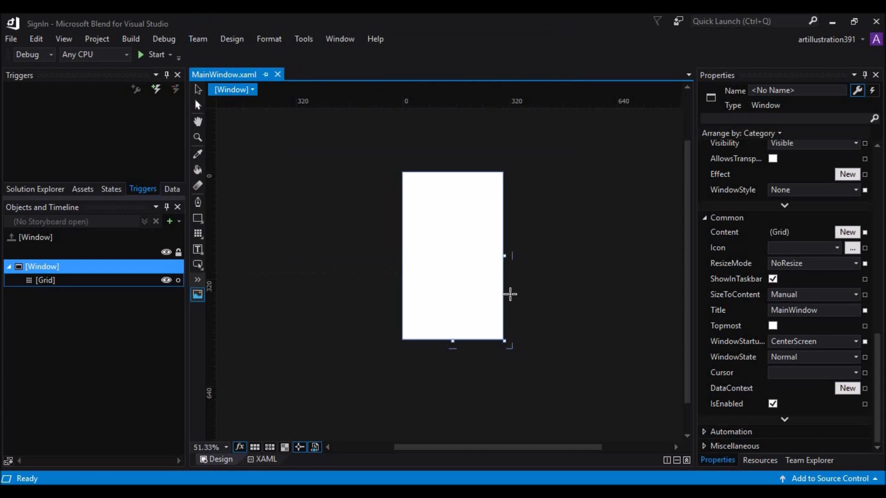
mouse_move(443, 231)
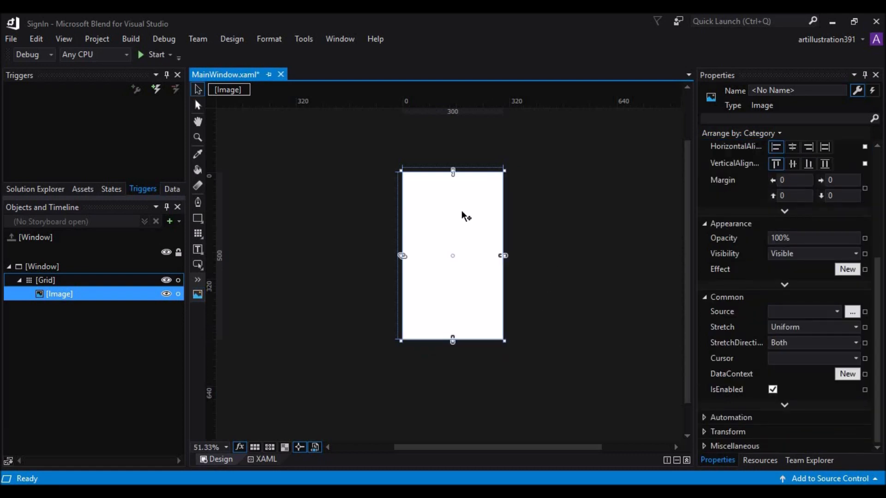
mouse_move(458, 214)
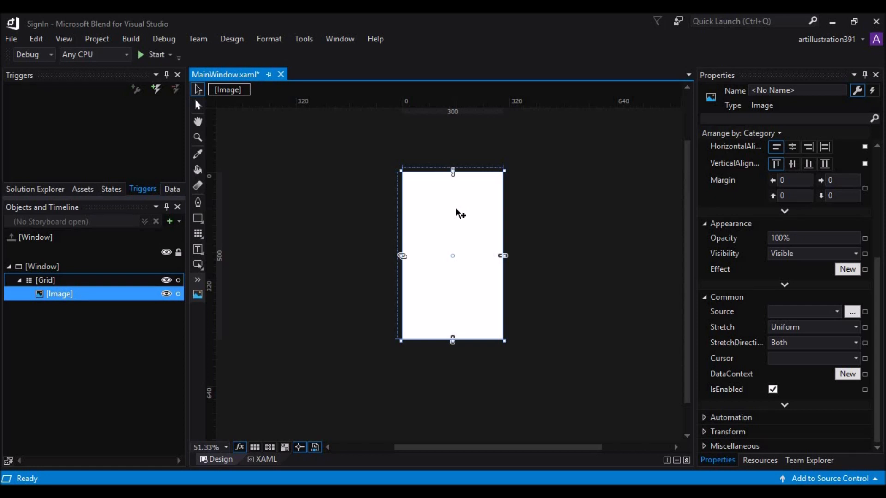
mouse_move(546, 199)
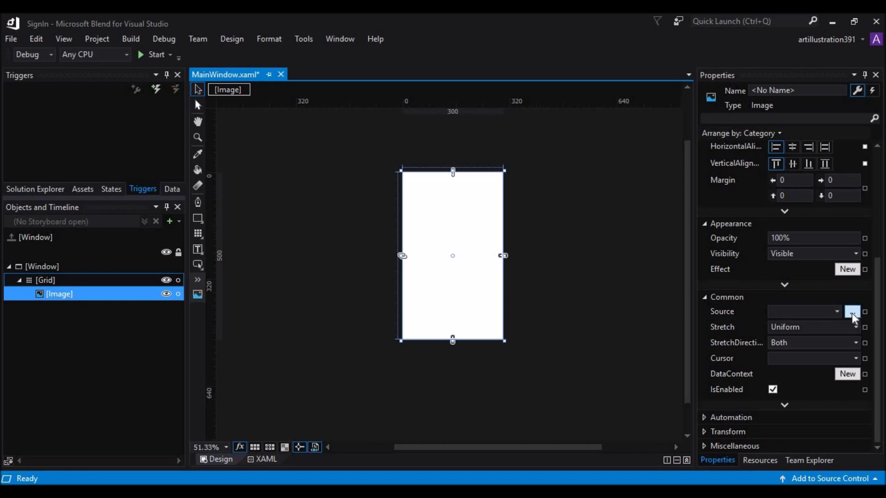
click(853, 311)
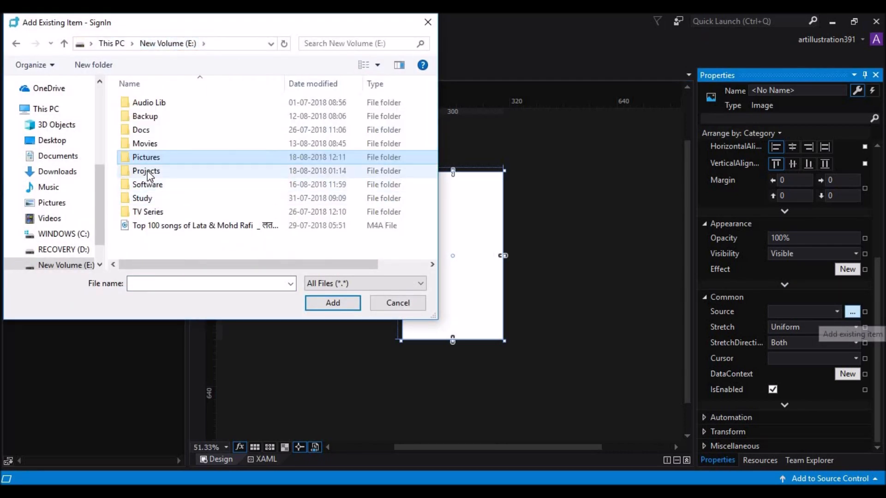
click(333, 302)
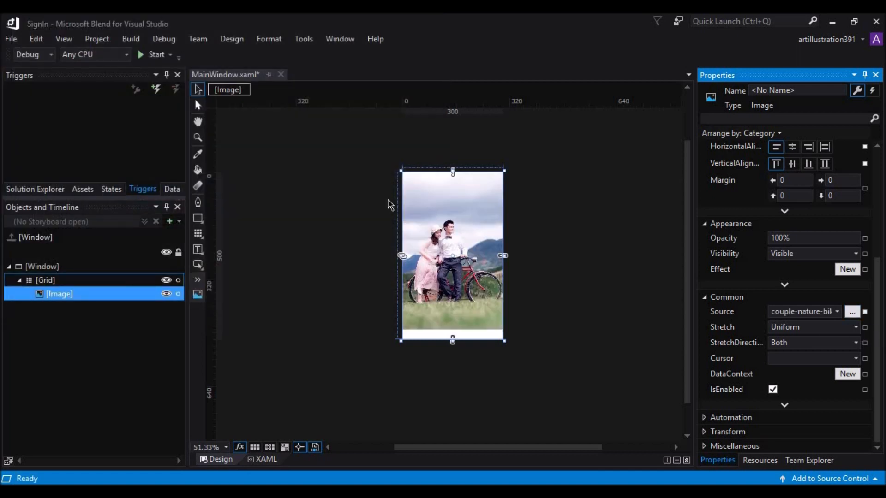
mouse_move(486, 314)
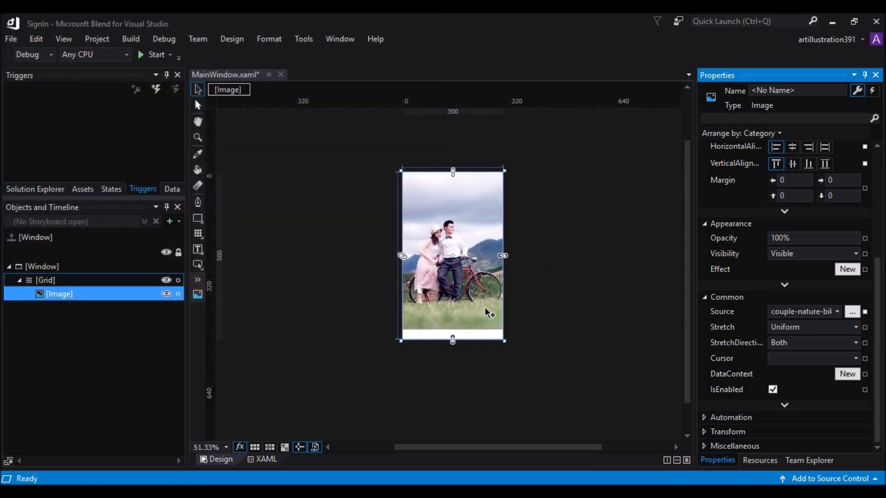
mouse_move(567, 285)
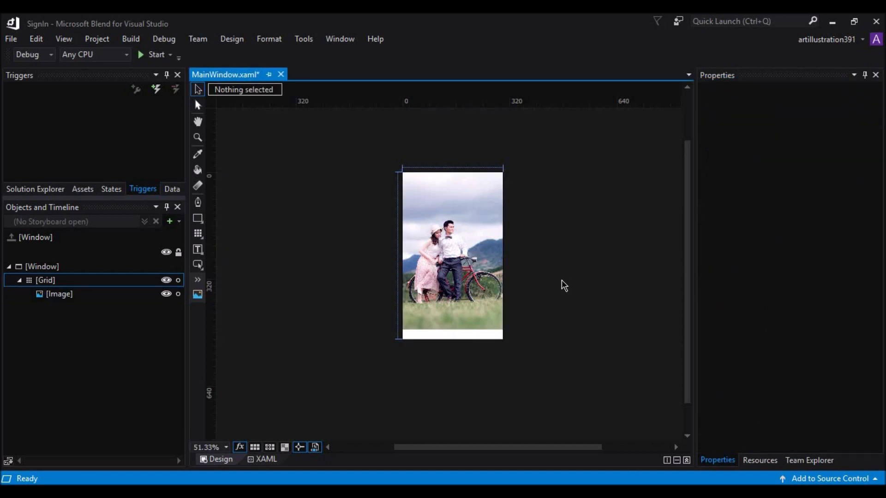
mouse_move(557, 280)
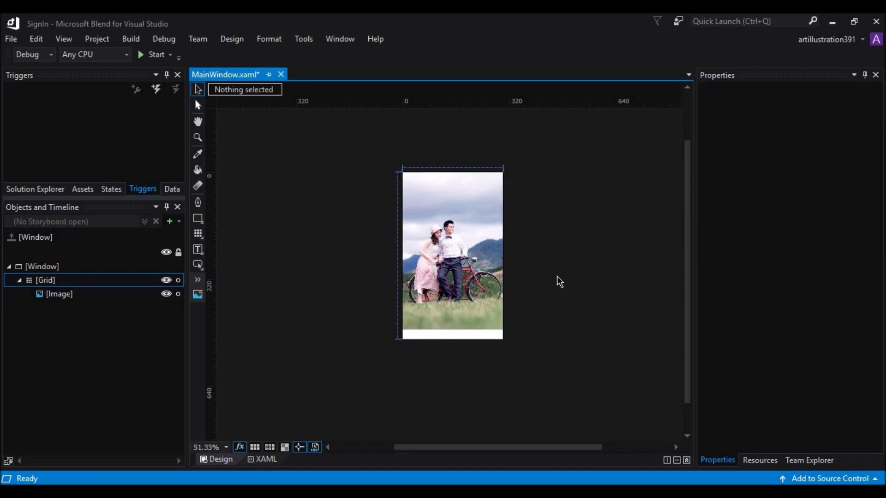
mouse_move(518, 259)
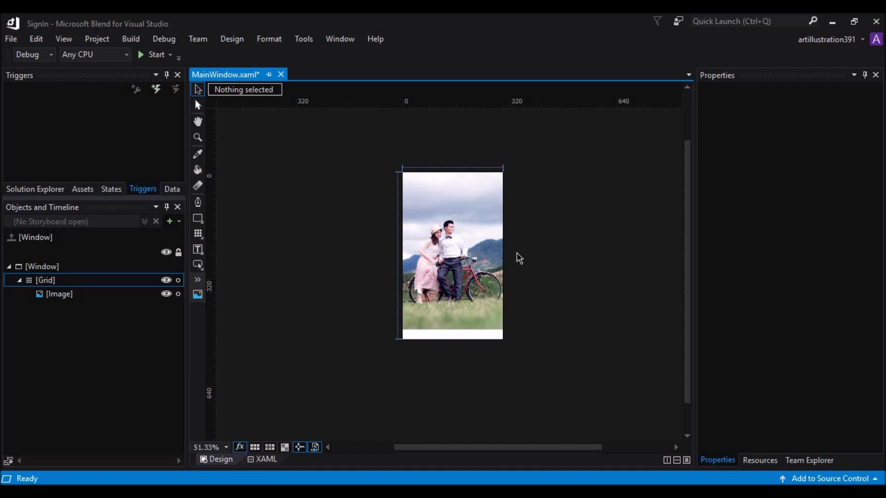
mouse_move(510, 250)
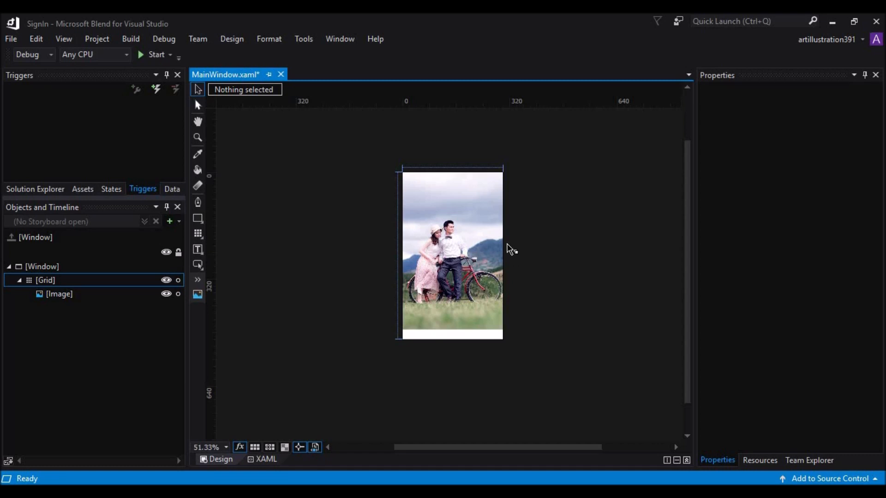
mouse_move(456, 258)
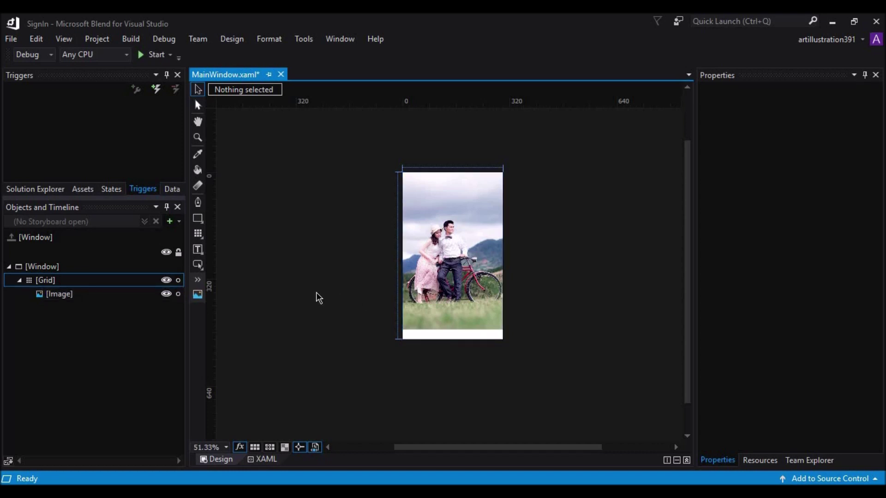
mouse_move(197, 294)
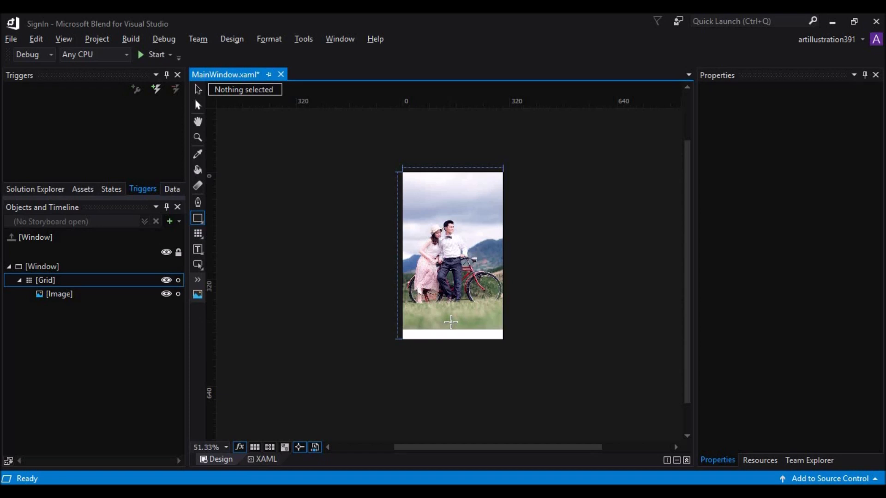
- Draw a rectangle over the lower photo and reshape it into a bar about 222 wide by 50 high
drag(427, 293, 474, 348)
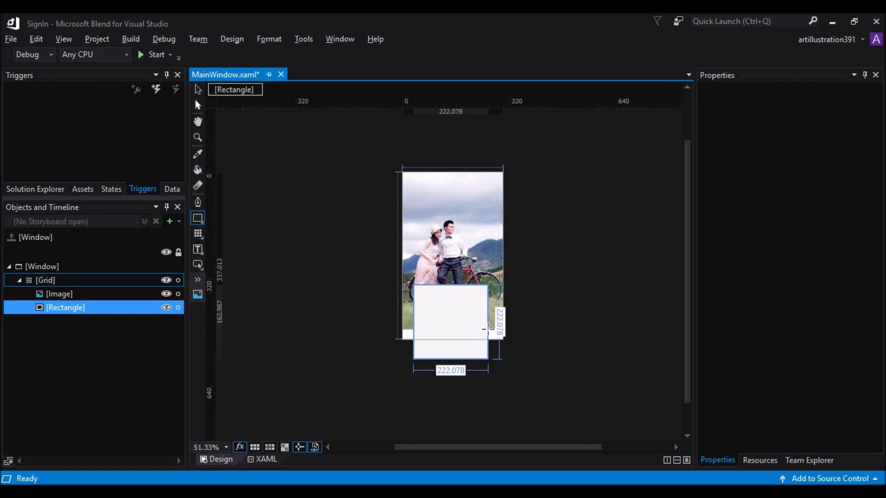
drag(487, 329, 489, 327)
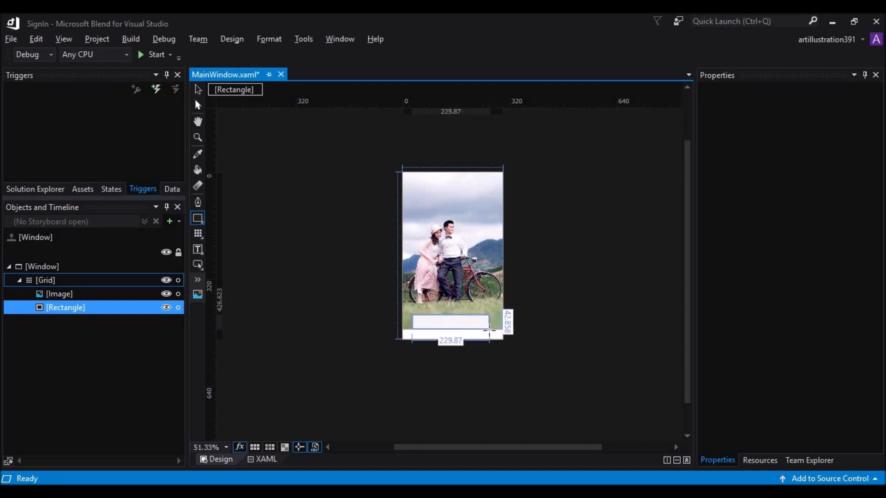
drag(487, 332, 486, 335)
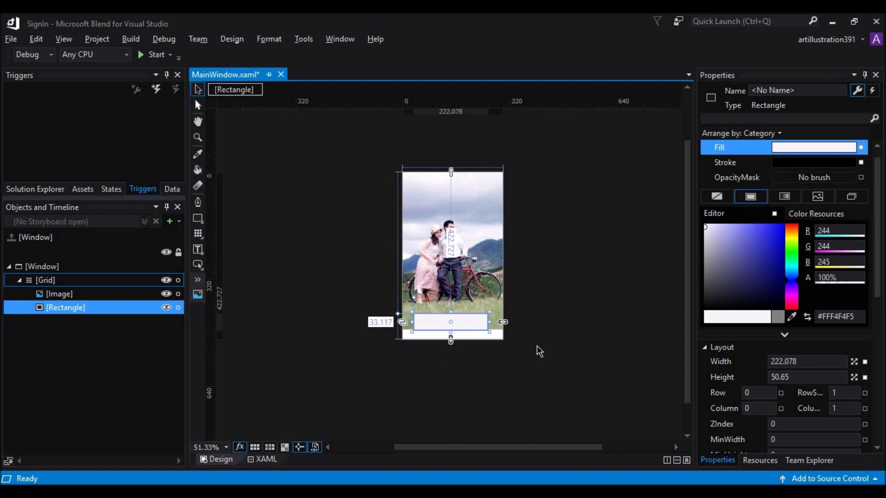
mouse_move(520, 351)
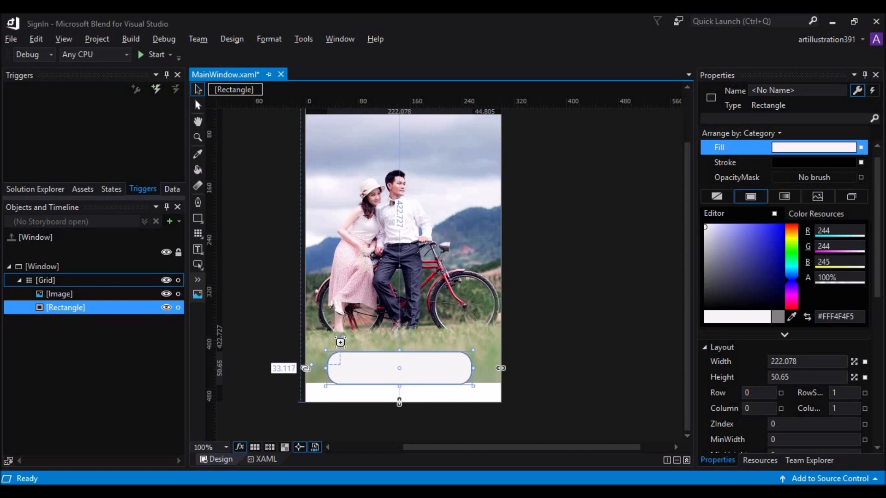
mouse_move(449, 344)
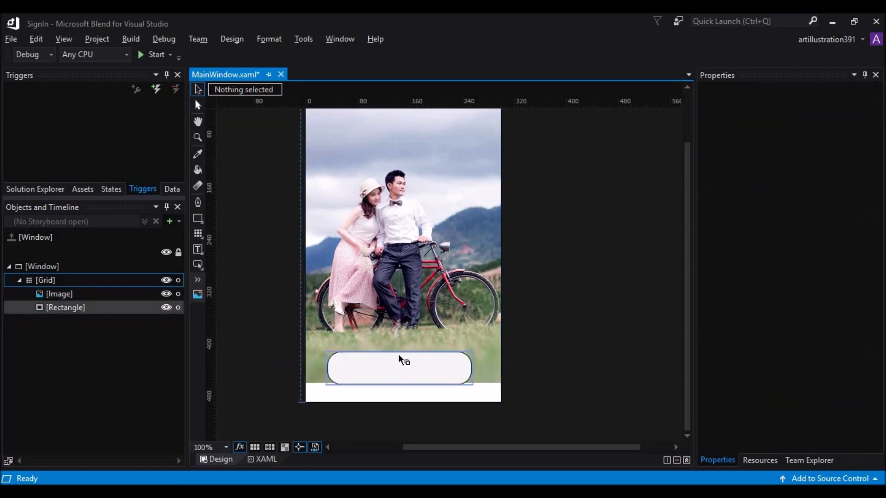
- Round the bar's corners fully into a pill shape and reduce its height to about 41
click(398, 369)
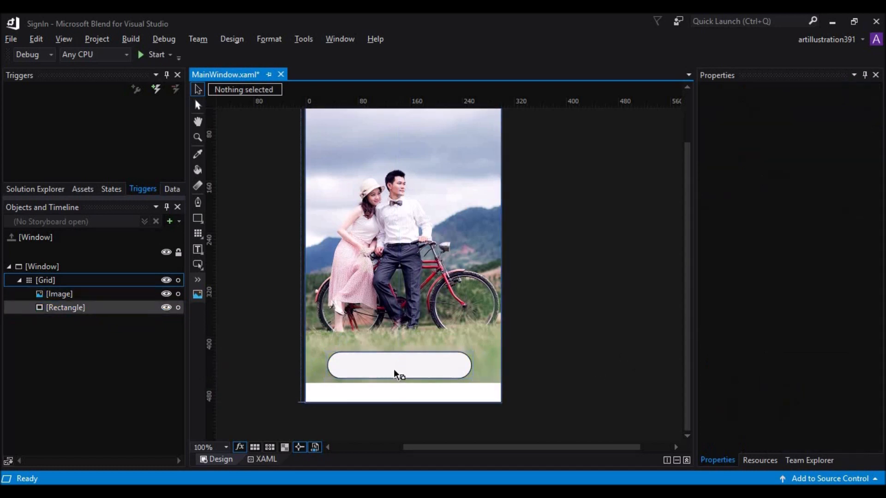
click(399, 376)
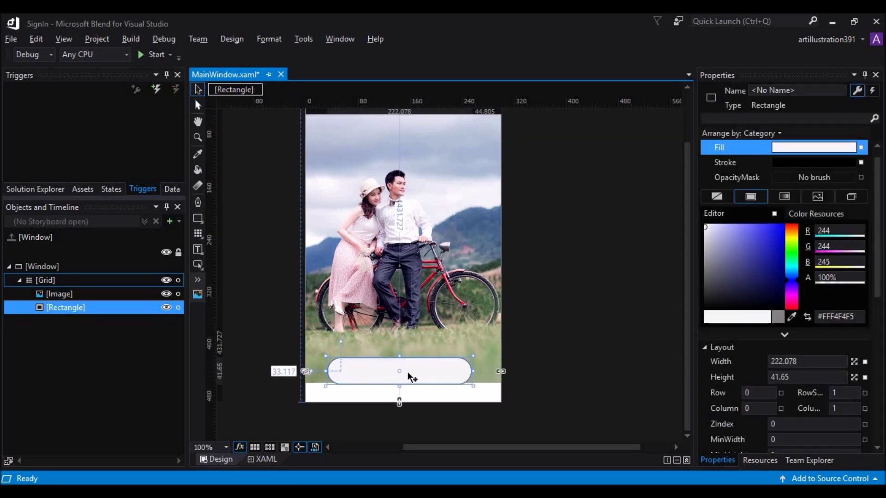
mouse_move(545, 363)
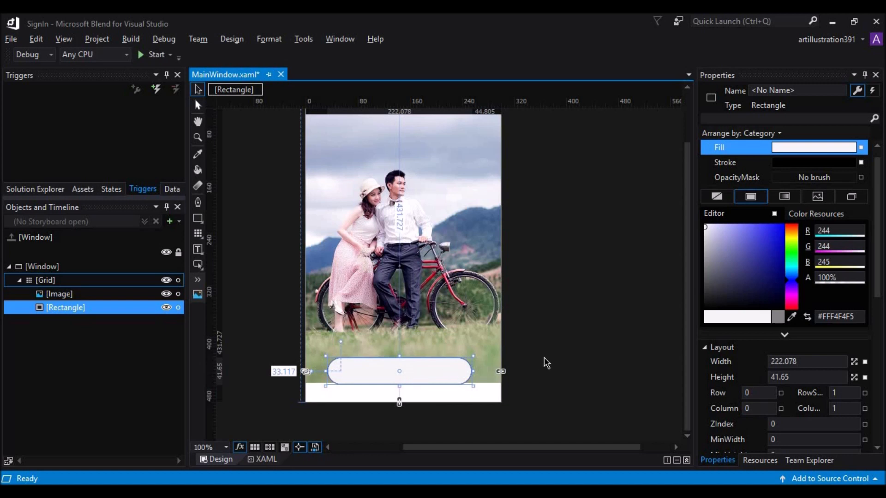
mouse_move(436, 370)
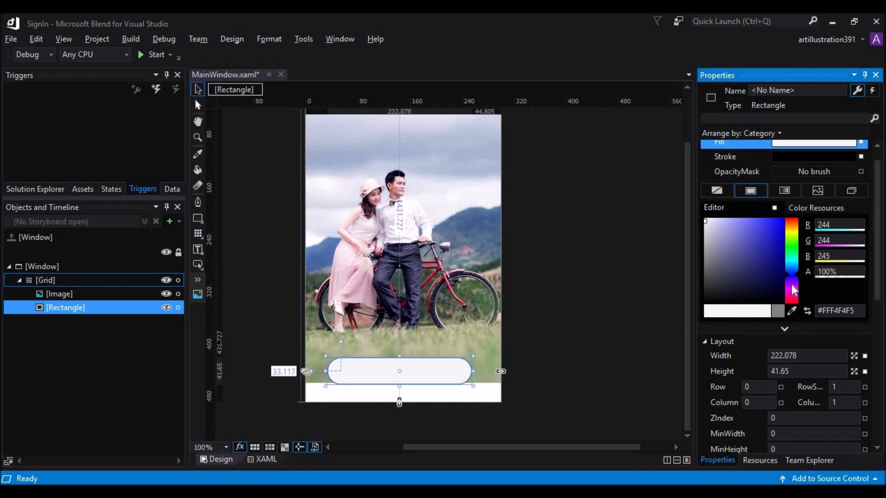
- Give the pill bar a solid pink fill and remove its stroke outline
click(791, 298)
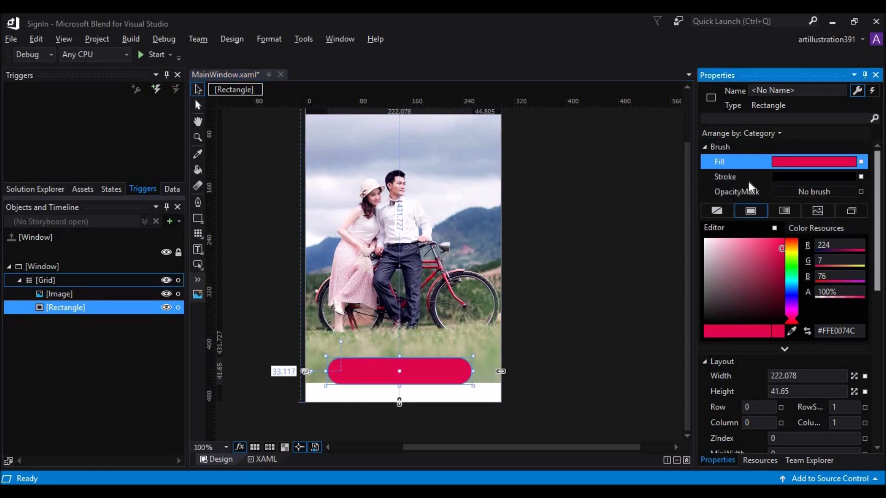
click(725, 176)
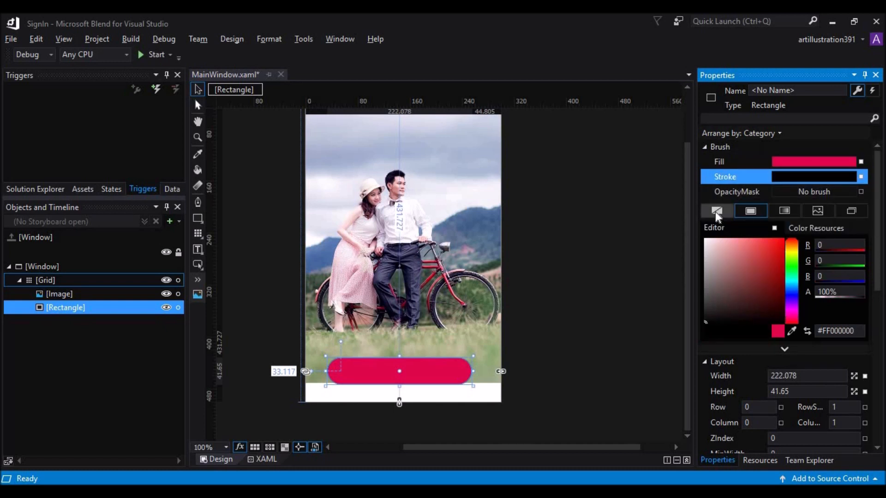
mouse_move(716, 211)
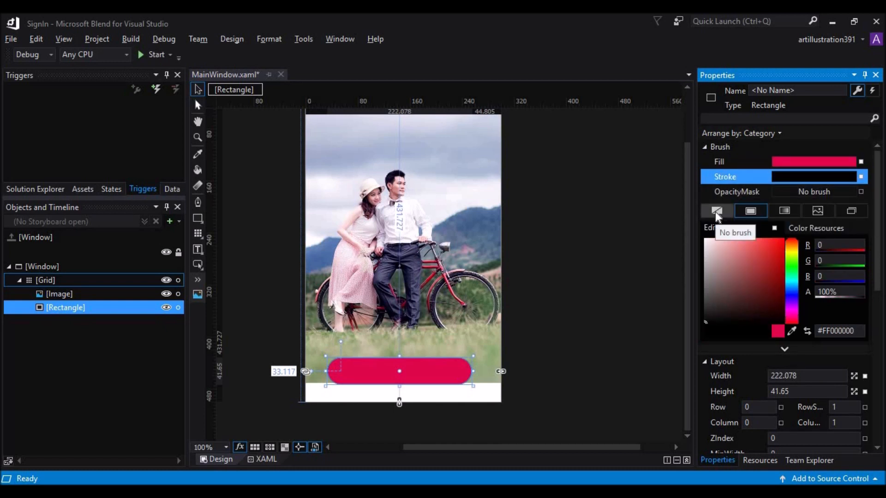
click(590, 336)
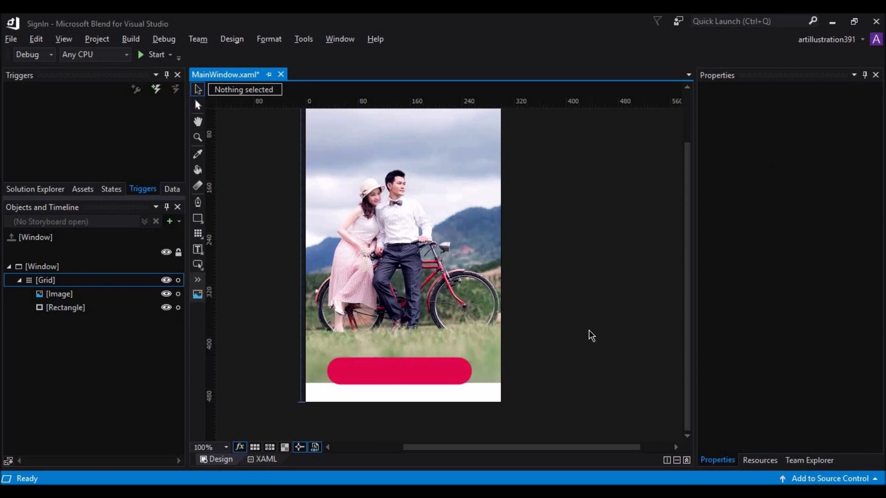
mouse_move(595, 330)
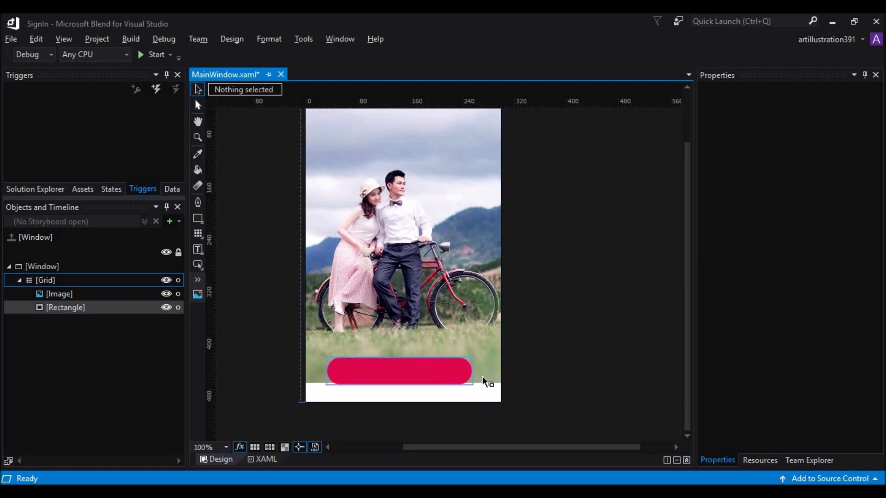
- Switch the bar's fill to a gradient brush and place a darker stop near the middle
click(398, 371)
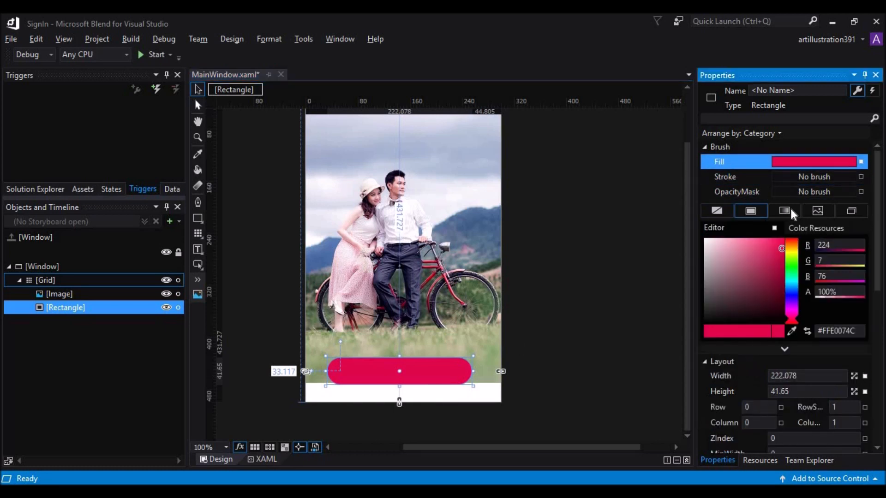
click(784, 211)
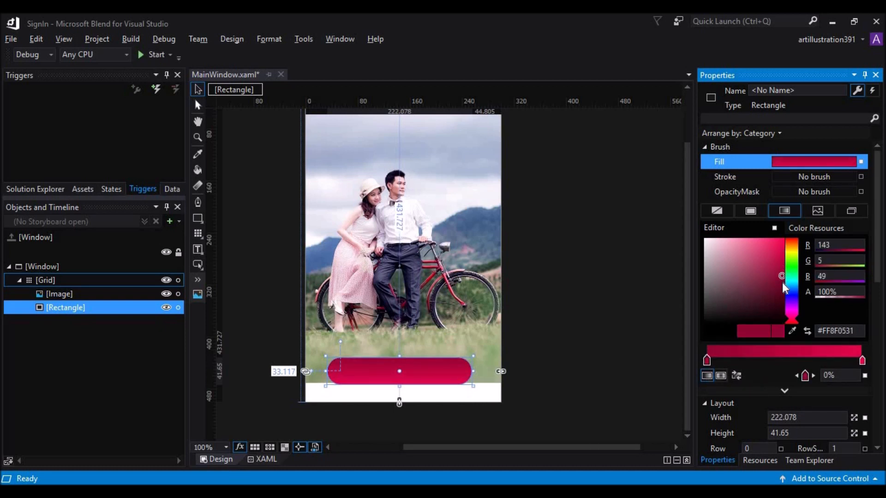
drag(782, 276, 785, 274)
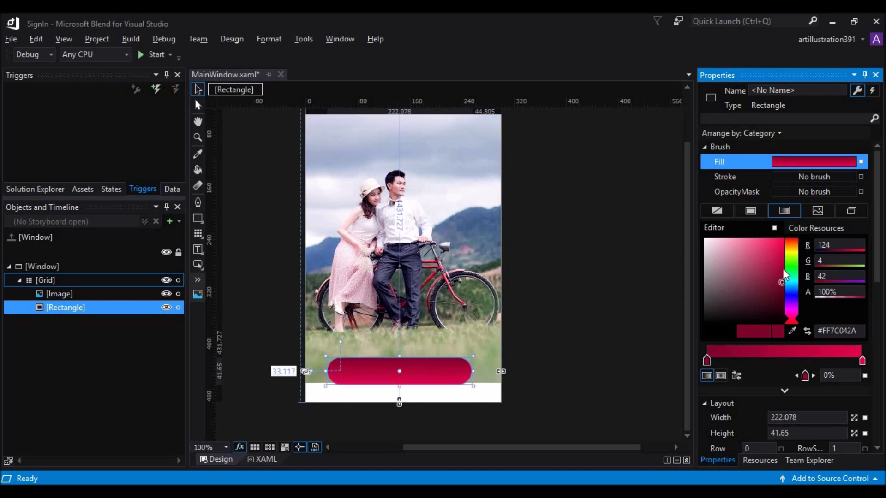
drag(784, 274, 783, 293)
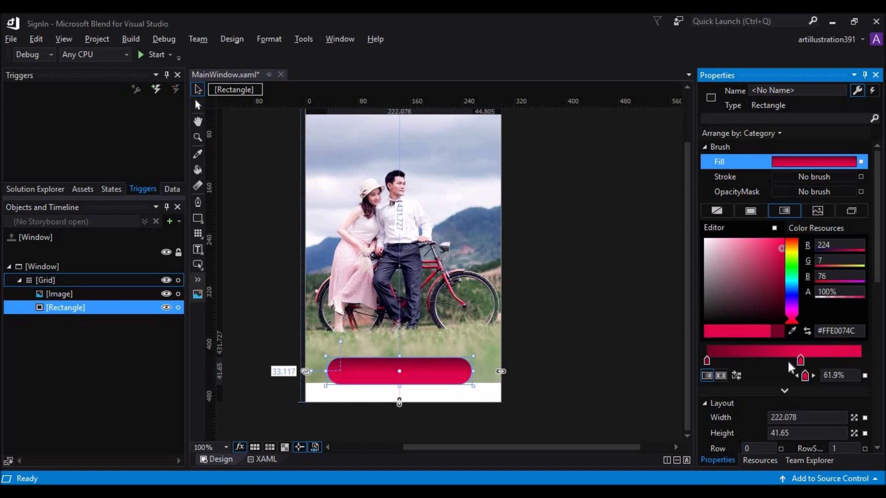
drag(801, 360, 862, 360)
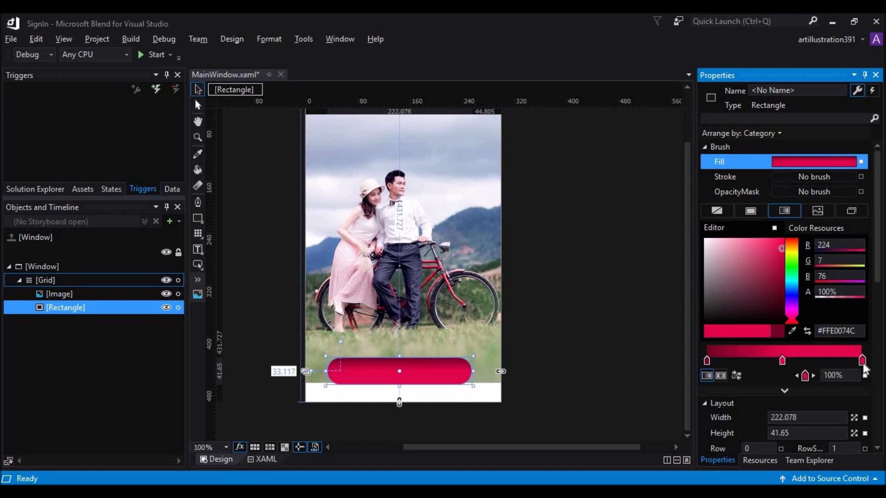
- Tune the gradient from deep crimson to bright pink across its stops, then deselect to review
click(781, 280)
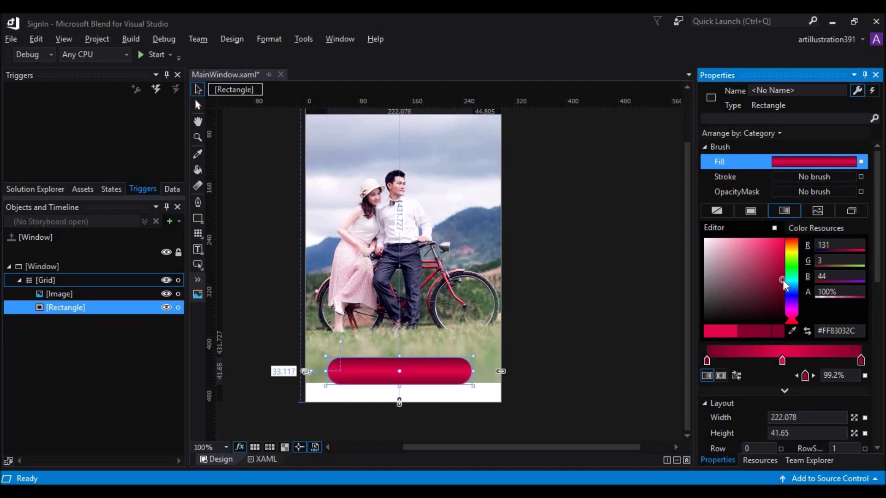
click(773, 249)
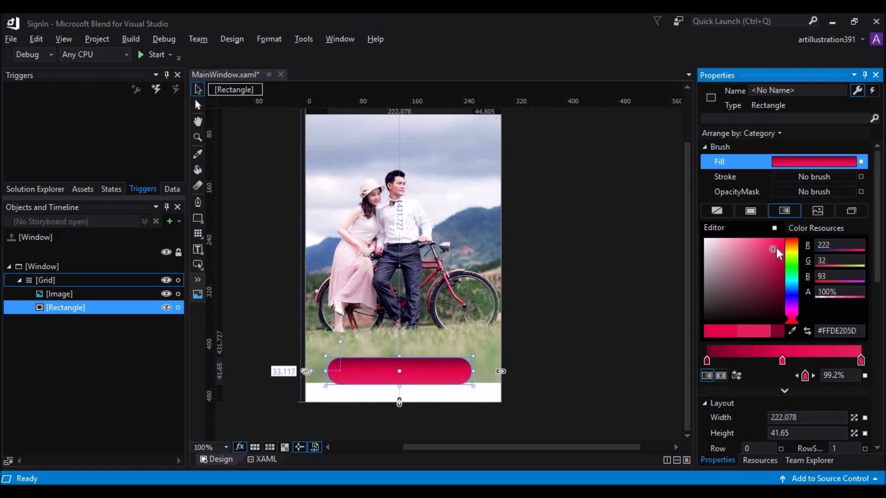
click(779, 244)
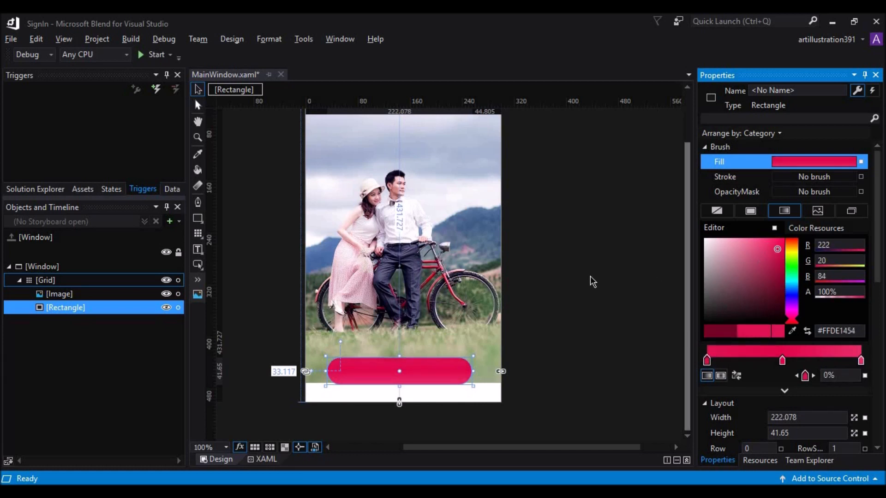
click(592, 282)
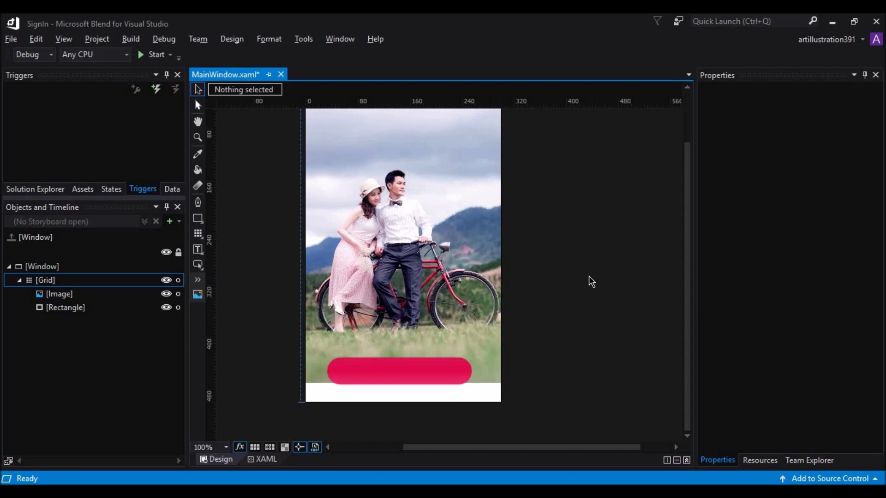
mouse_move(237, 279)
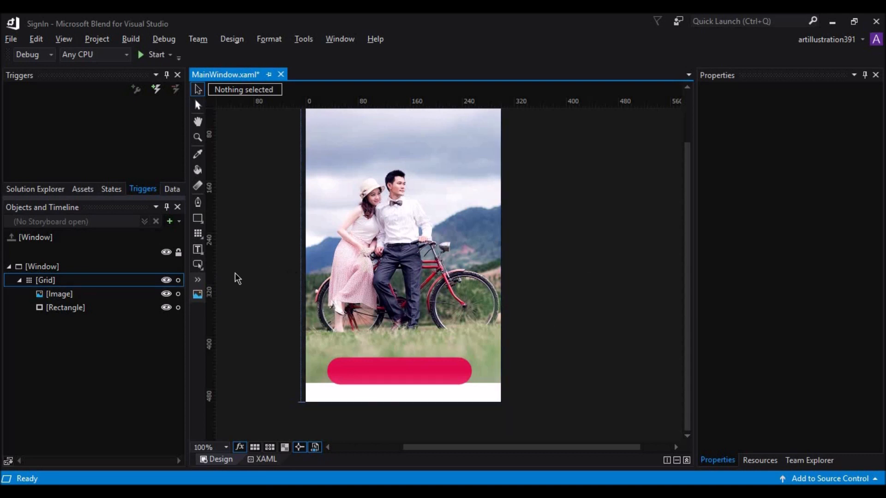
- Draw a TextBlock across the pink bar and widen it to span the bar
click(198, 249)
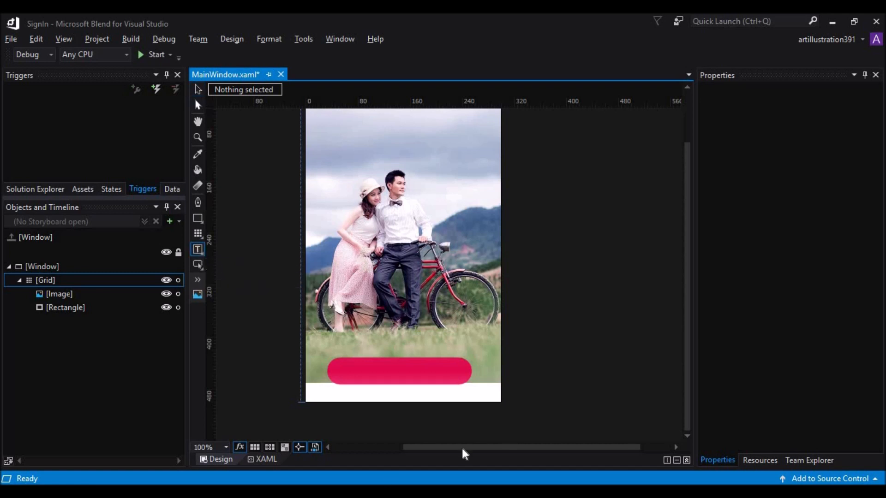
mouse_move(197, 249)
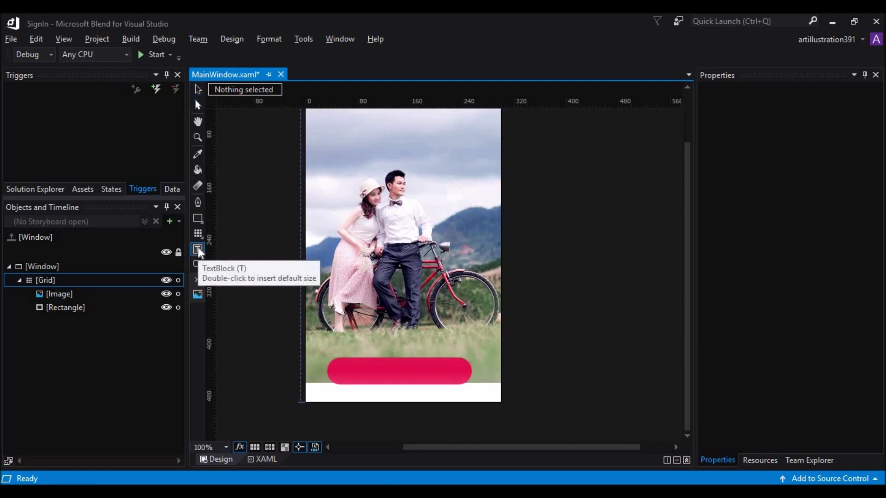
click(197, 249)
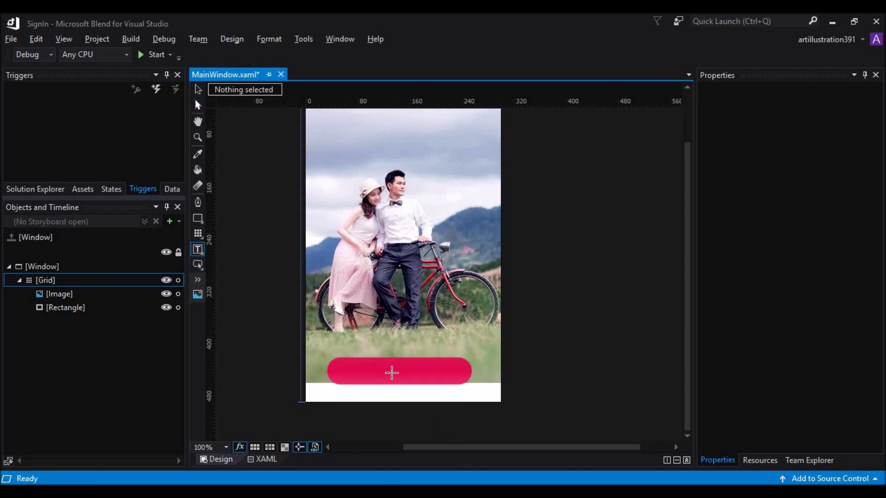
mouse_move(399, 371)
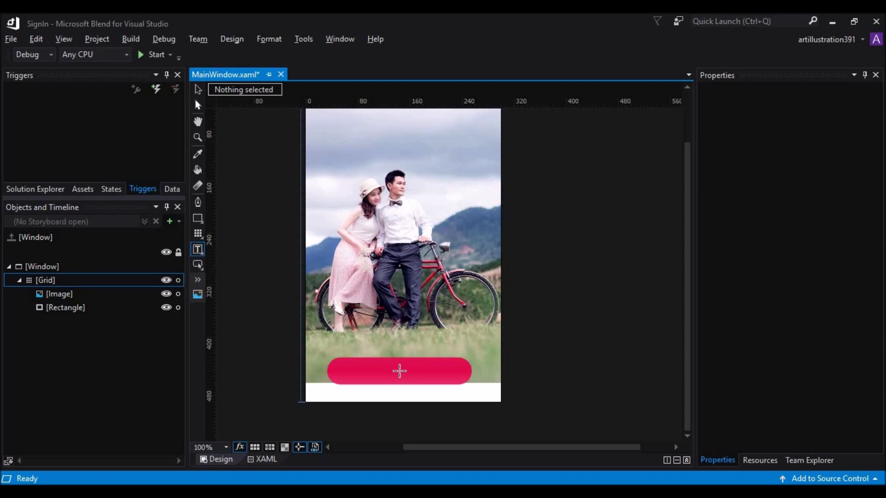
mouse_move(398, 371)
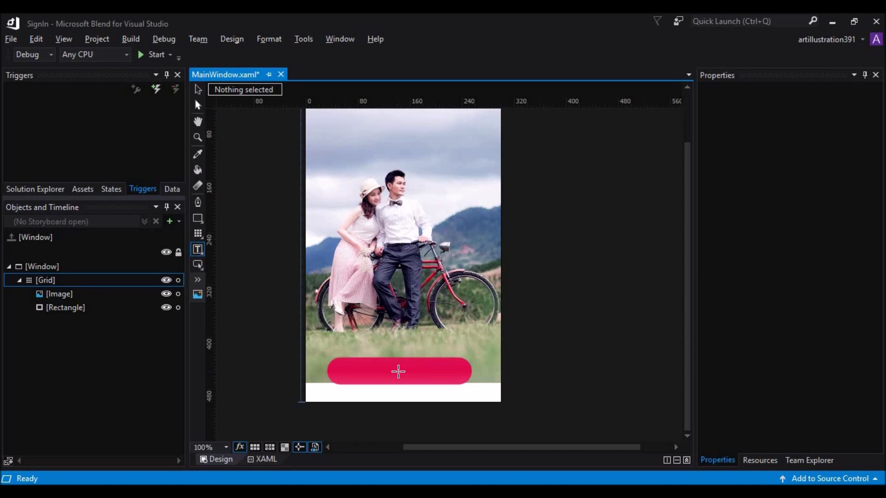
mouse_move(399, 371)
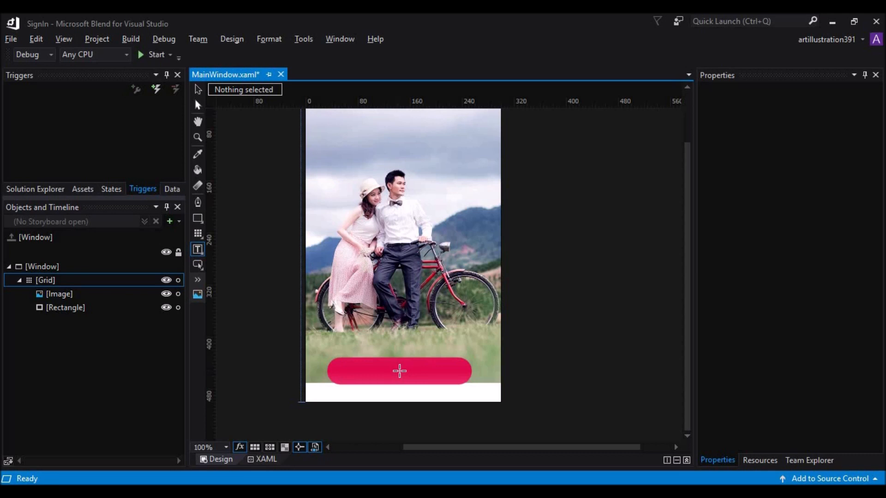
drag(371, 367, 427, 375)
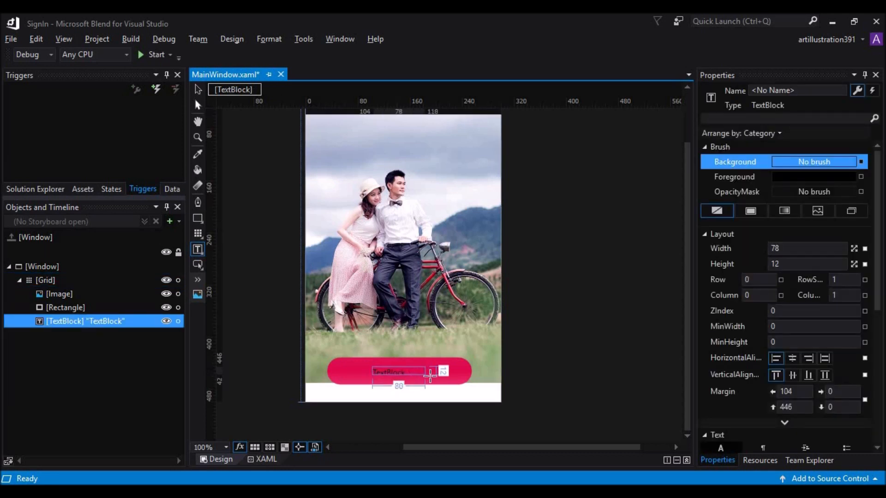
drag(431, 375, 439, 377)
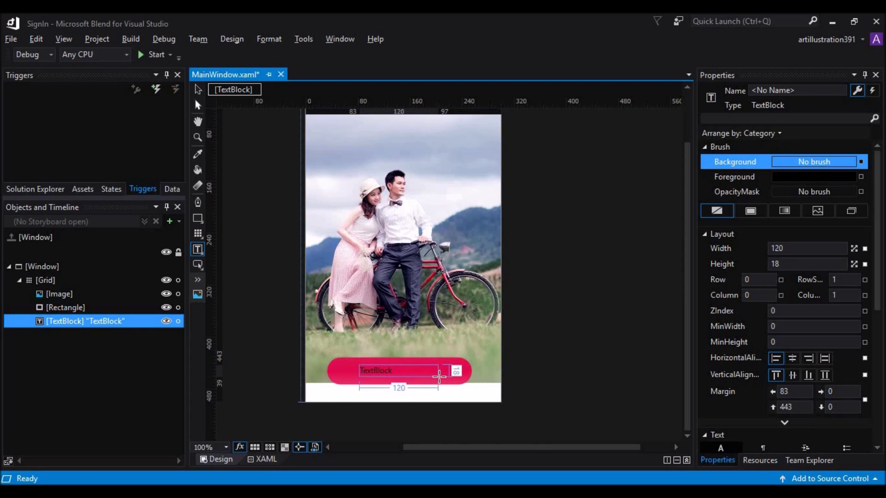
drag(440, 378, 442, 379)
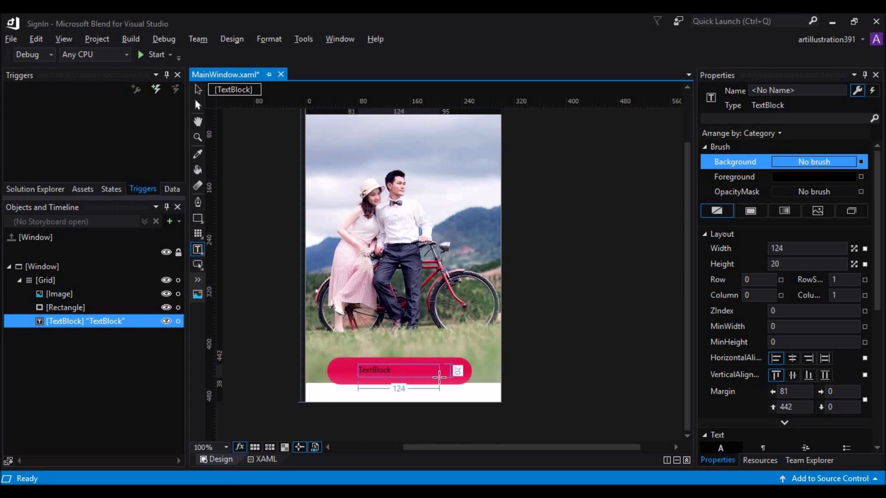
- Enter 'Sign In' as the label text and shrink the box to fit centred on the bar
double_click(374, 370)
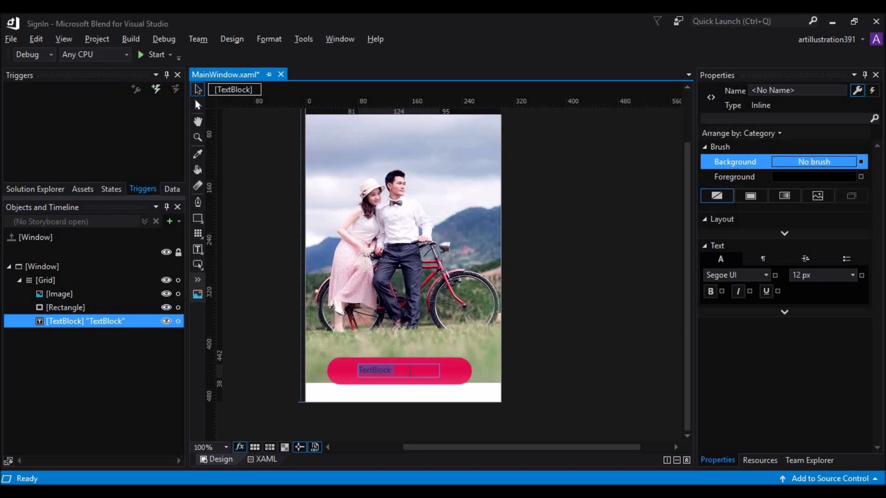
text(Sig)
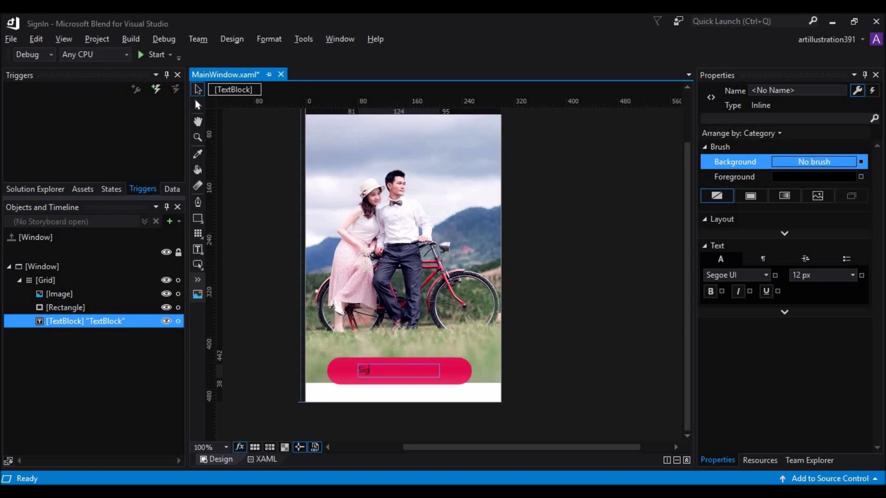
text(Sign In)
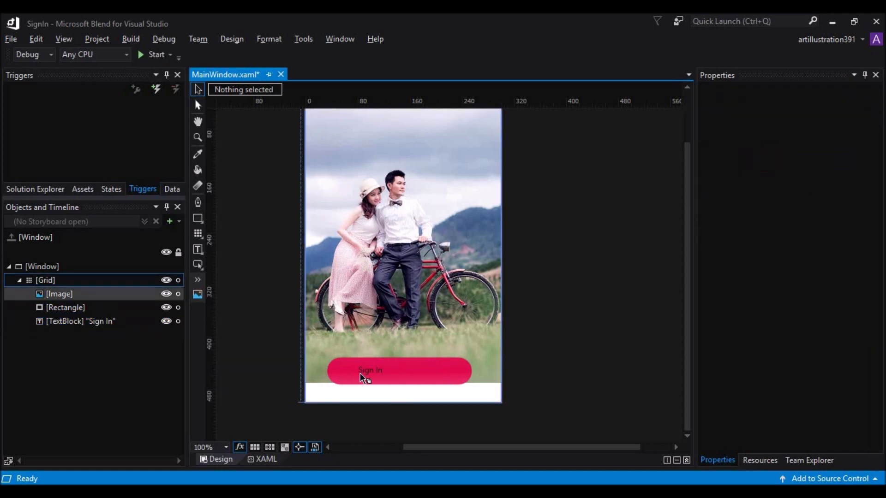
click(370, 370)
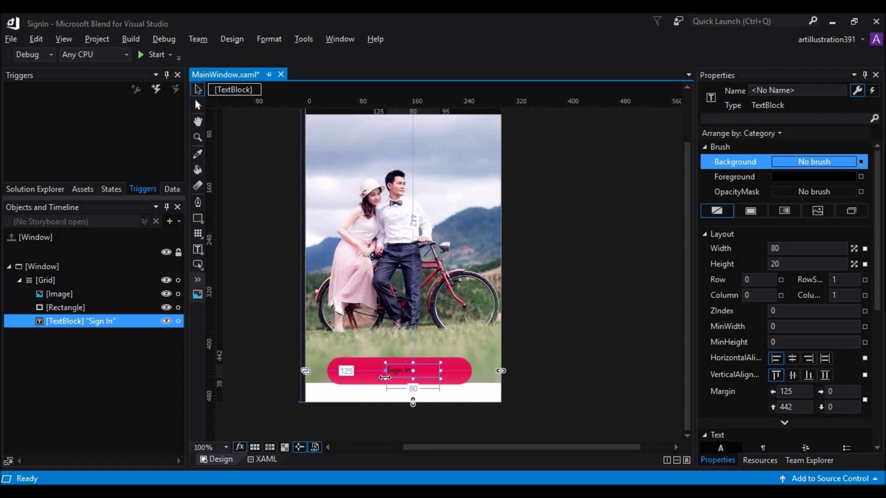
drag(438, 371, 421, 371)
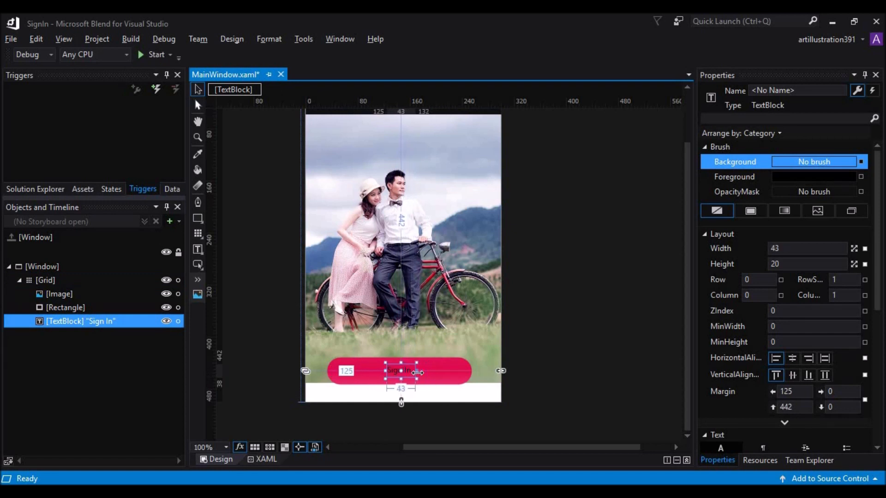
click(400, 383)
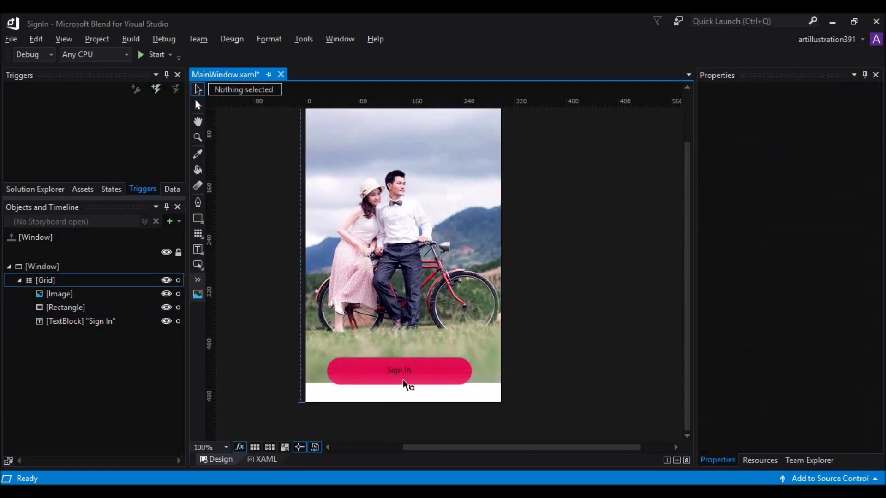
- Make the Sign In TextBlock white and raise its font size from 12 px to 14 px
click(399, 370)
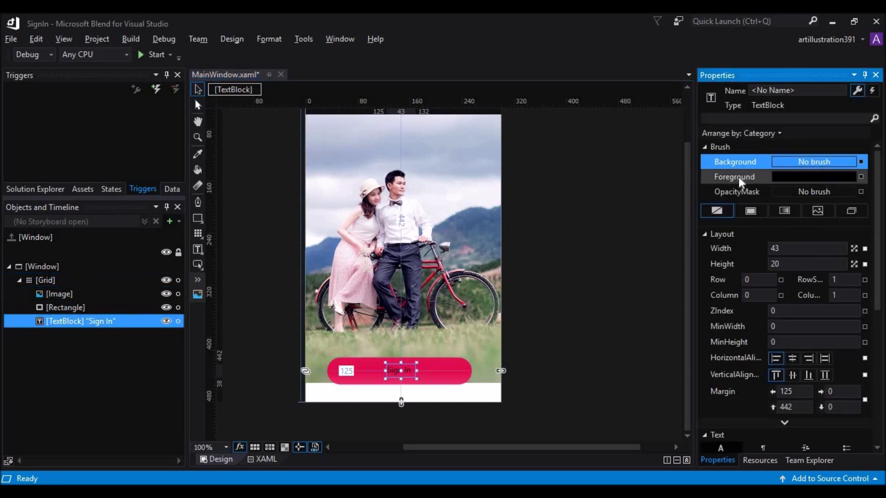
click(735, 176)
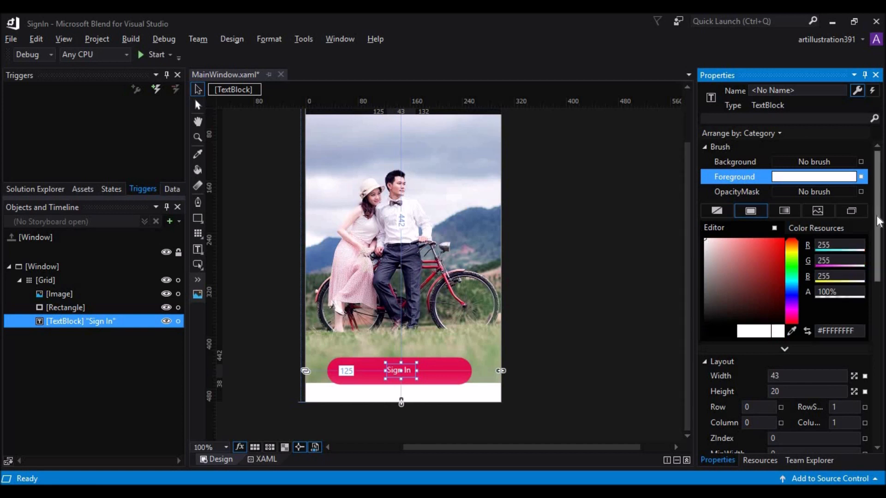
scroll(down, 3)
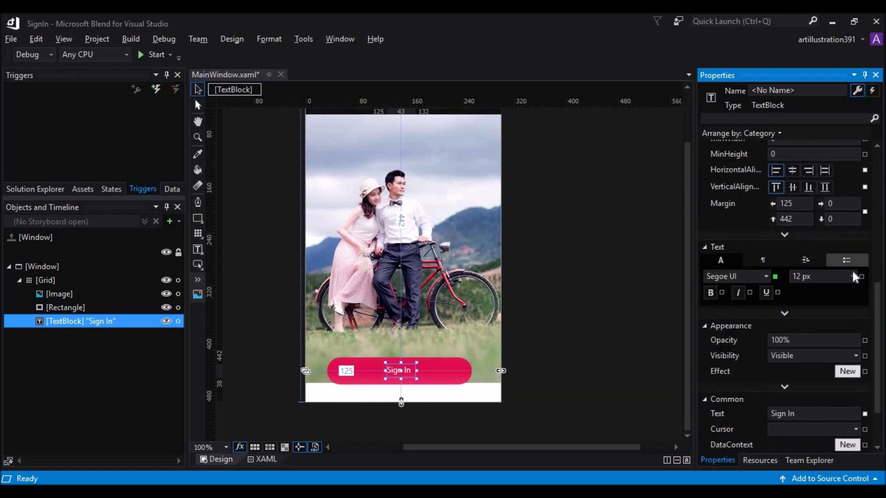
click(853, 276)
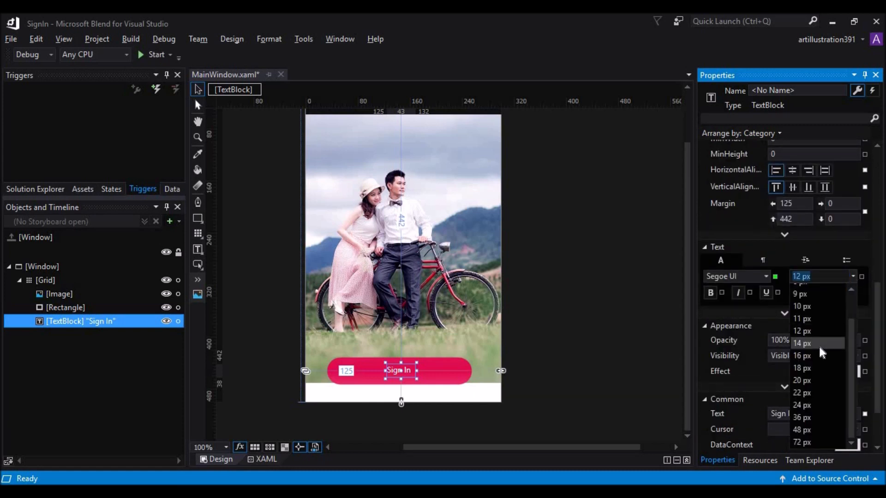
mouse_move(816, 336)
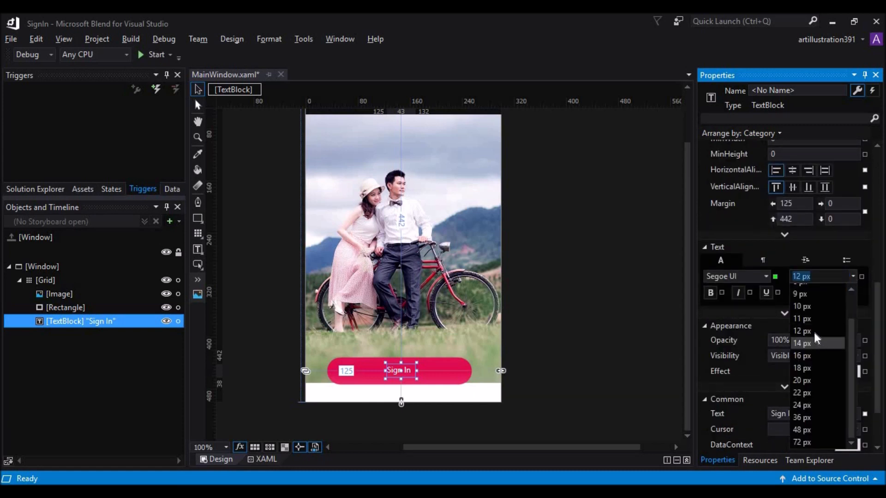
mouse_move(815, 353)
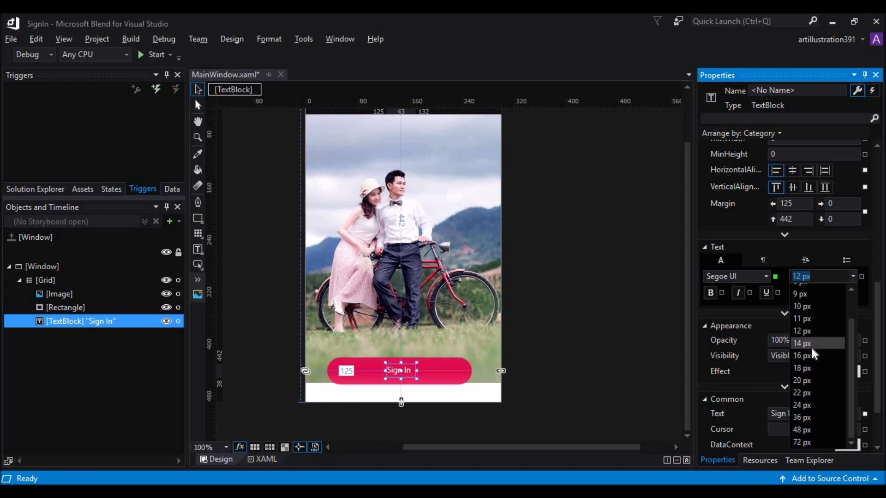
click(799, 356)
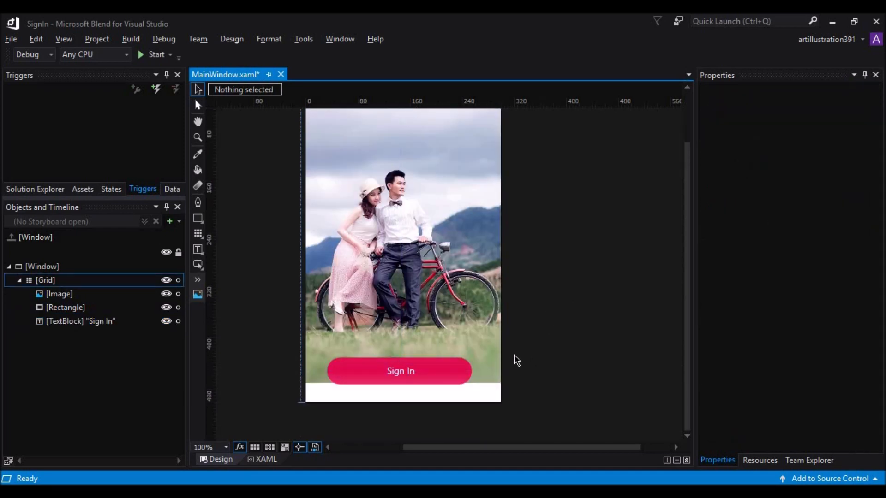
- Draw a full-width 300 by 77 rectangle across the window's bottom strip over the Sign In button
click(59, 294)
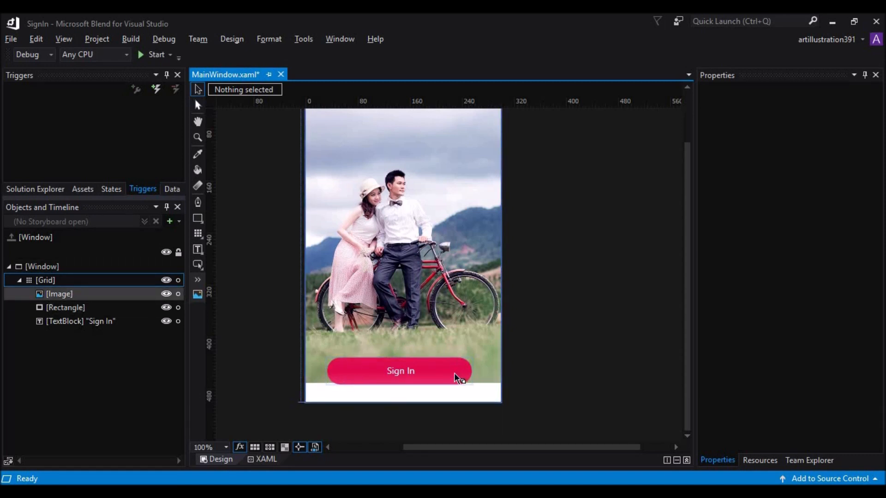
click(198, 218)
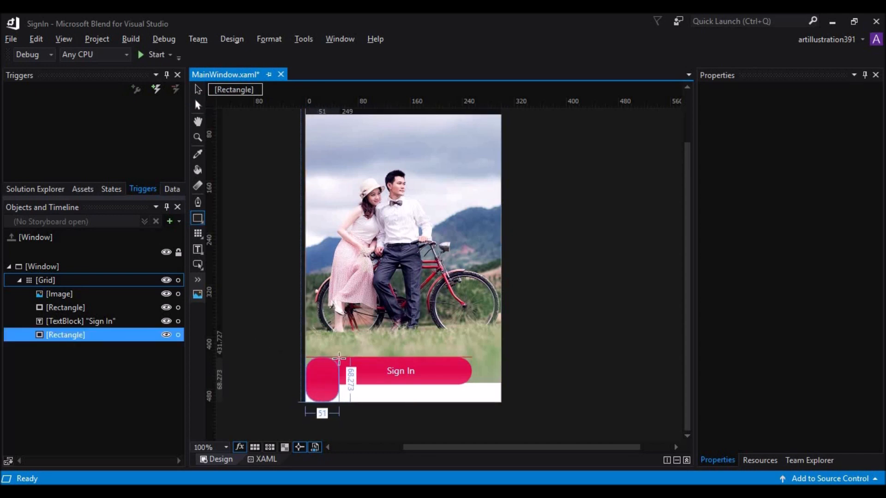
drag(338, 358, 414, 353)
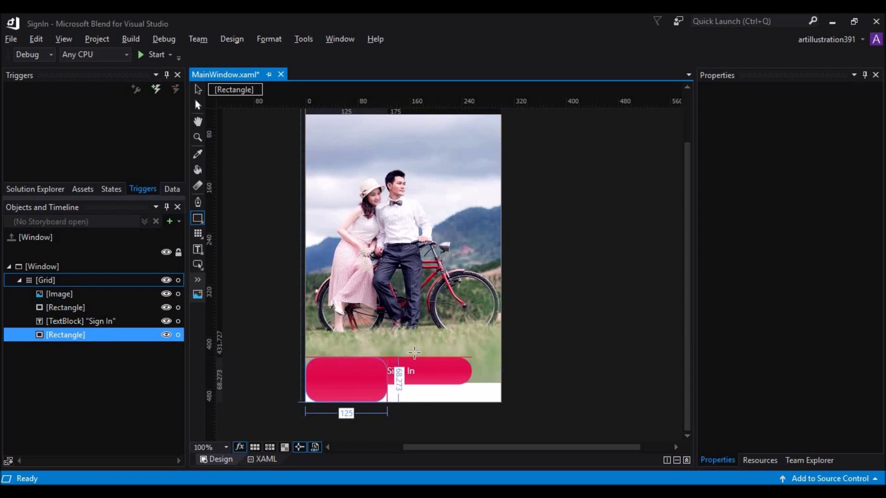
drag(389, 378, 480, 379)
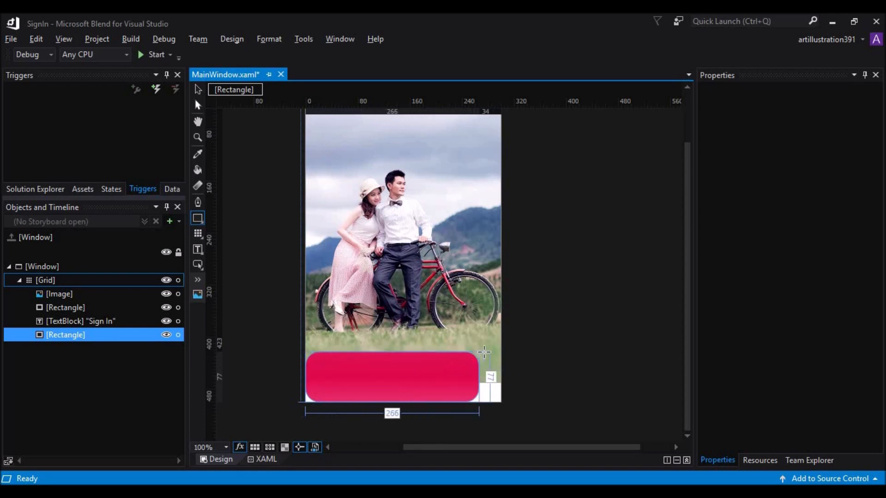
drag(480, 351, 500, 350)
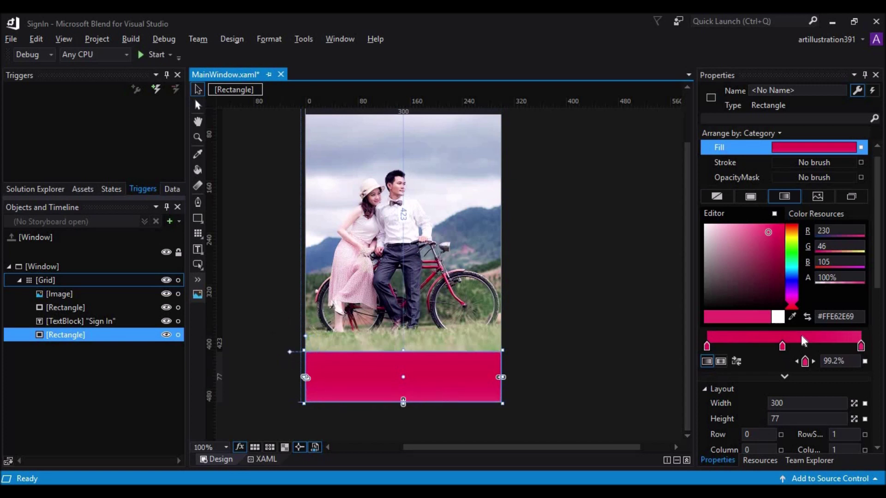
- Set the bottom rectangle's fill to a white gradient with one stop at 0% alpha, dismissing the colour resource dialog
drag(803, 340, 783, 345)
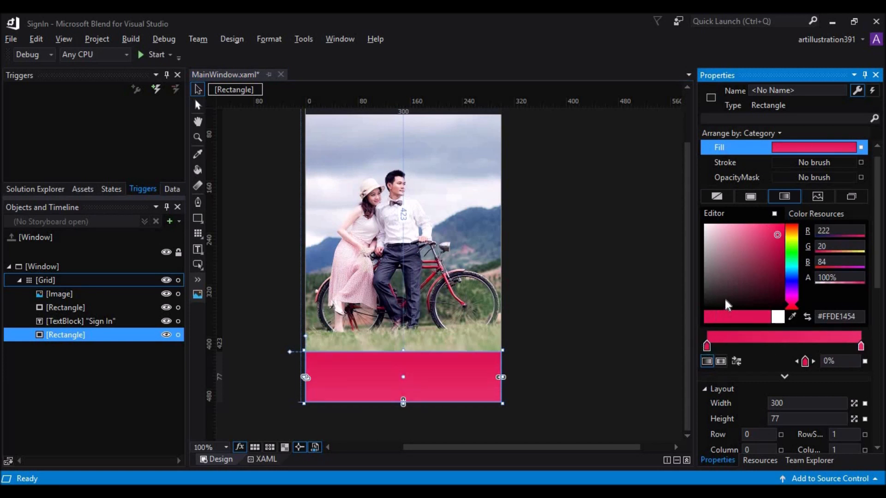
mouse_move(707, 231)
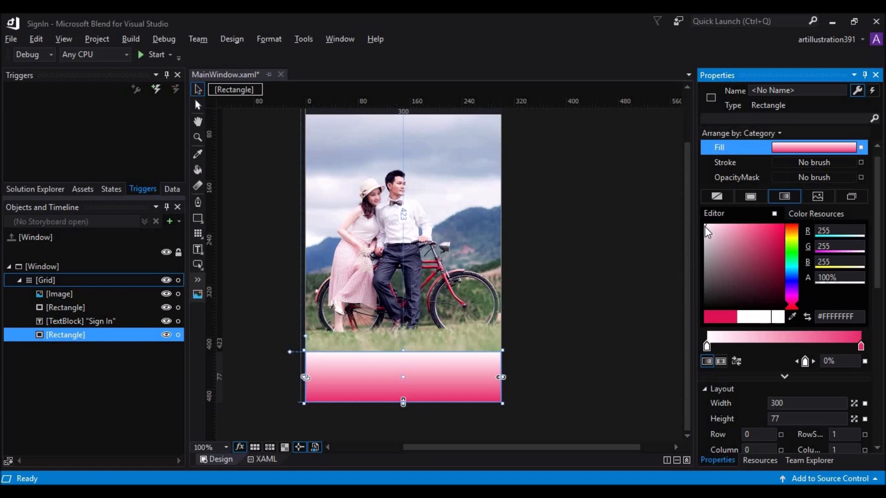
click(805, 316)
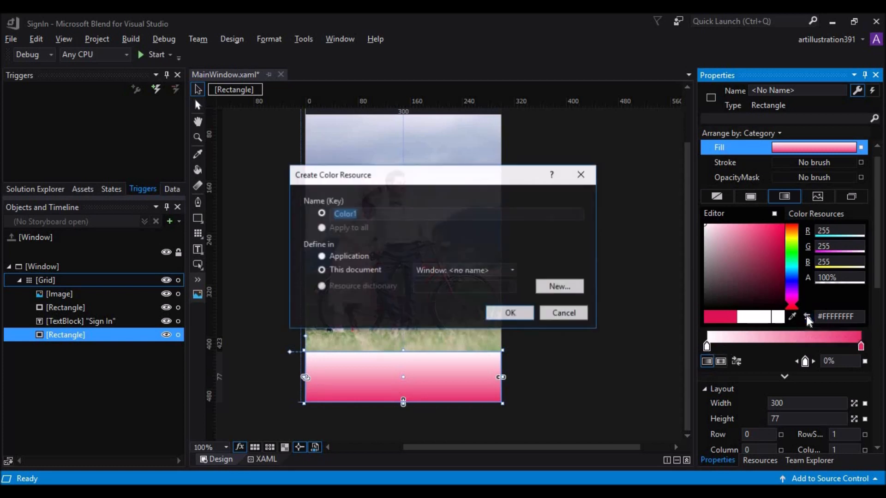
click(563, 313)
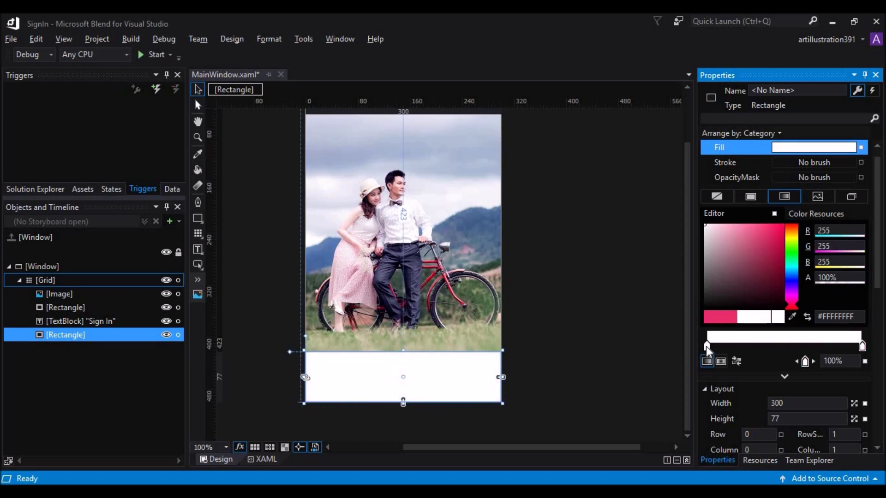
drag(862, 345, 706, 345)
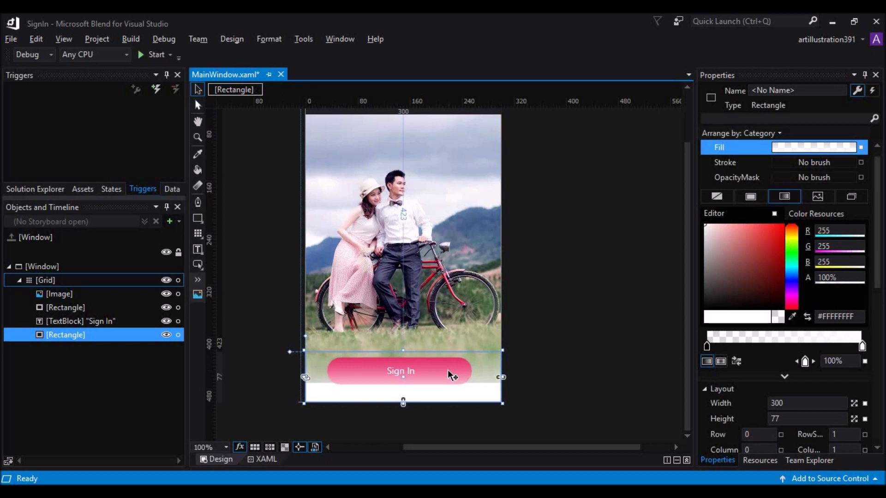
mouse_move(487, 373)
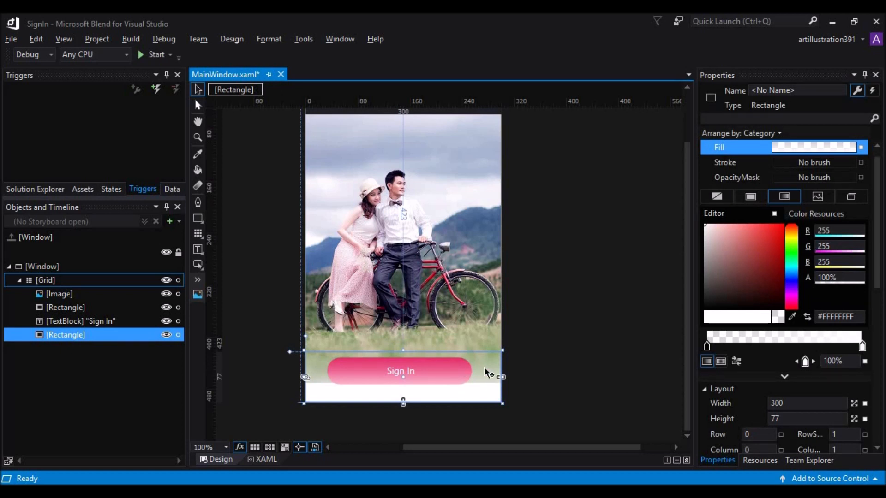
- Send the fade rectangle one layer backward via Order > Send Backward
right_click(486, 373)
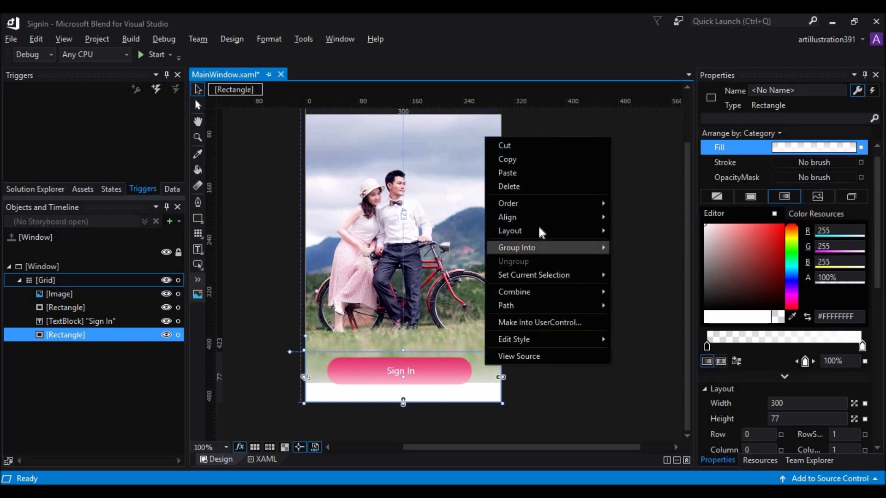
mouse_move(540, 213)
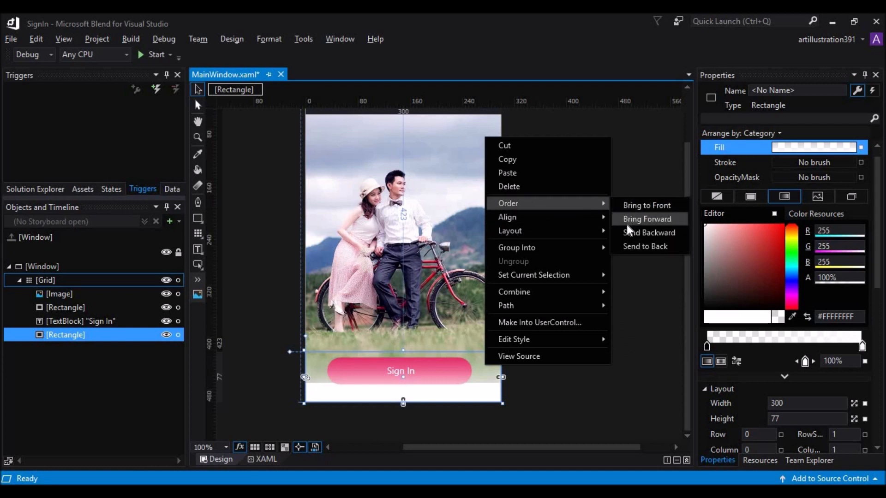
click(647, 218)
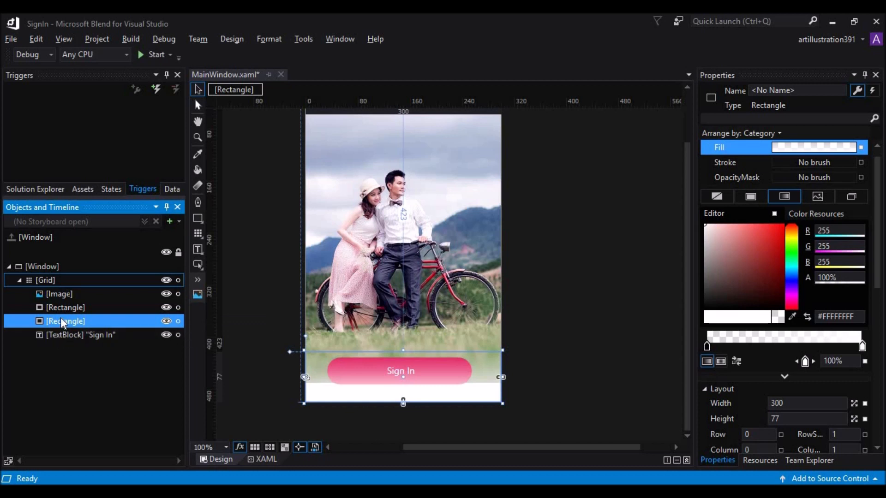
- Check the reordered rectangles in Objects and Timeline, then clear the selection
click(65, 308)
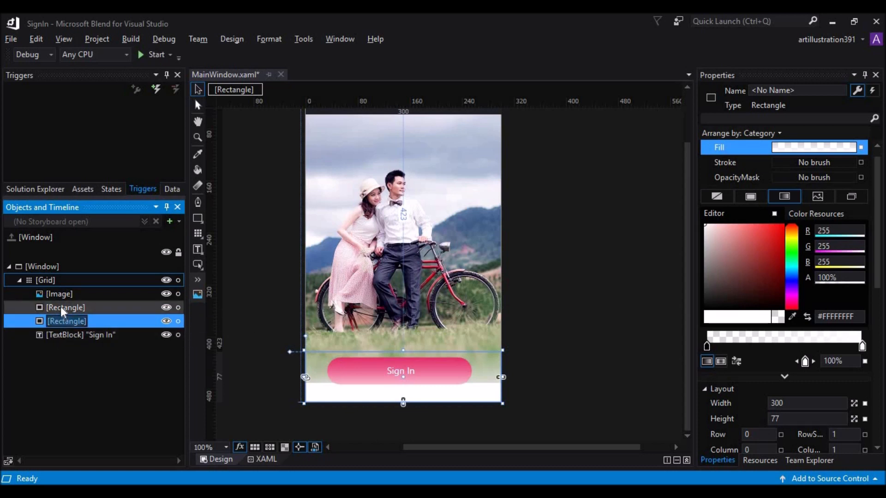
click(65, 308)
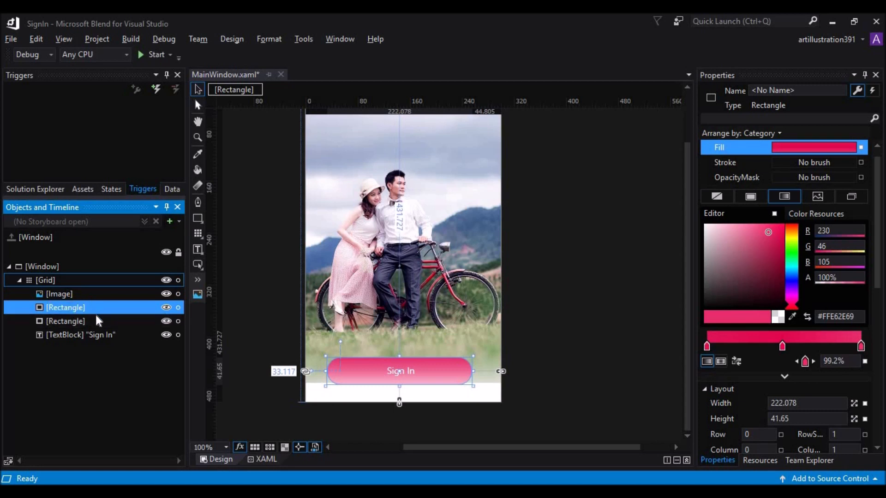
click(64, 321)
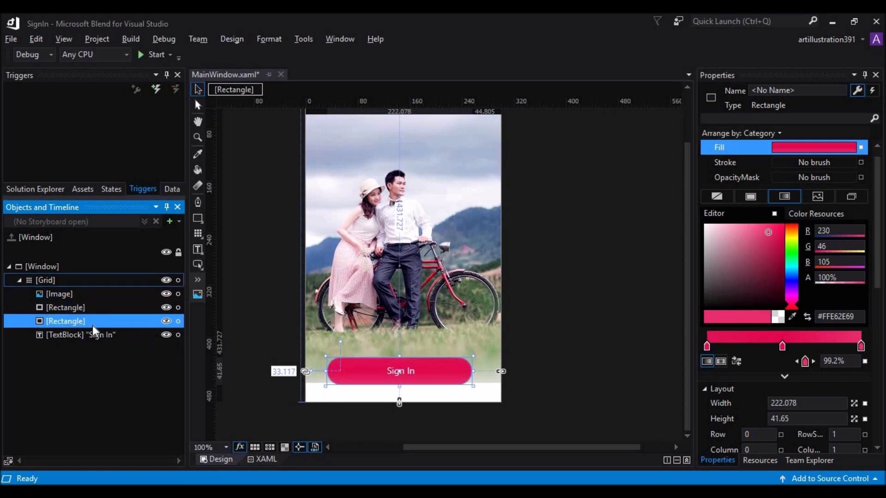
click(604, 345)
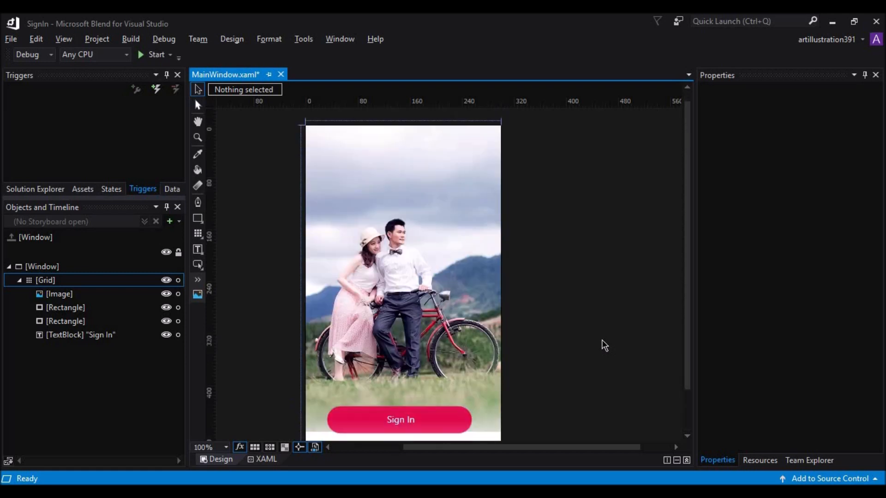
scroll(down, 3)
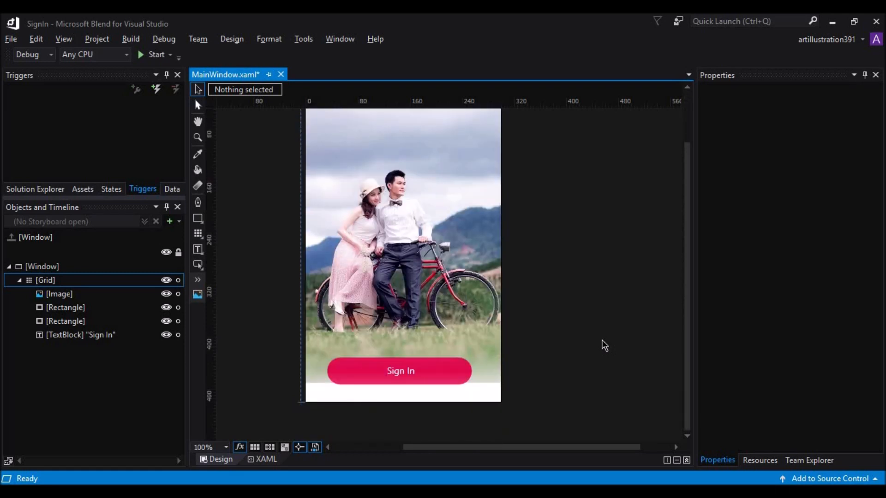
mouse_move(597, 357)
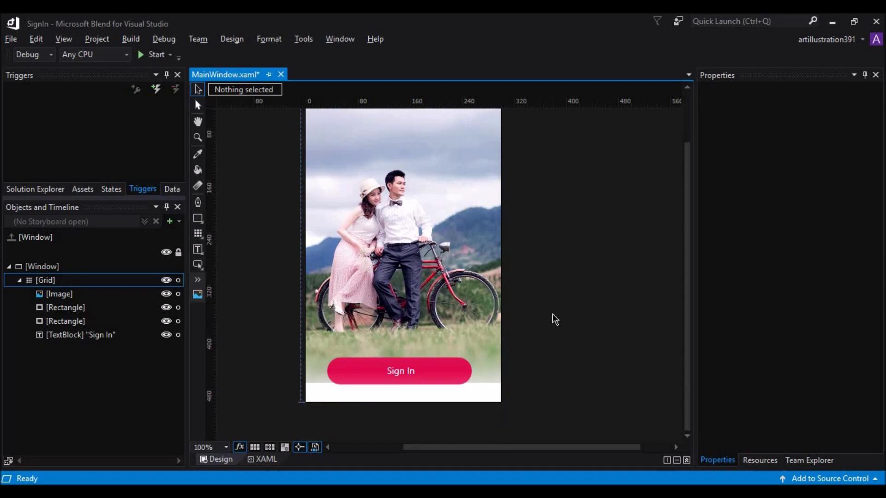
mouse_move(508, 358)
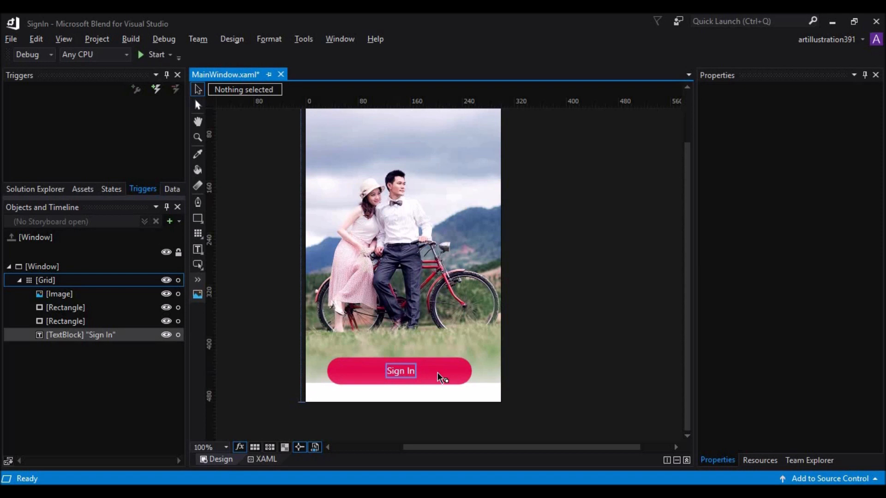
click(67, 321)
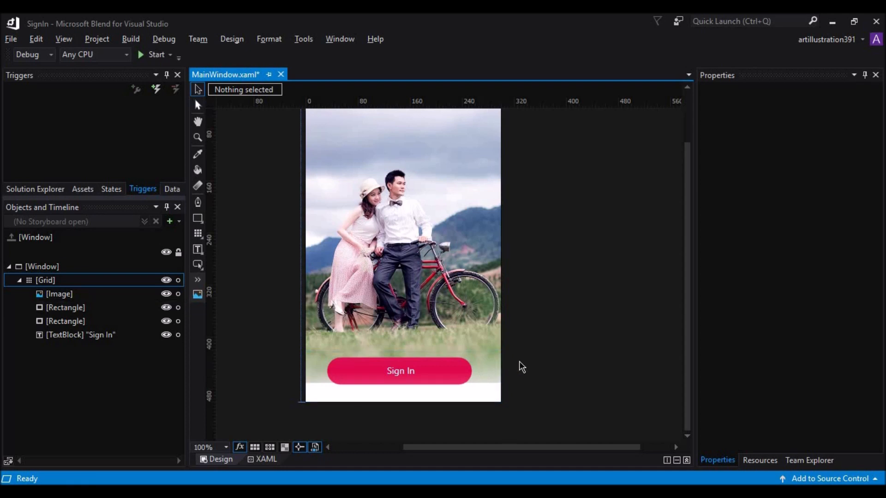
click(65, 307)
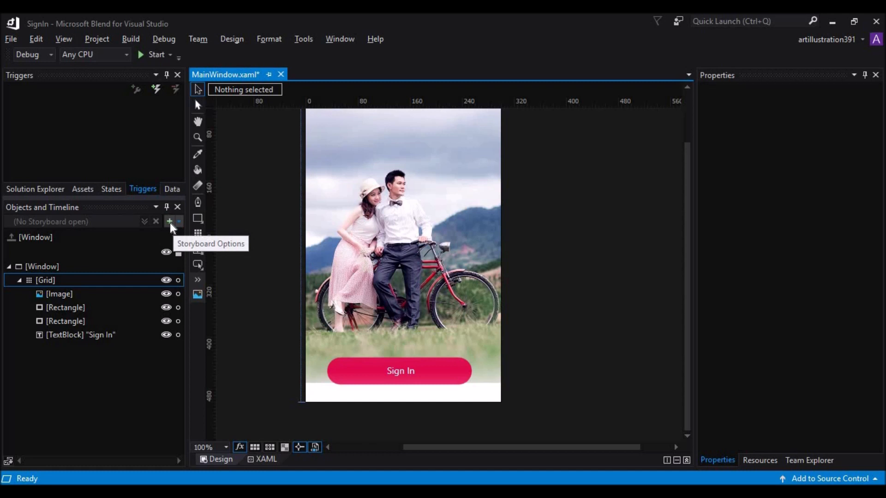
- Create a new storyboard named Expand so its timeline starts recording
click(170, 221)
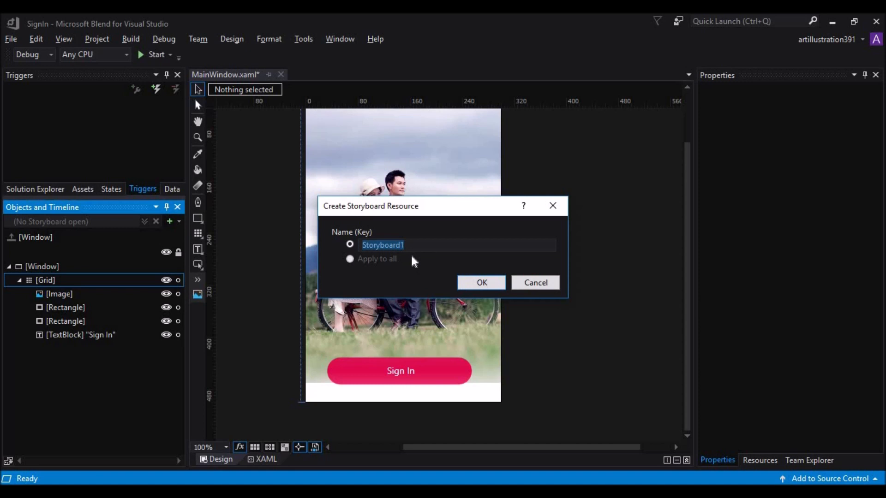
text(E)
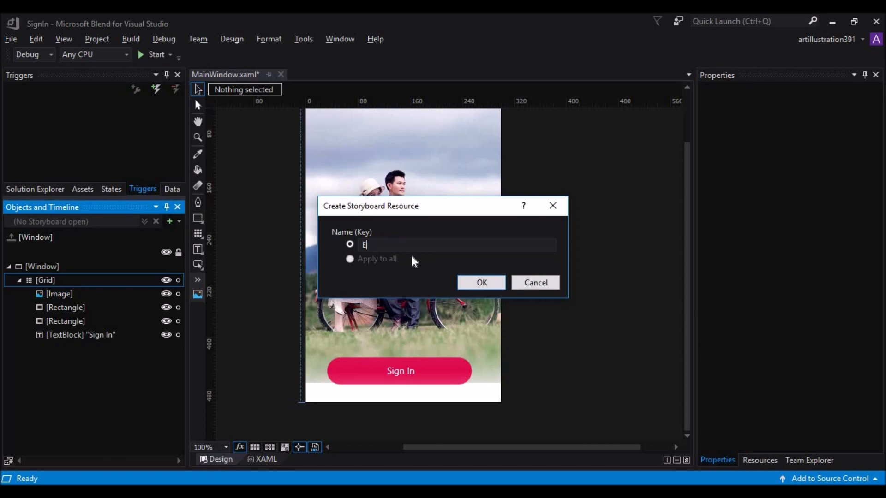
text(xpna)
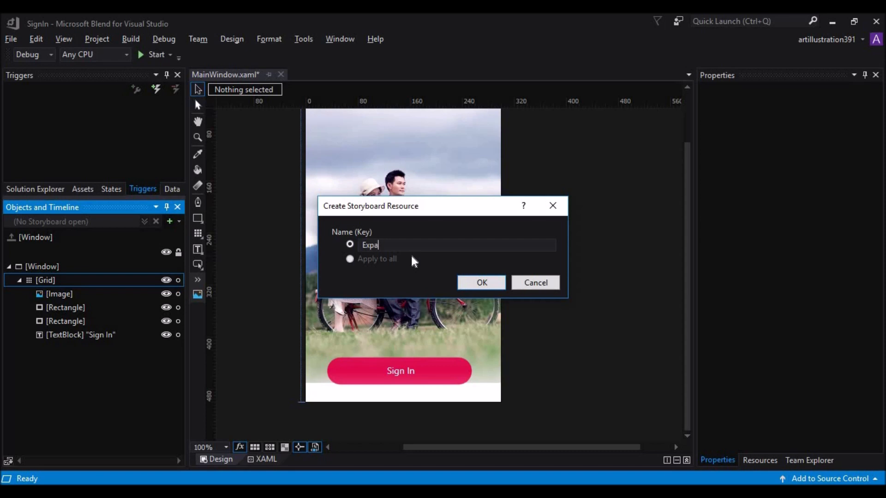
text(nd)
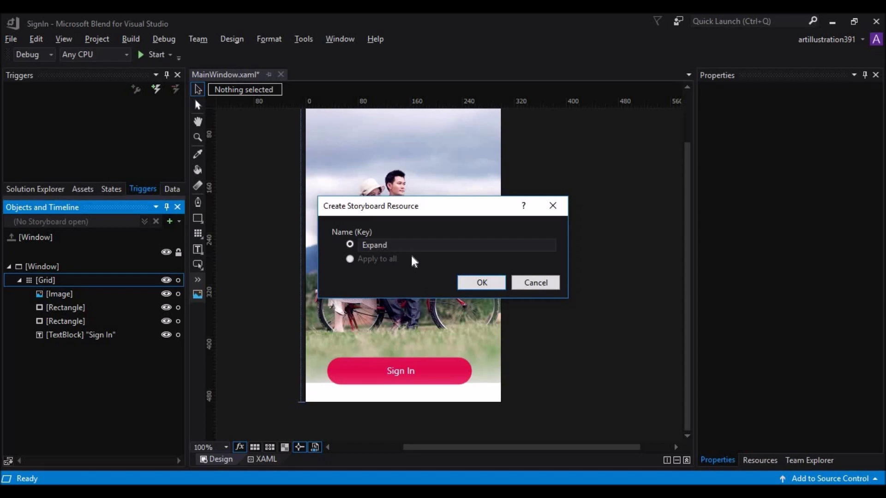
click(482, 282)
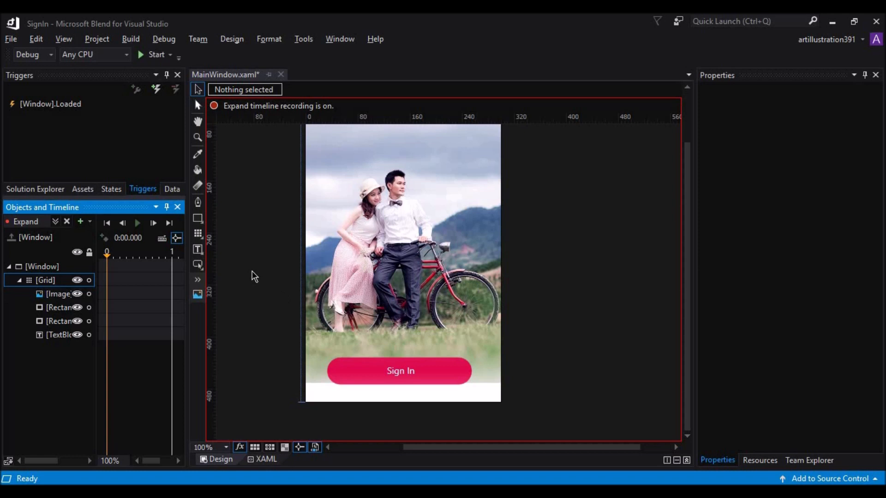
mouse_move(688, 245)
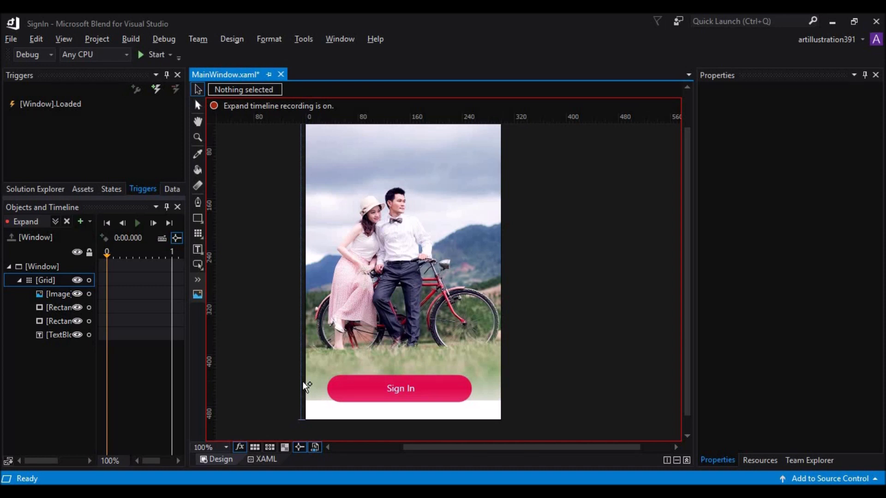
click(56, 307)
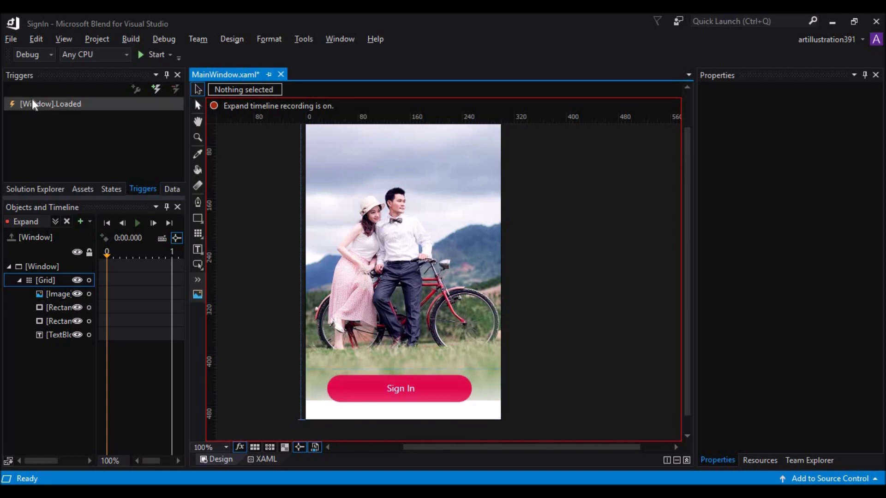
- Delete the [Window].Loaded trigger that began Expand and add a new event trigger with no action
click(48, 104)
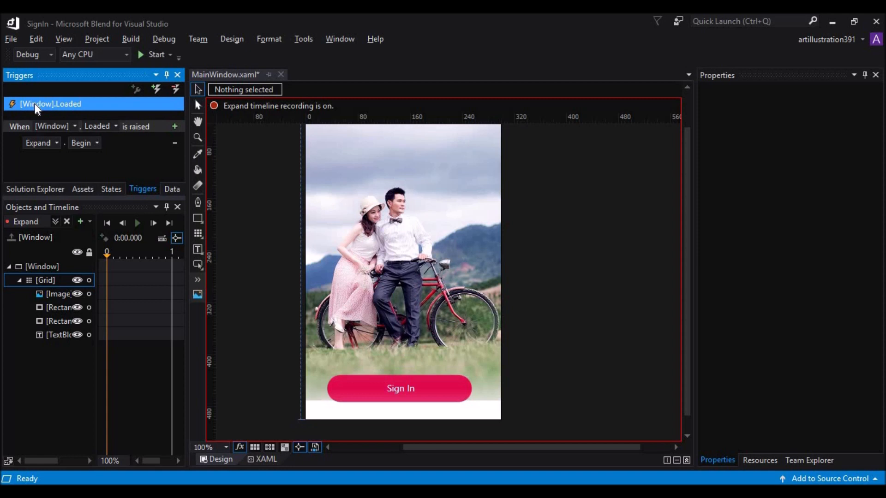
mouse_move(50, 111)
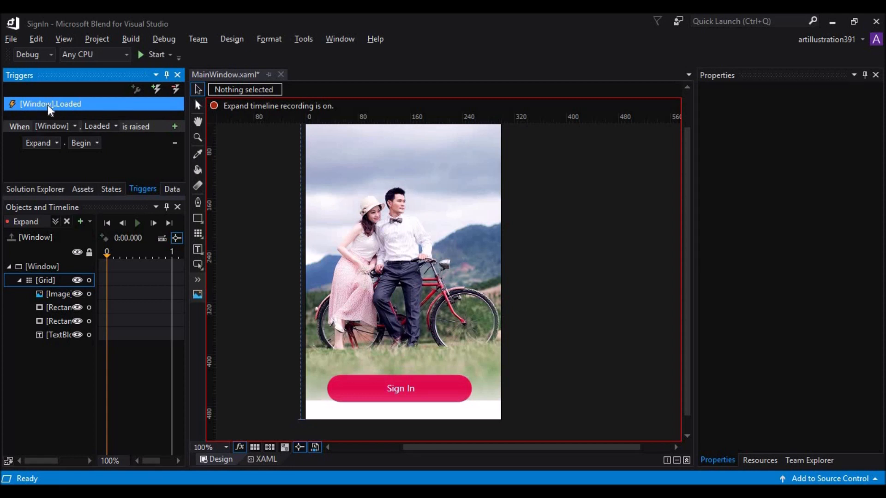
mouse_move(174, 90)
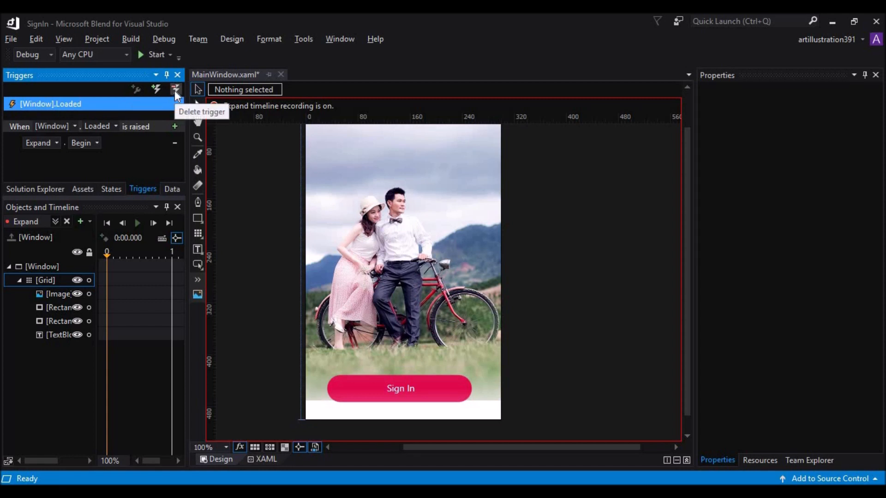
click(175, 89)
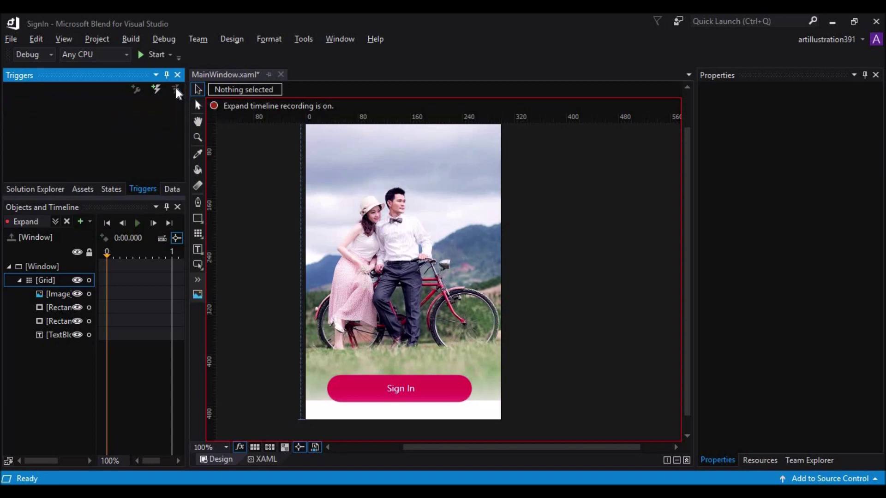
mouse_move(155, 90)
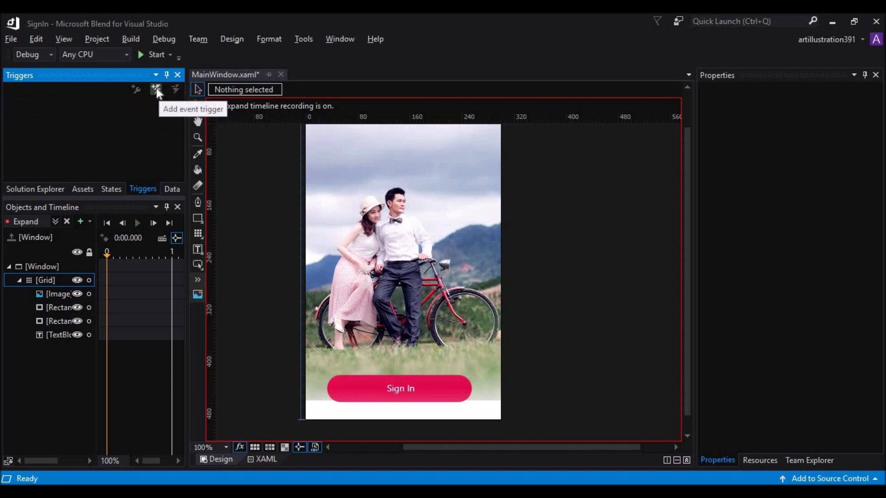
click(156, 88)
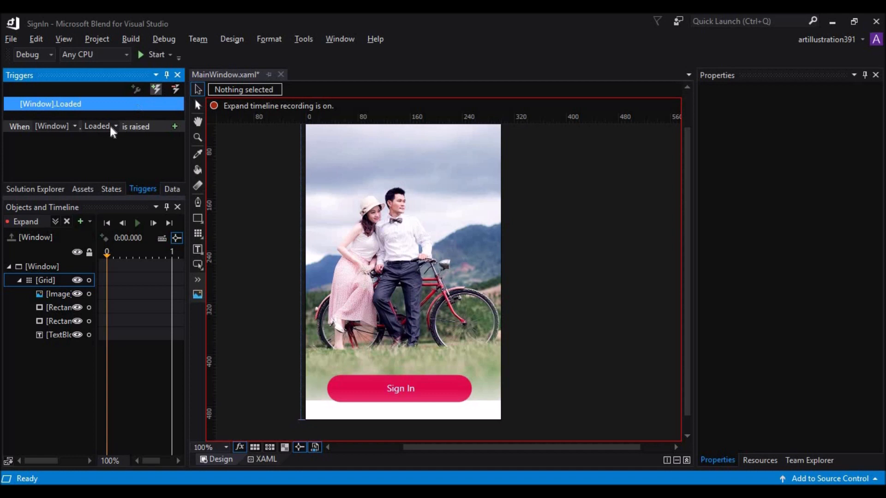
mouse_move(75, 131)
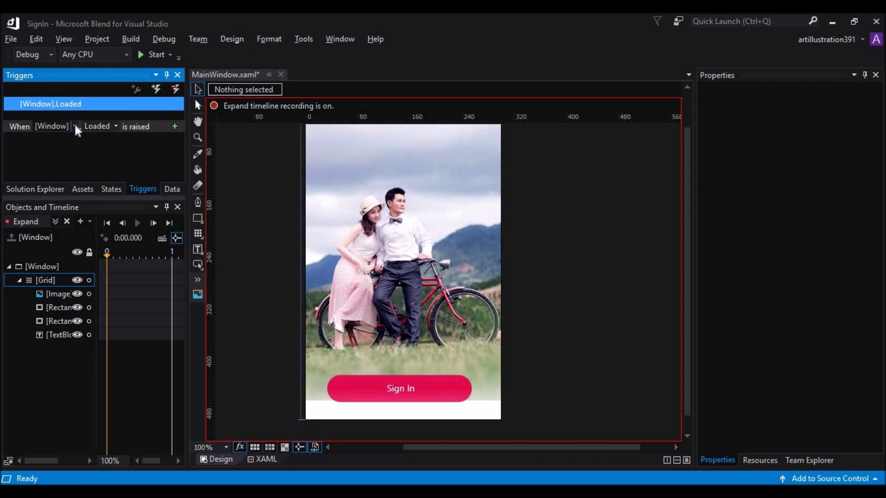
click(72, 125)
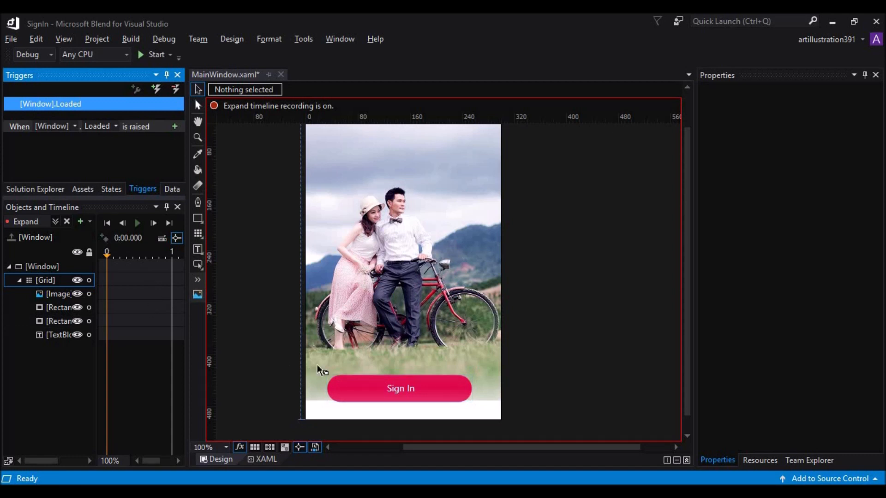
- Record a starting keyframe for the pink Sign In rectangle in Expand
click(401, 388)
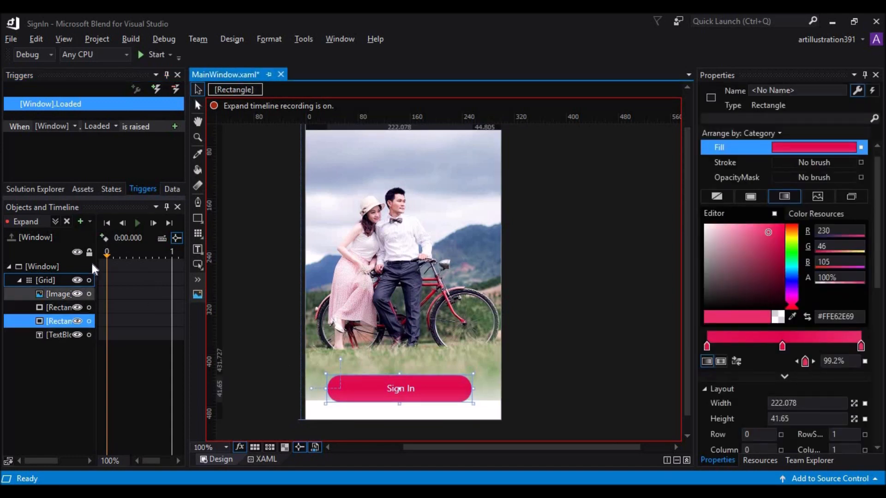
mouse_move(105, 238)
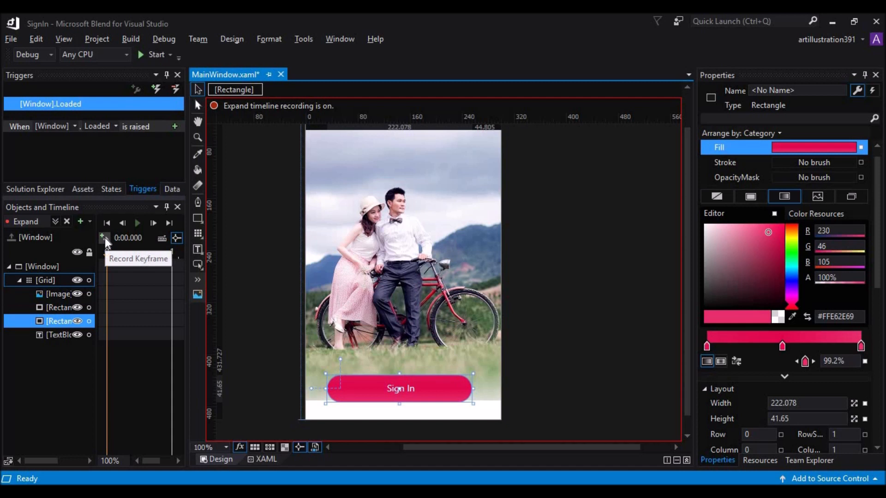
click(104, 237)
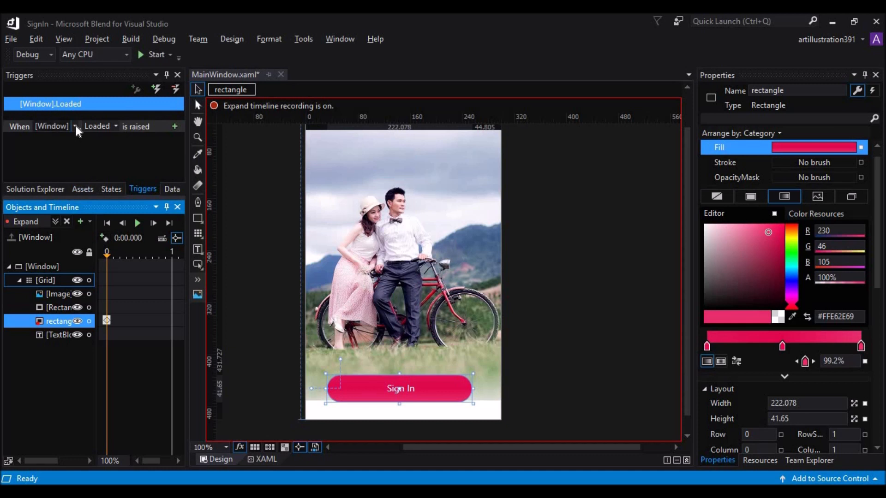
- Make the trigger fire on the rectangle's MouseLeftButtonDown and add an action beginning Expand
click(74, 126)
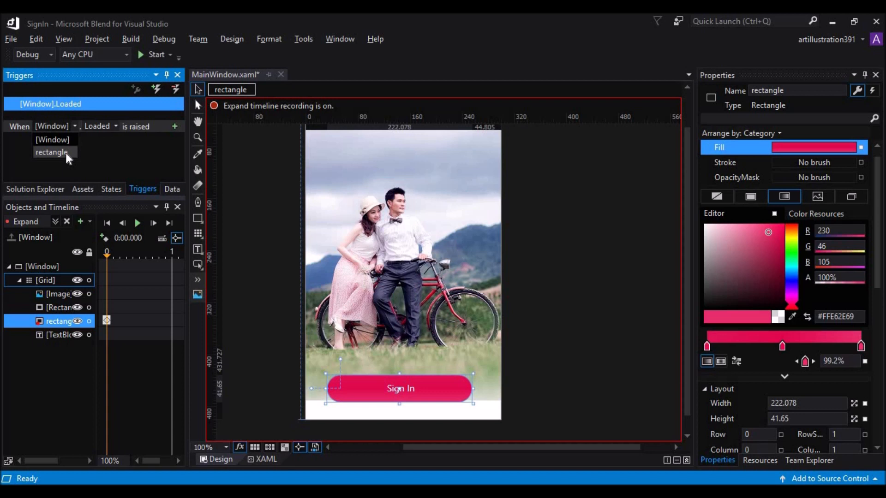
click(52, 152)
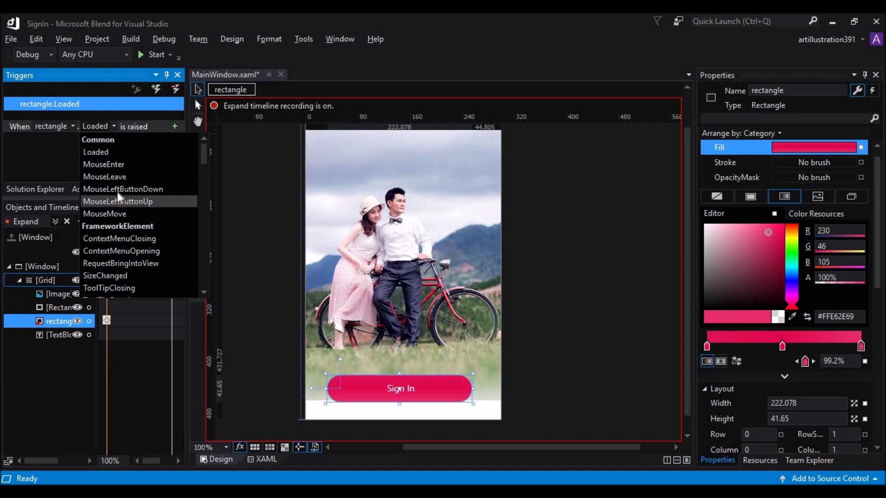
click(123, 190)
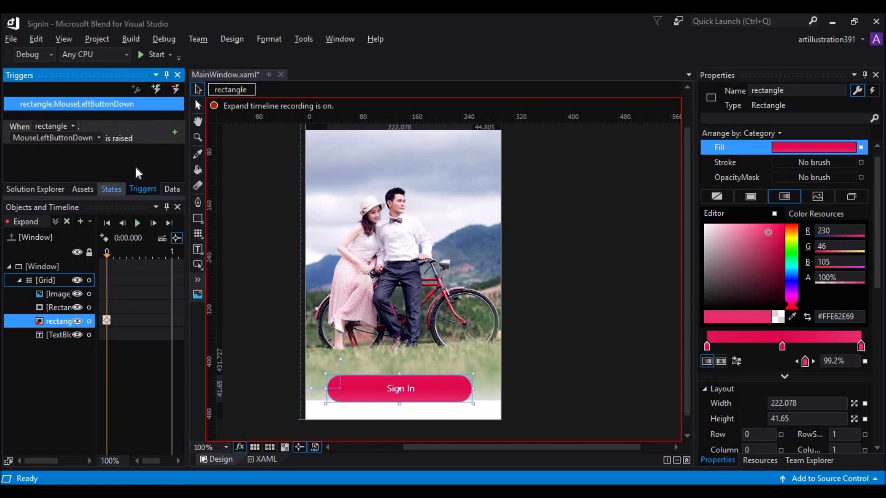
mouse_move(174, 133)
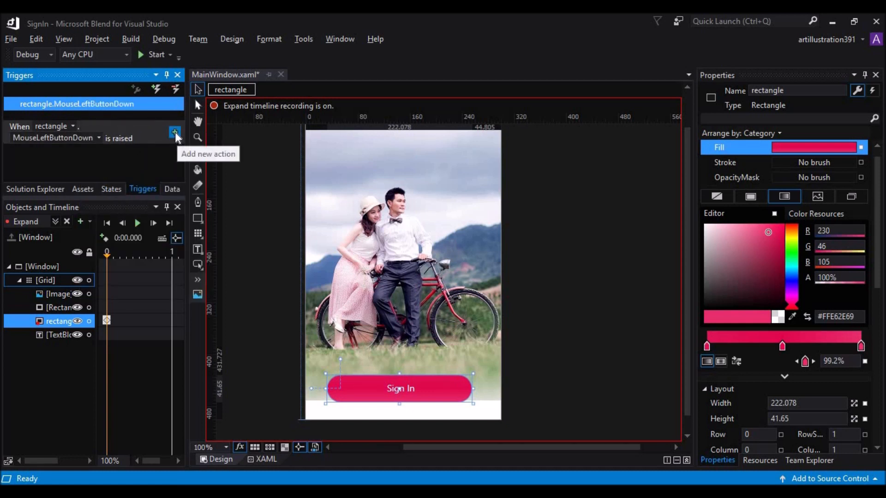
click(175, 133)
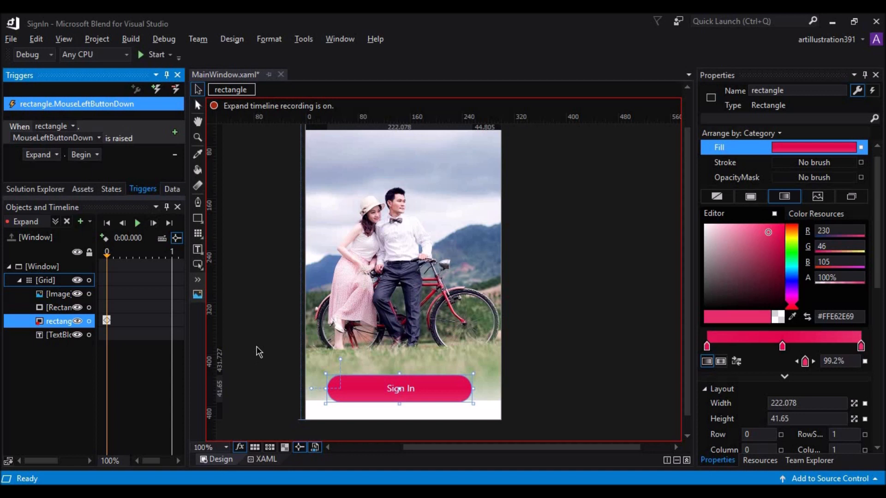
mouse_move(254, 434)
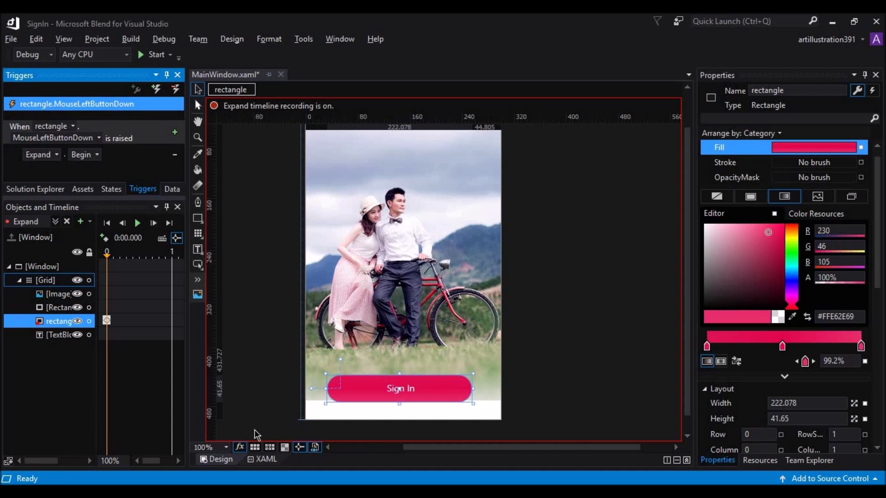
mouse_move(205, 399)
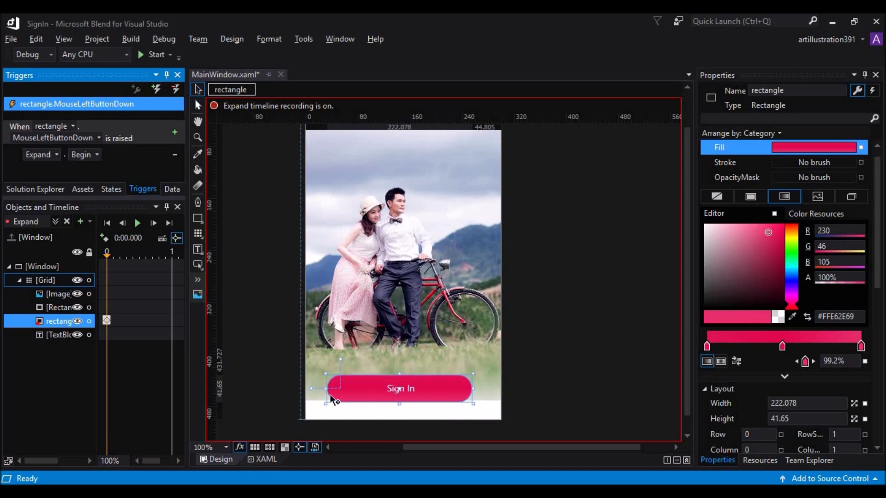
mouse_move(357, 394)
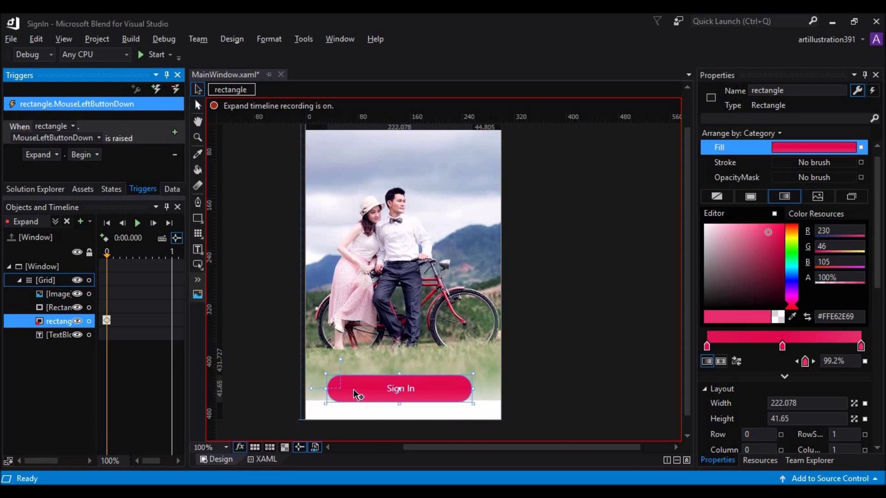
mouse_move(357, 252)
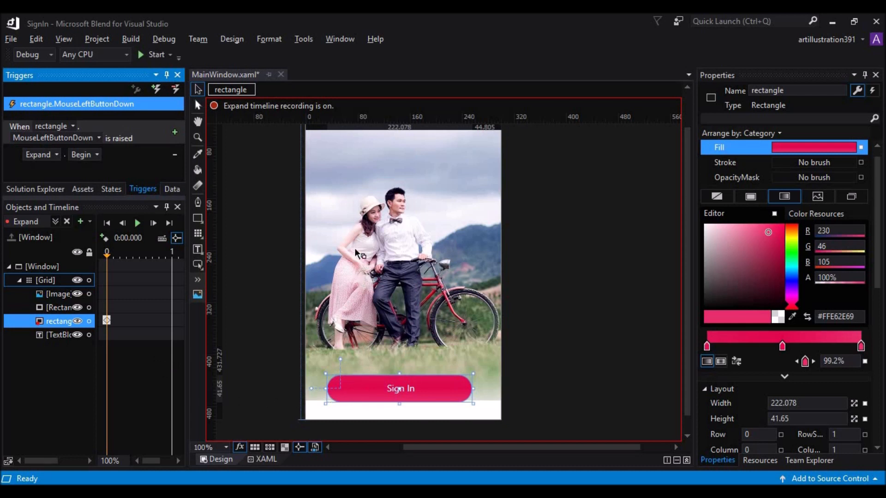
mouse_move(539, 363)
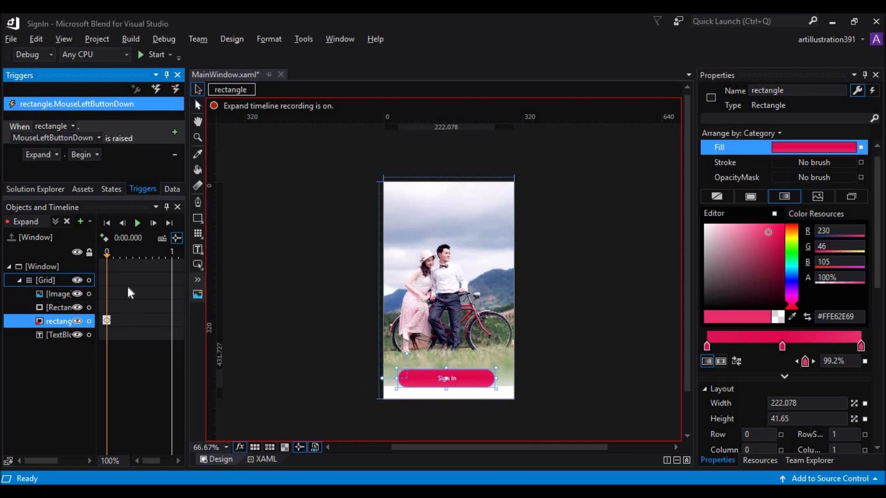
mouse_move(110, 330)
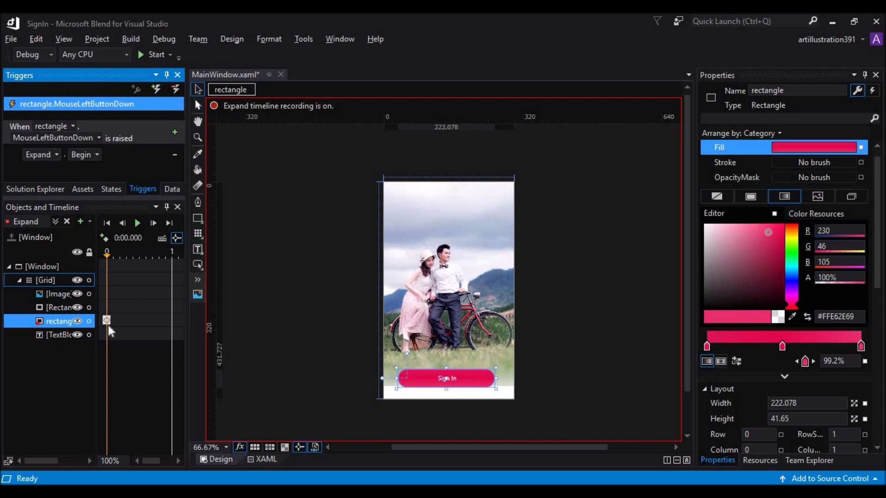
mouse_move(423, 392)
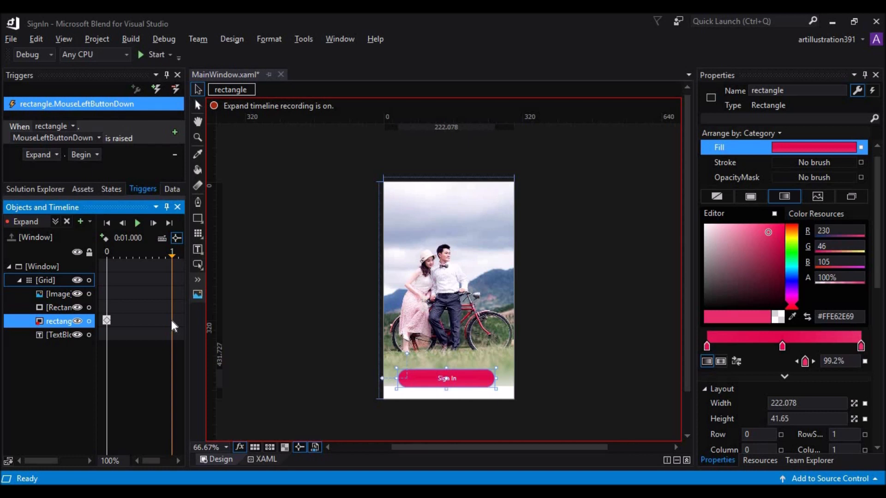
mouse_move(105, 238)
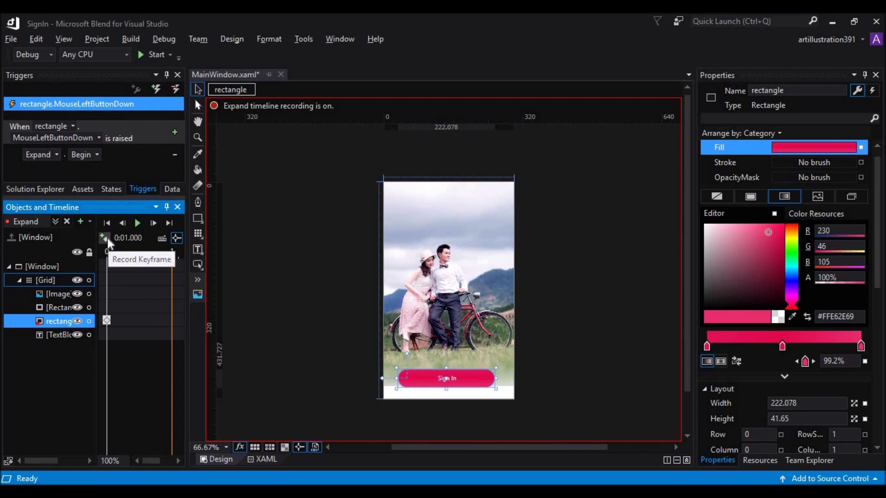
- Record a second keyframe for the rectangle at the one-second mark of Expand
click(103, 238)
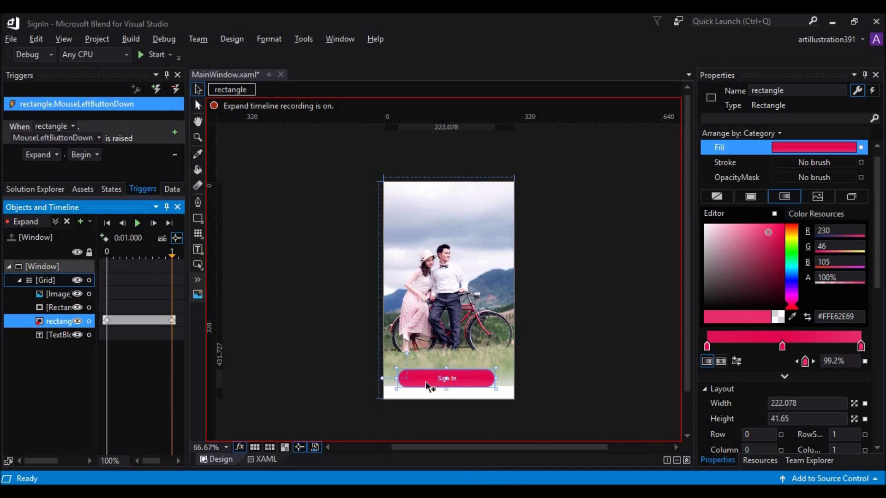
mouse_move(419, 384)
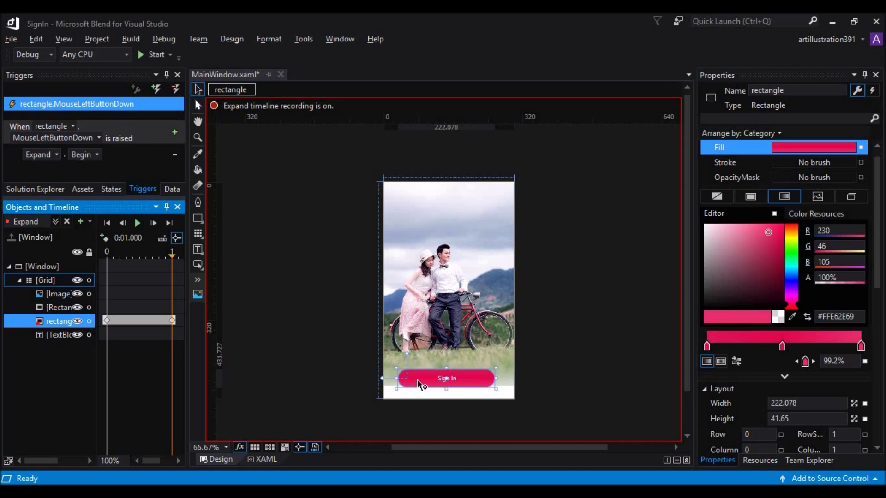
mouse_move(461, 367)
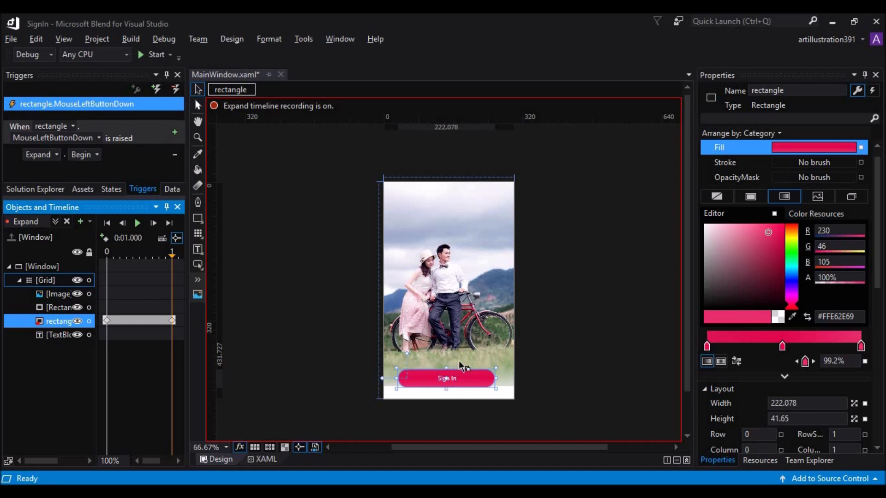
mouse_move(522, 383)
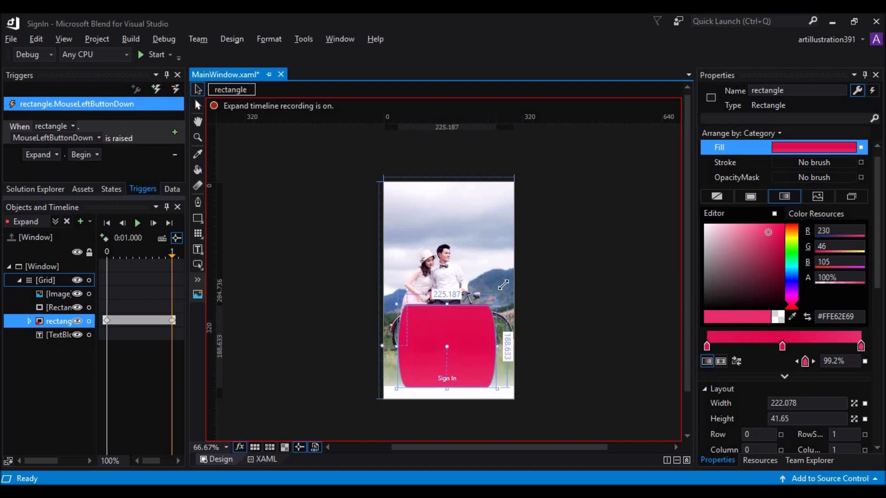
- Stretch the pink Sign In rectangle at 1 second until it fills the whole window
drag(502, 285, 512, 253)
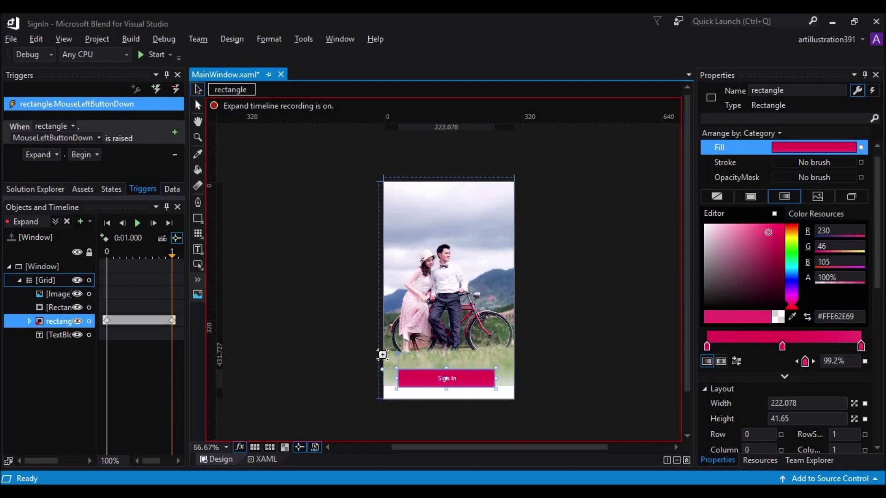
mouse_move(459, 434)
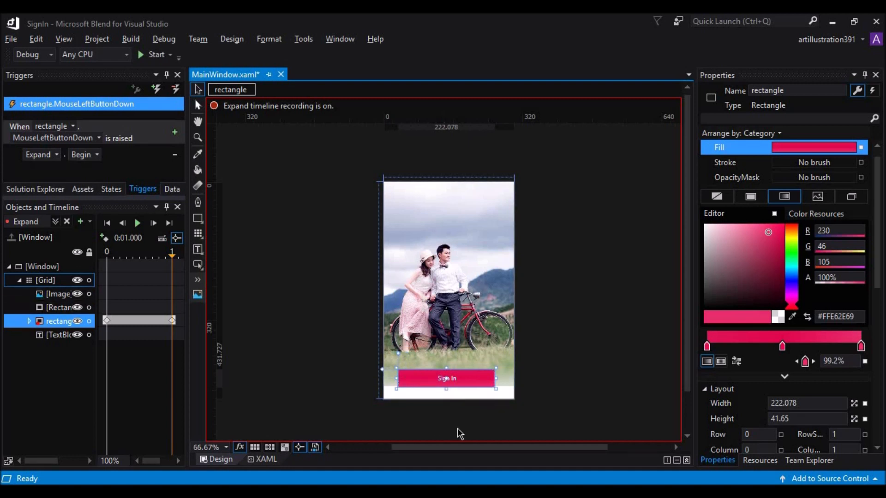
mouse_move(476, 387)
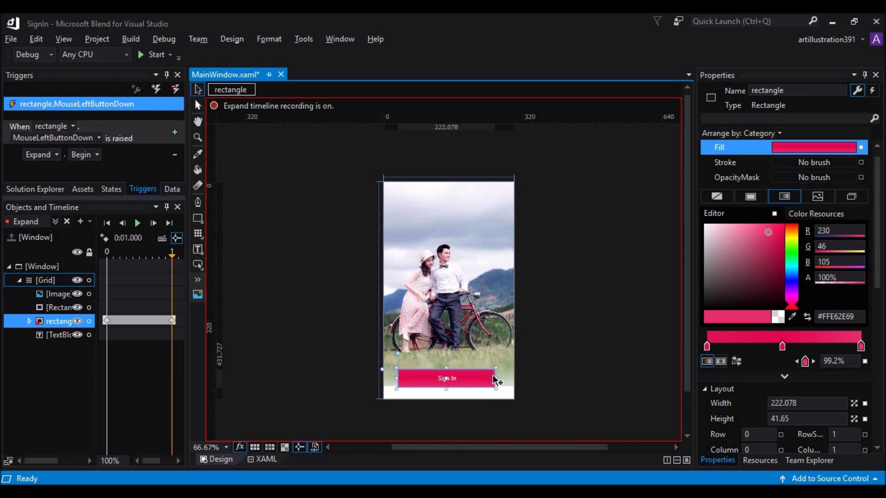
mouse_move(498, 372)
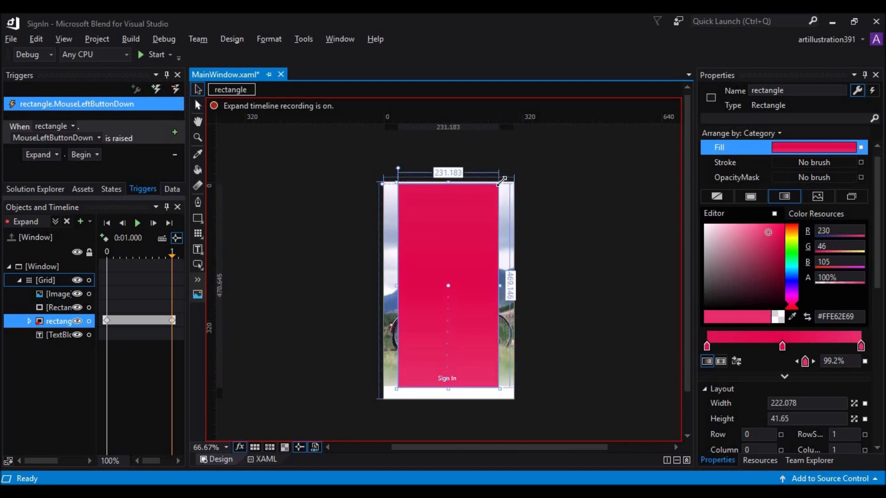
drag(502, 180, 499, 399)
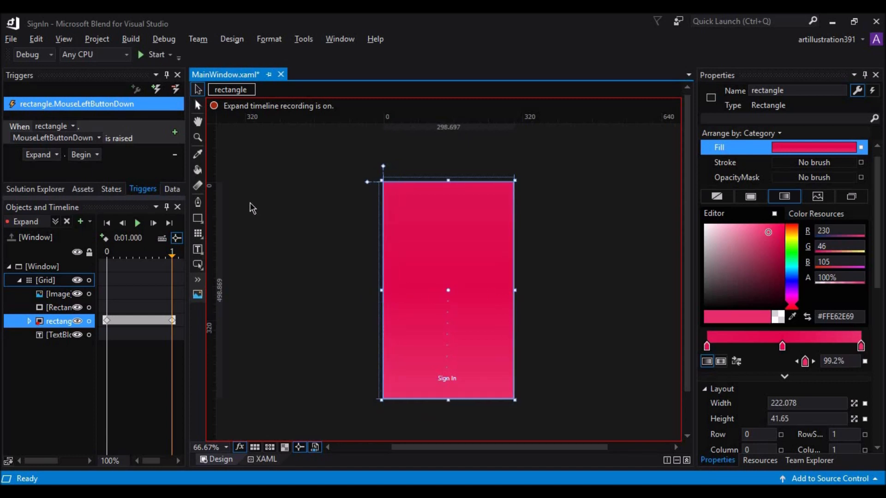
mouse_move(216, 111)
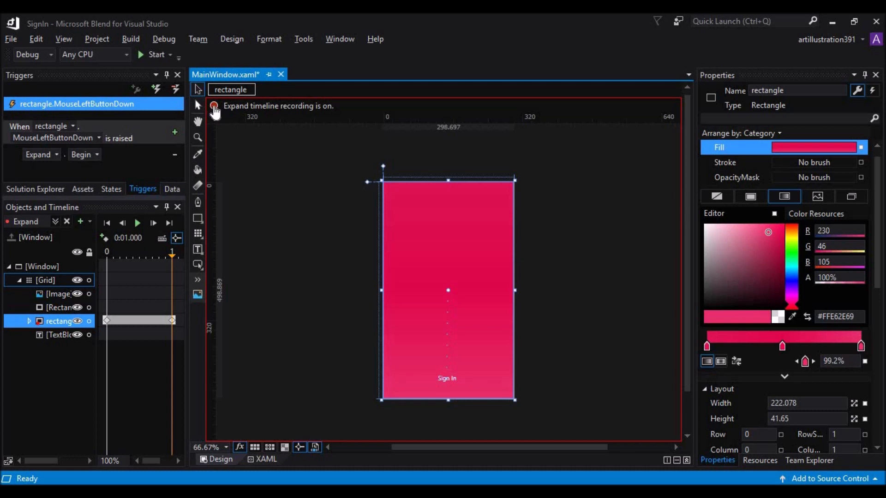
- Switch off timeline recording for the Expand storyboard
click(138, 223)
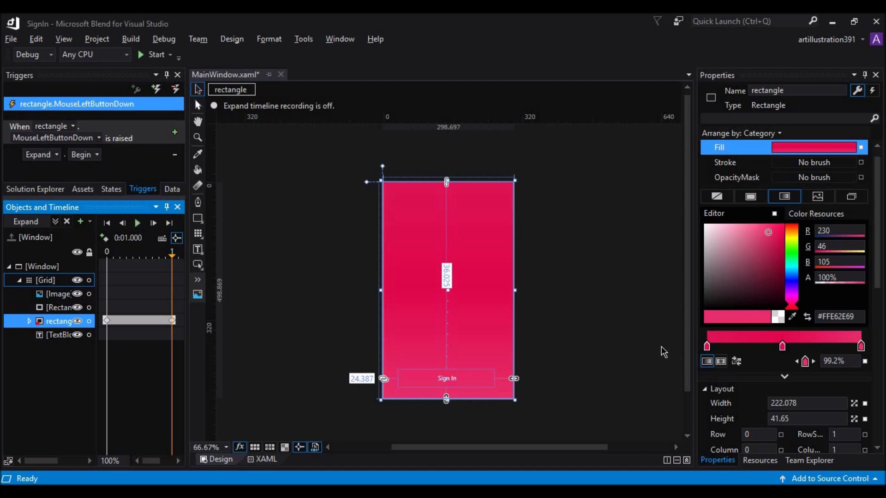
mouse_move(447, 392)
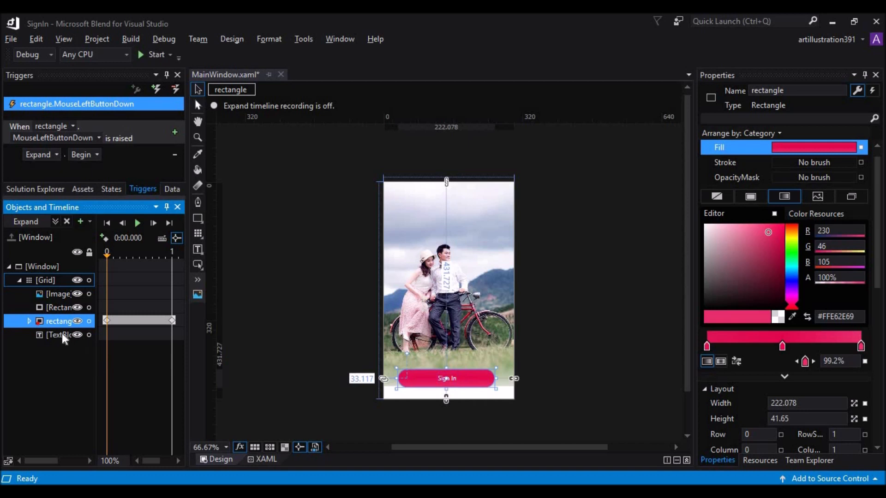
- Select the Sign In textBlock and set its Visibility to Hidden under Appearance
click(55, 335)
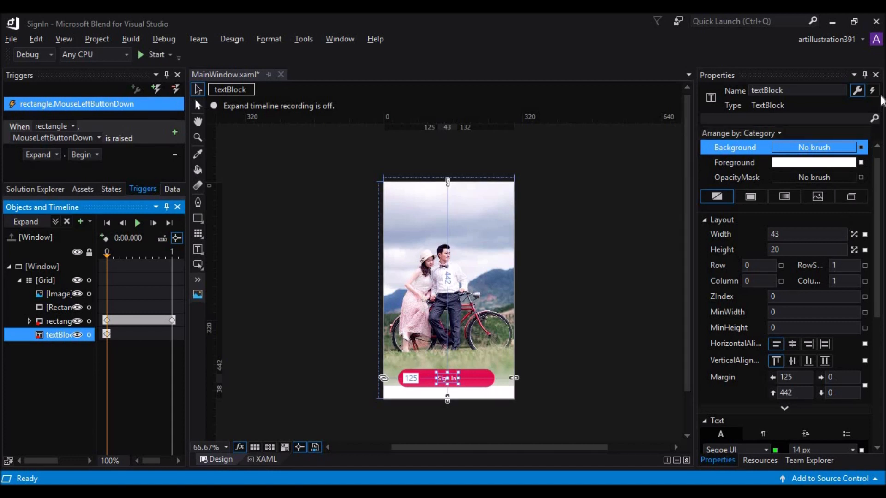
scroll(down, 3)
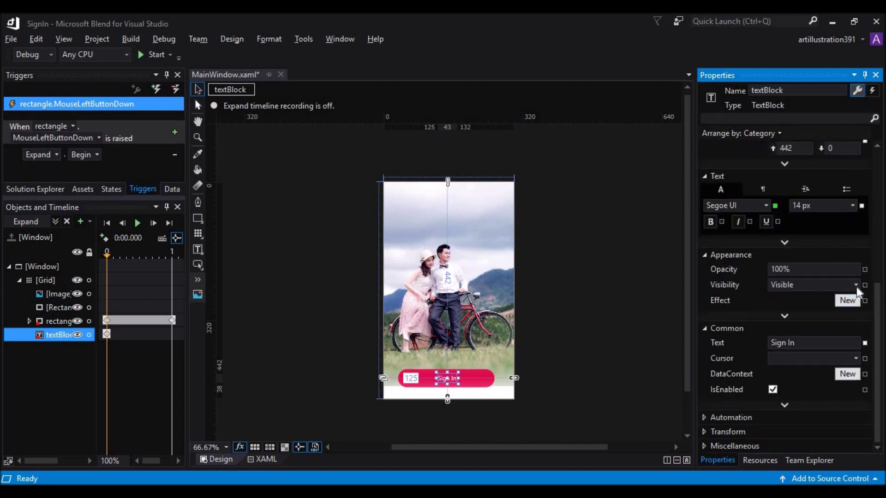
click(856, 284)
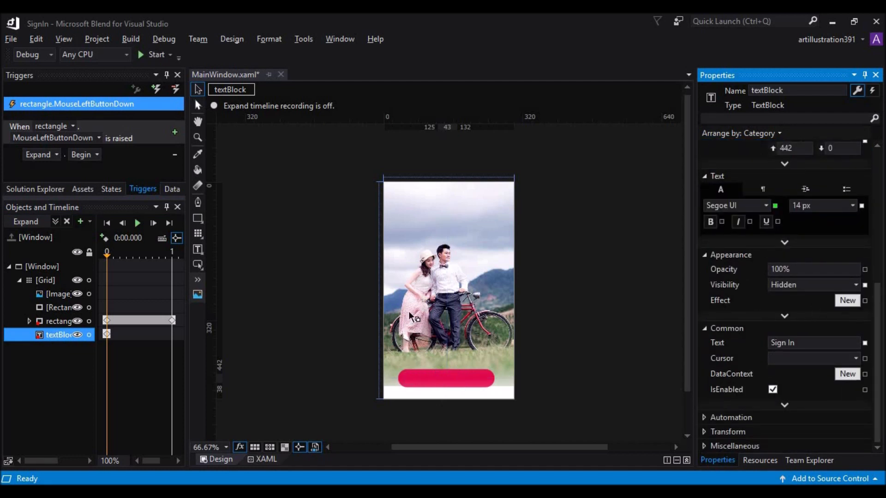
mouse_move(174, 340)
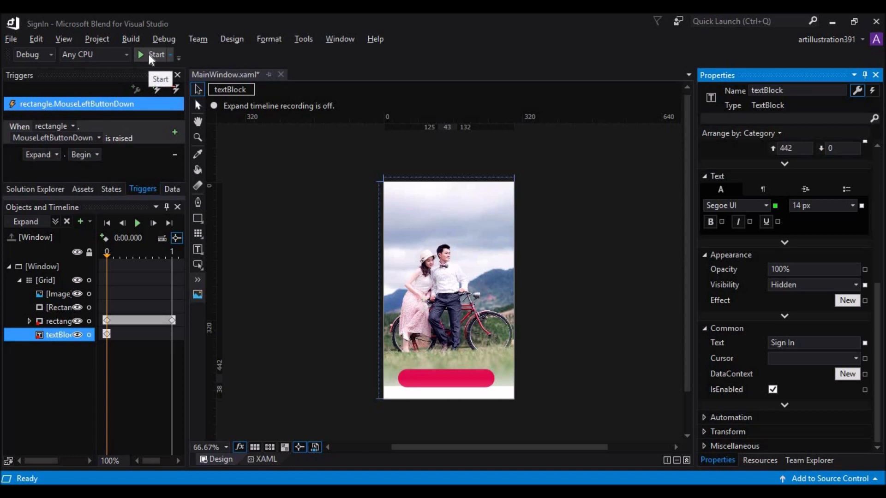
click(142, 55)
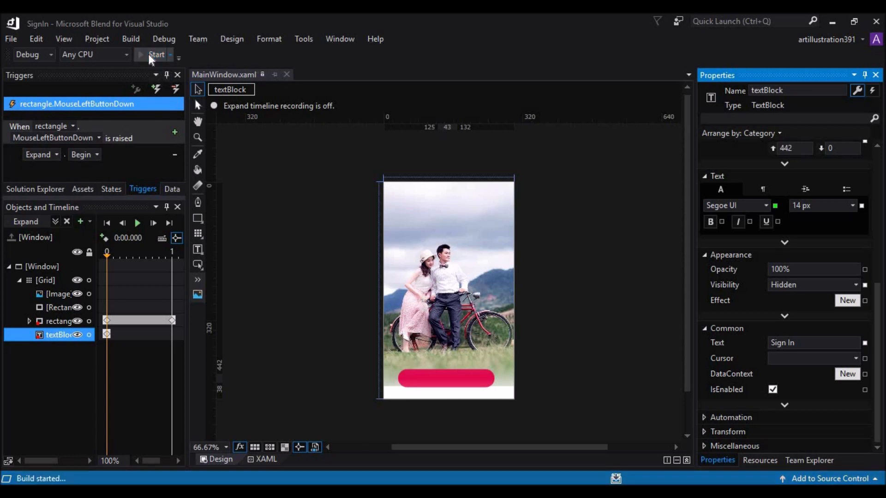
click(156, 54)
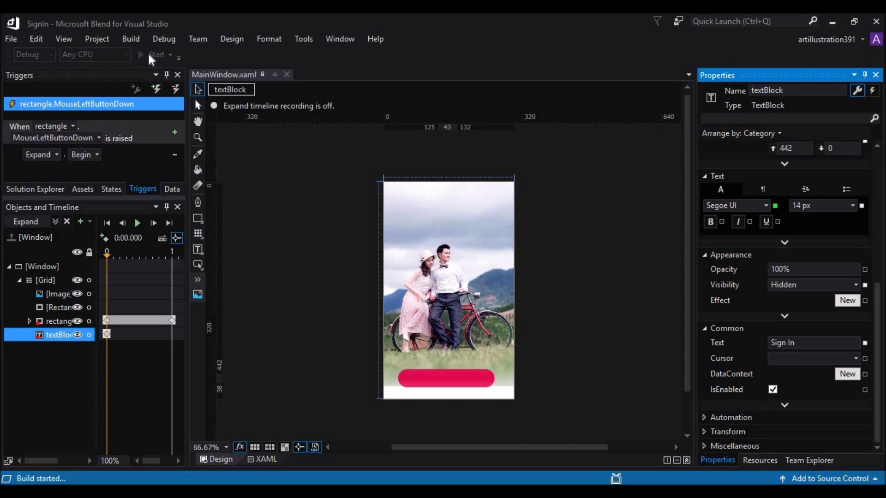
click(140, 55)
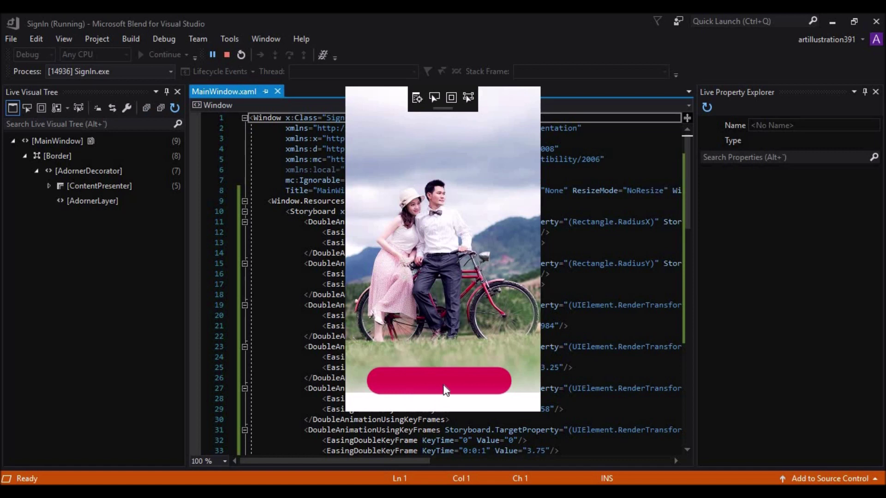
click(439, 381)
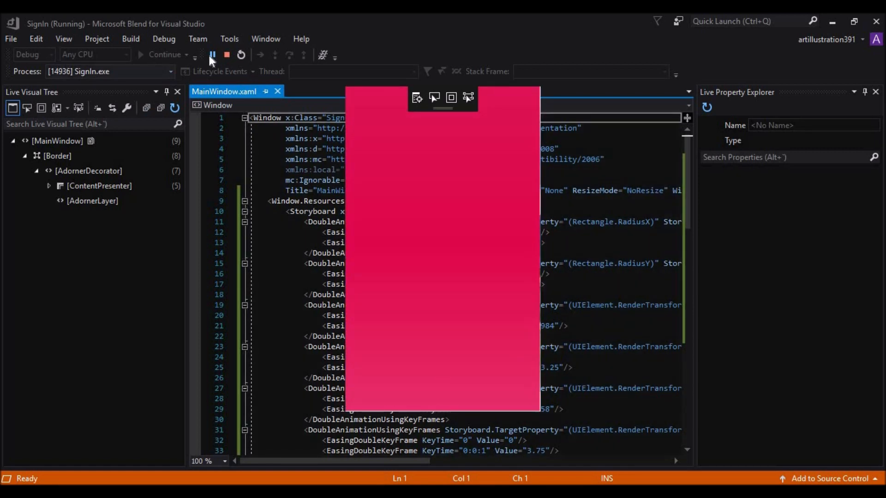
mouse_move(227, 54)
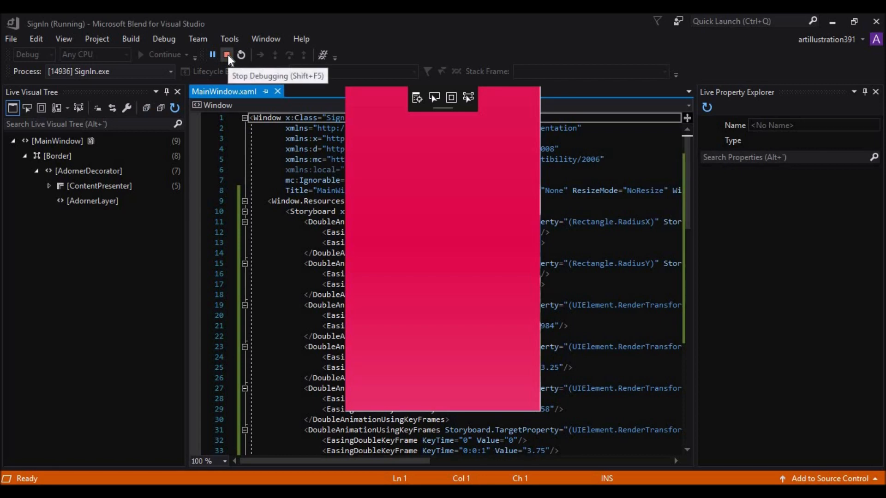
click(227, 55)
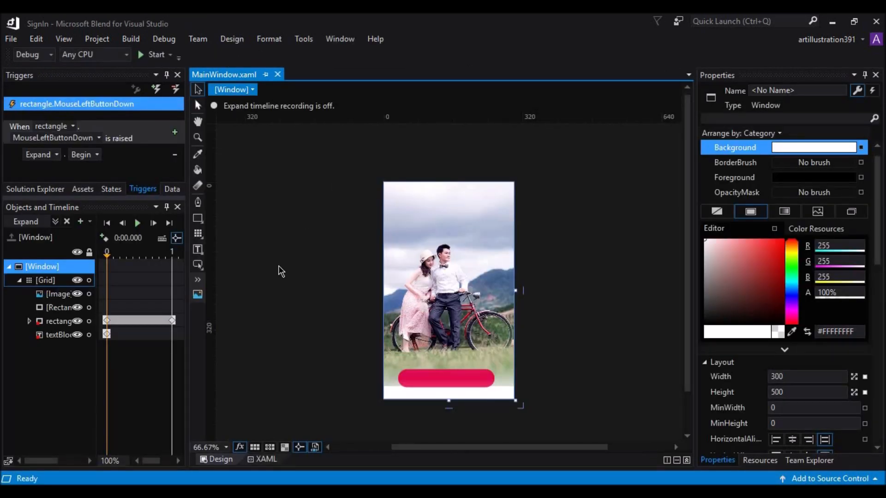
- Select textBlock, move to the one-second mark and turn Expand recording back on
click(48, 335)
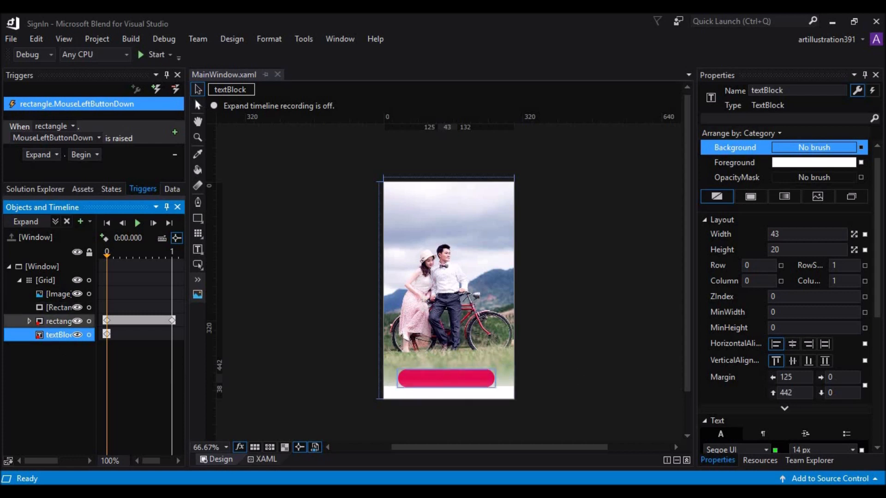
click(138, 223)
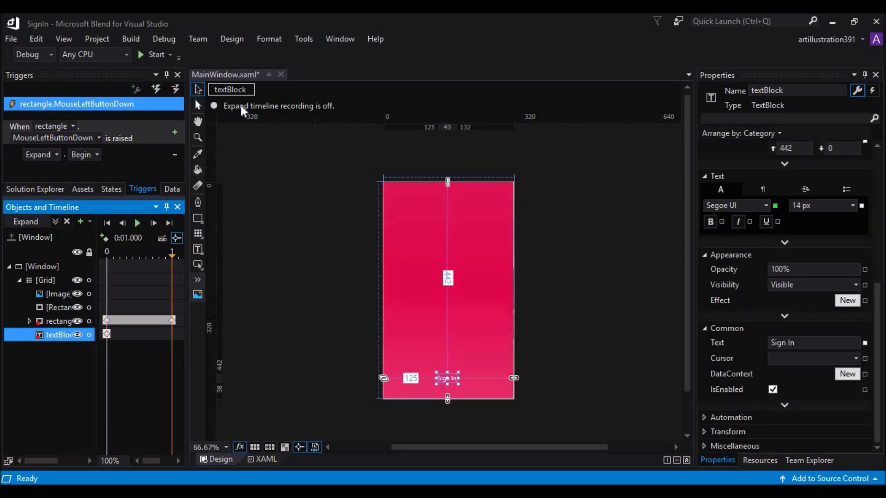
mouse_move(275, 117)
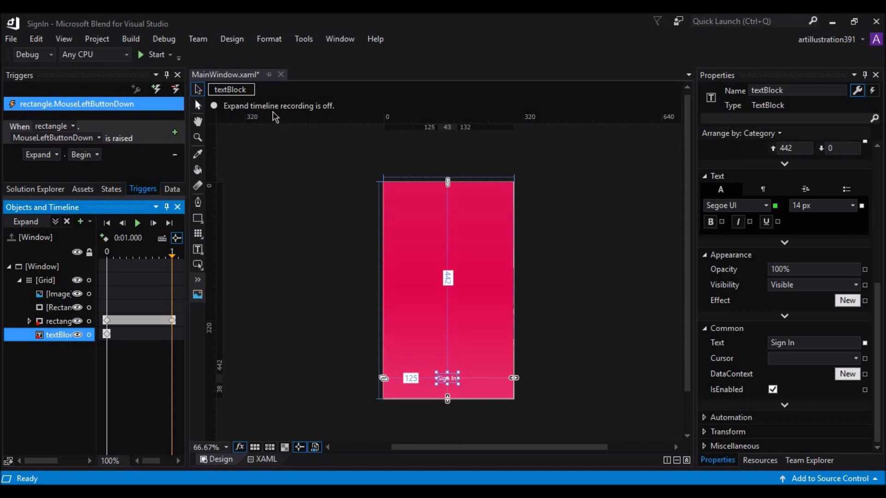
mouse_move(263, 117)
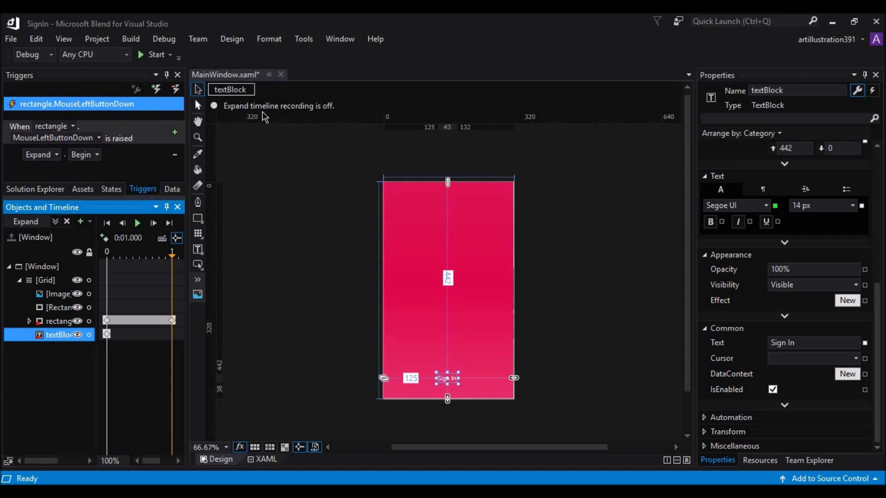
mouse_move(228, 217)
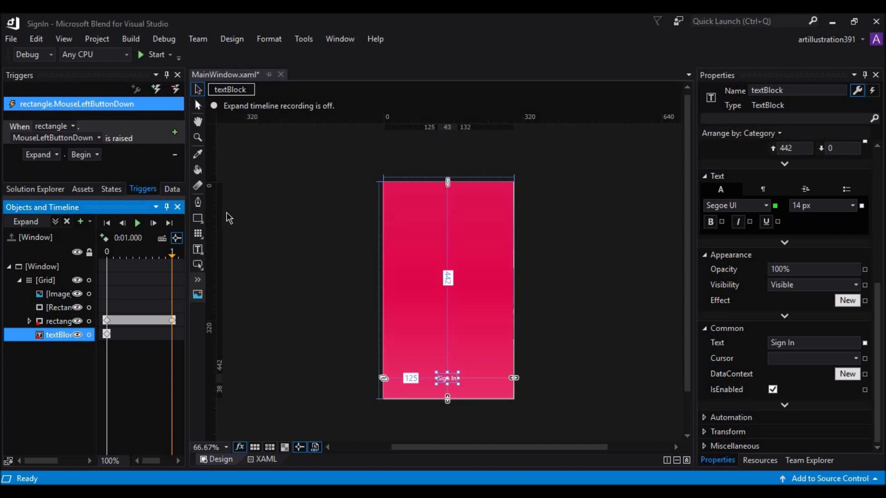
mouse_move(225, 162)
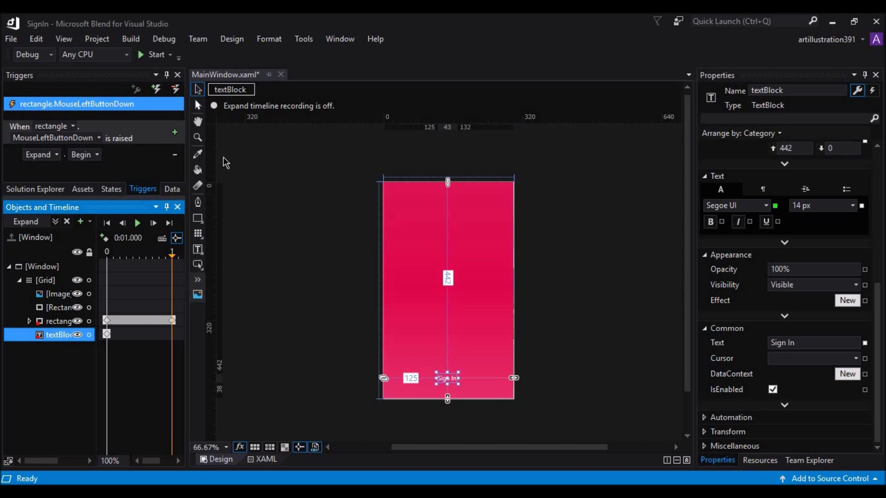
mouse_move(214, 110)
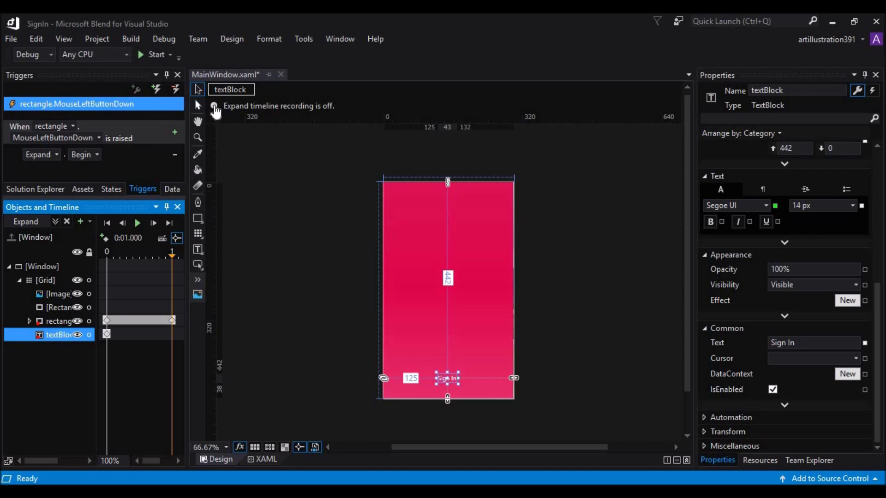
click(215, 106)
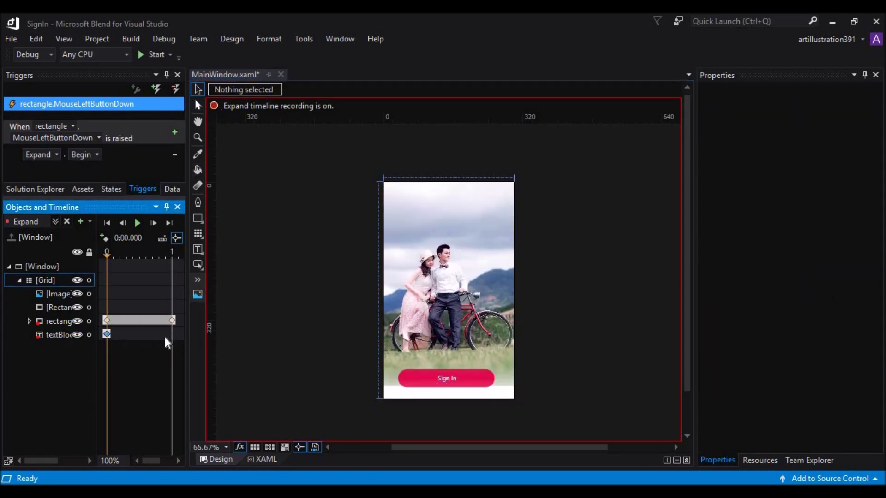
mouse_move(175, 342)
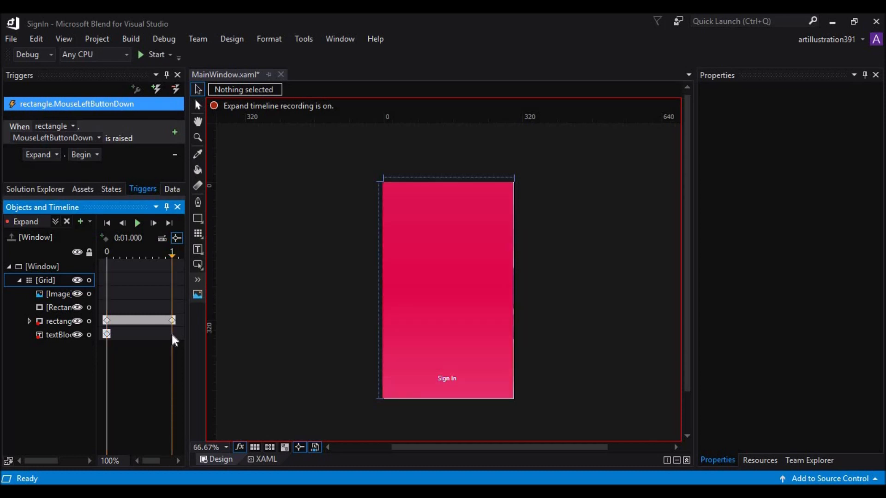
mouse_move(165, 331)
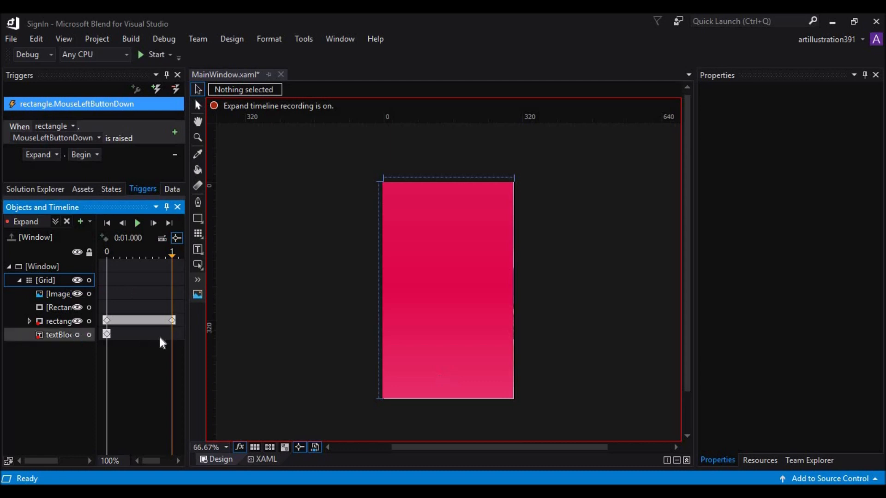
- Record a Hidden visibility keyframe for the Sign In text at one second, then play Expand
click(50, 335)
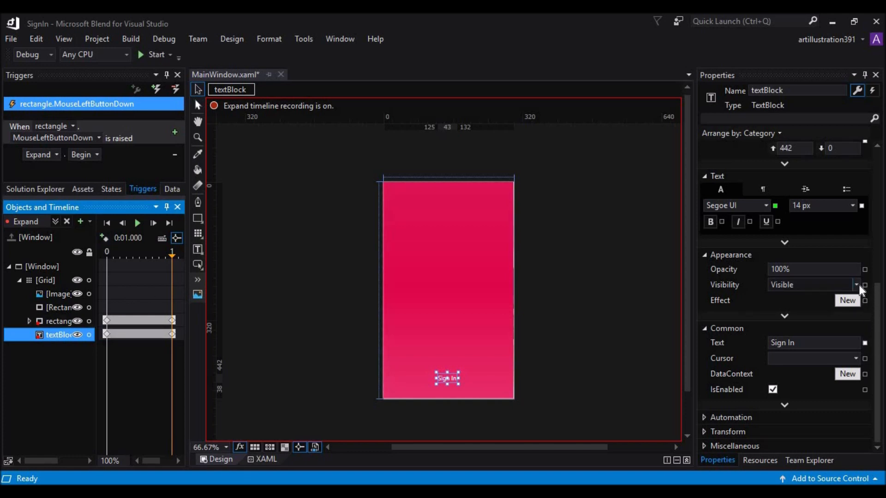
click(857, 284)
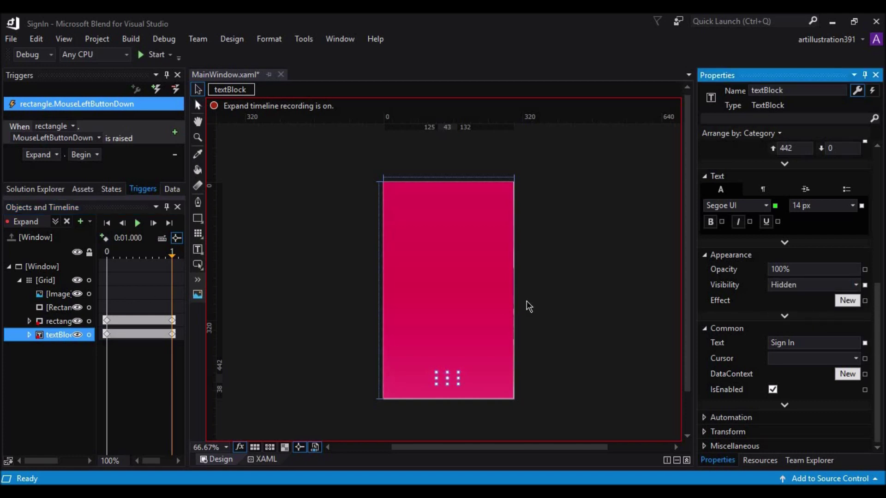
mouse_move(188, 146)
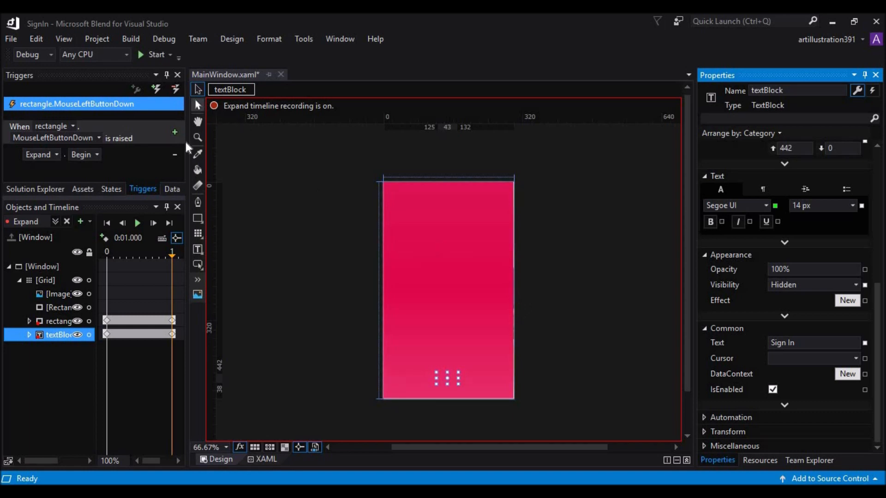
click(137, 223)
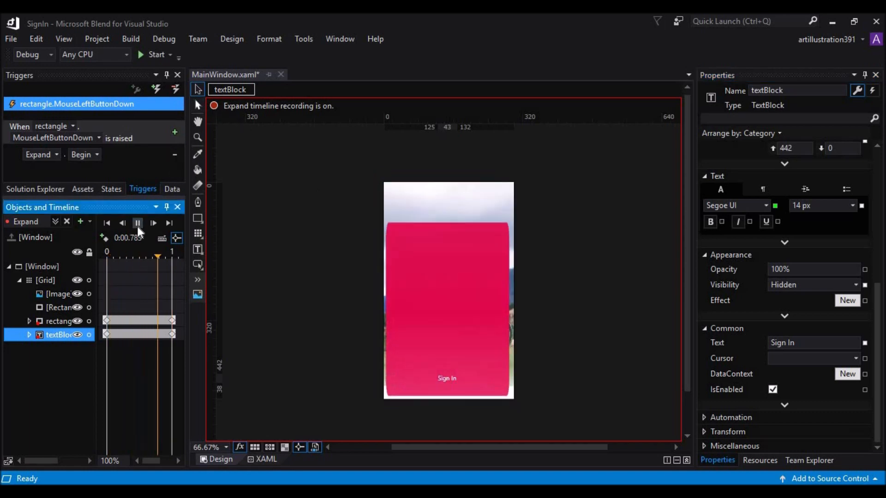
- Play Expand and scrub the playhead back toward 0 to check the Sign In label shows first
click(138, 223)
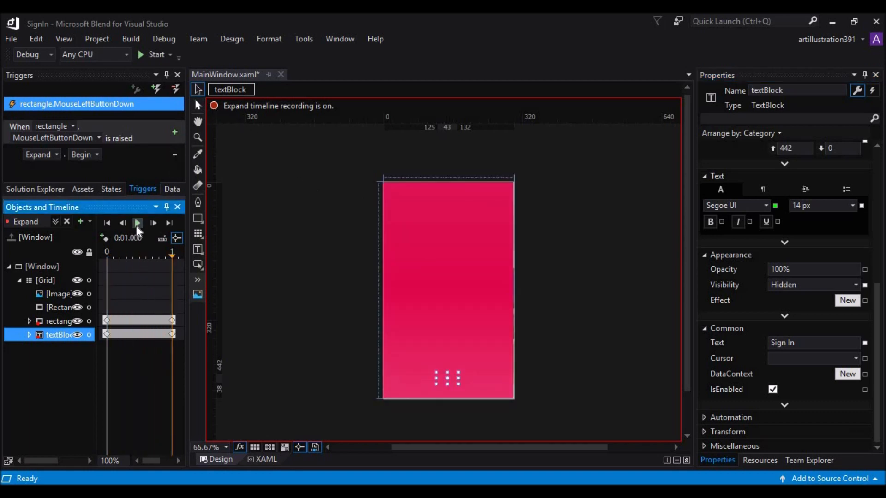
mouse_move(157, 208)
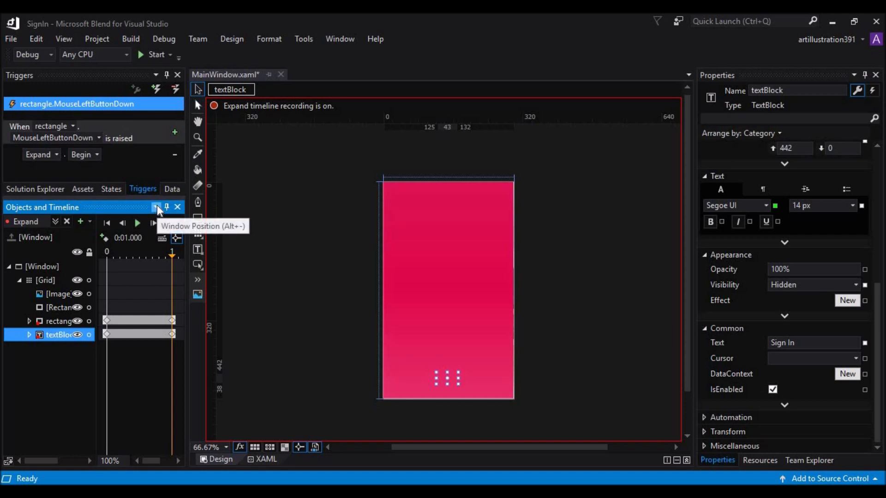
mouse_move(182, 312)
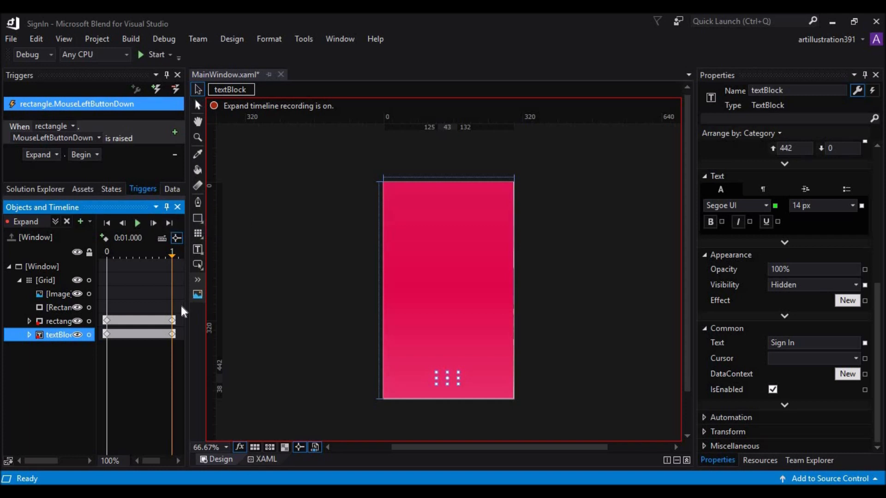
mouse_move(172, 338)
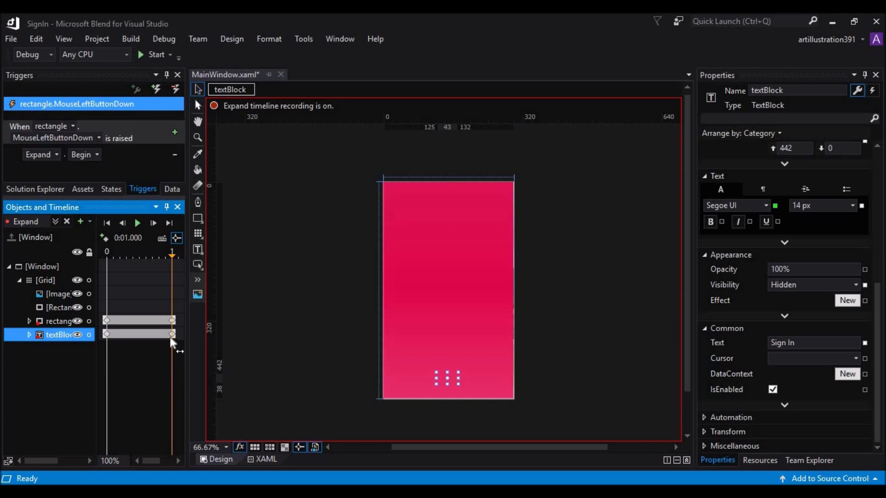
mouse_move(121, 339)
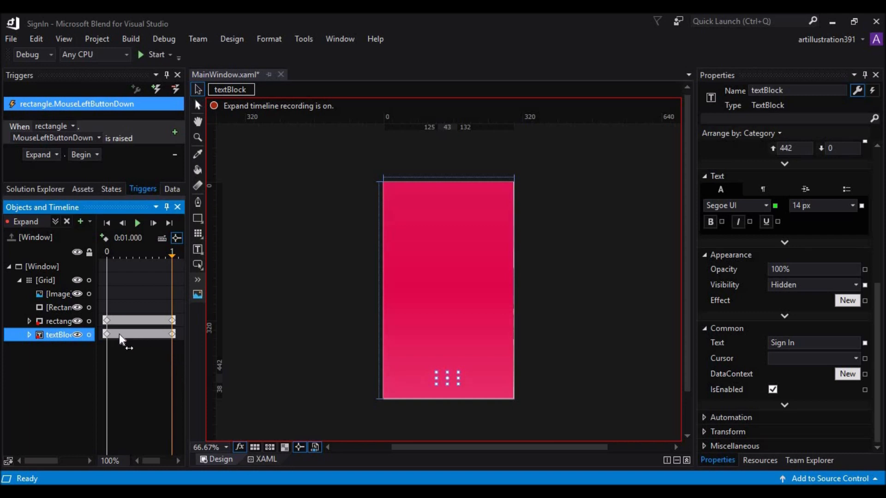
mouse_move(119, 340)
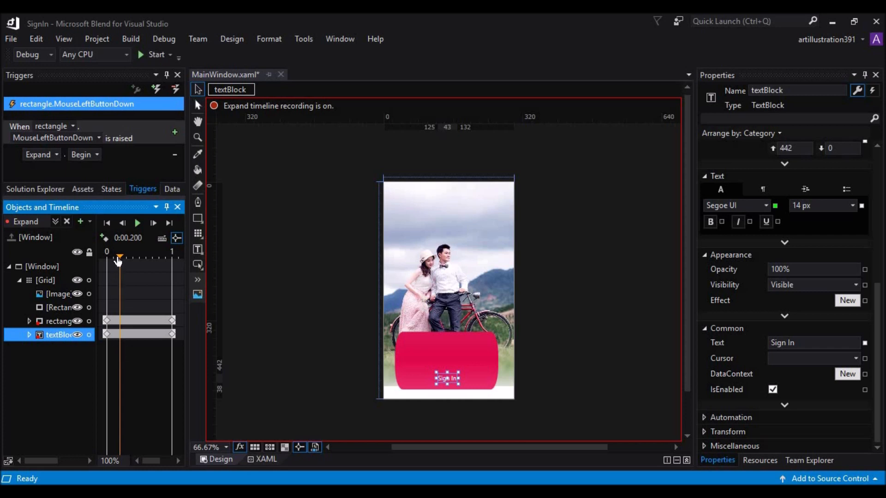
drag(119, 258, 112, 258)
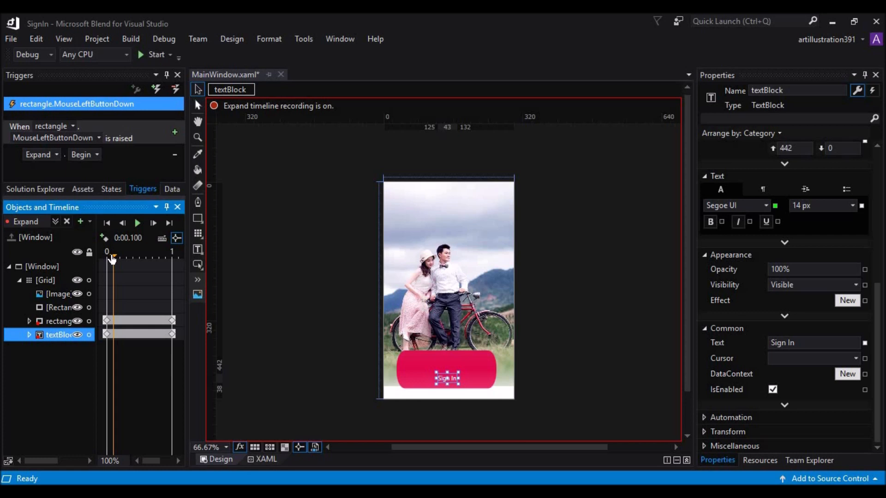
drag(112, 257, 131, 257)
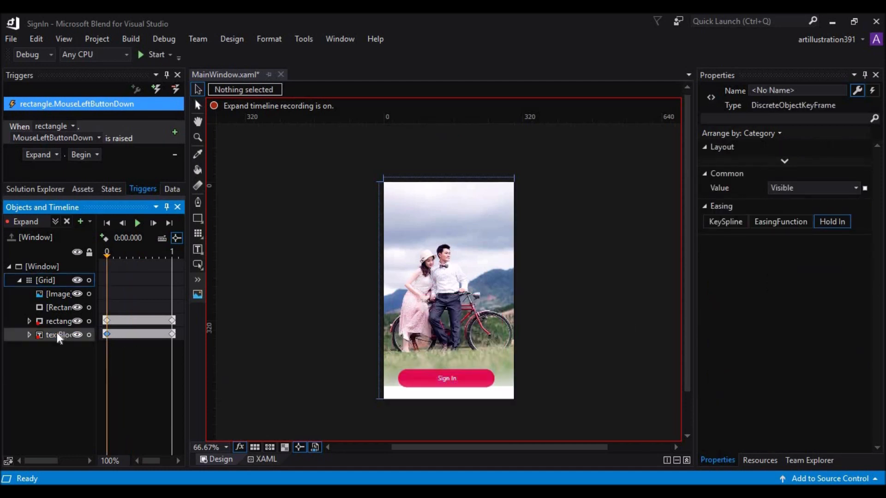
- Set the Sign In textBlock's Visibility to Hidden at 0s and switch timeline recording off
click(55, 335)
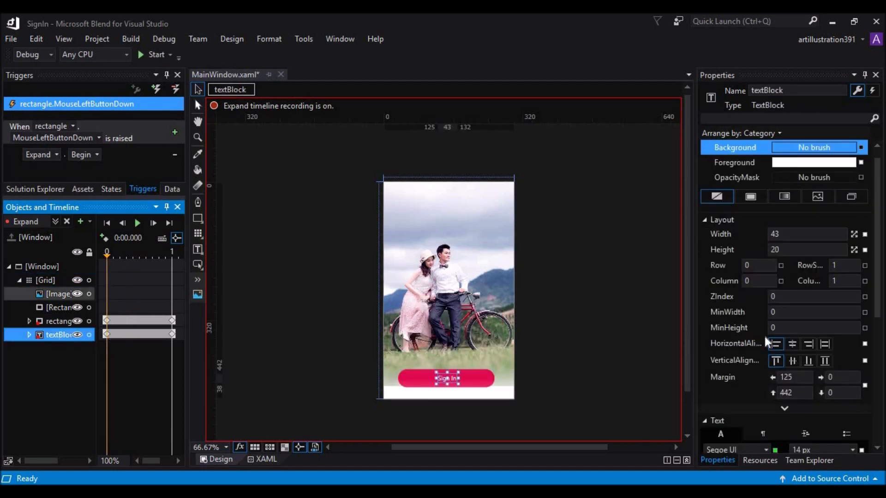
scroll(down, 3)
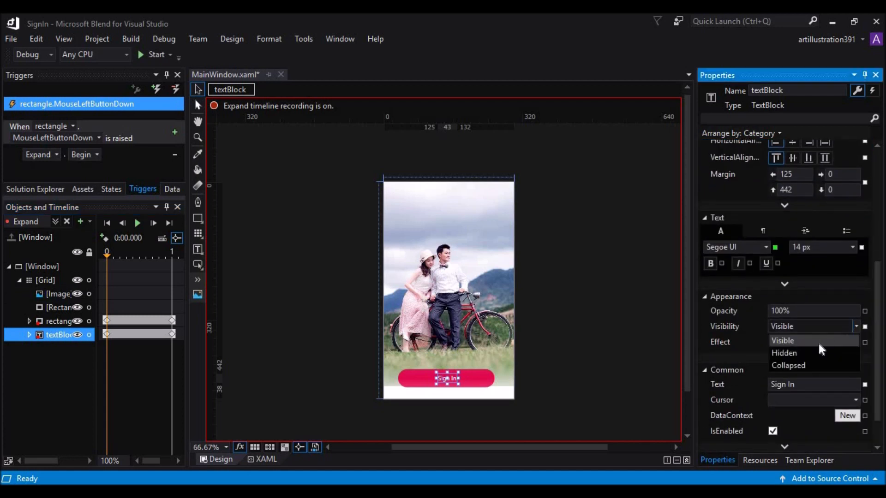
click(784, 352)
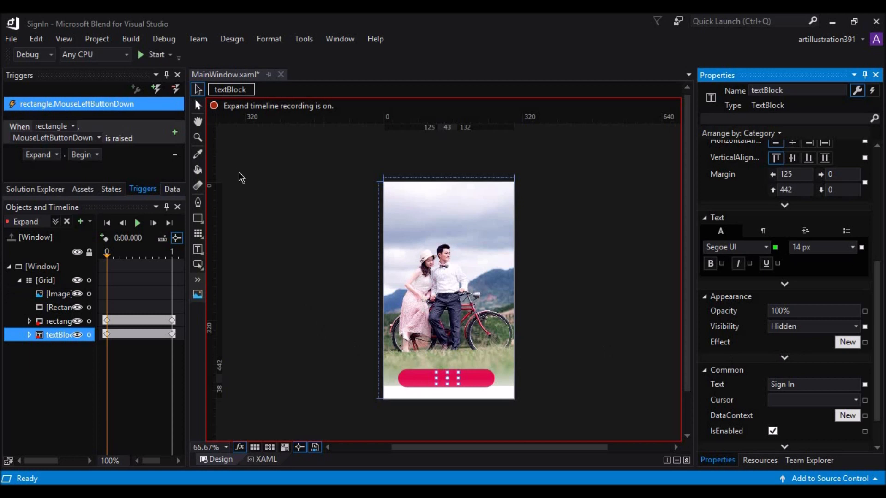
click(138, 224)
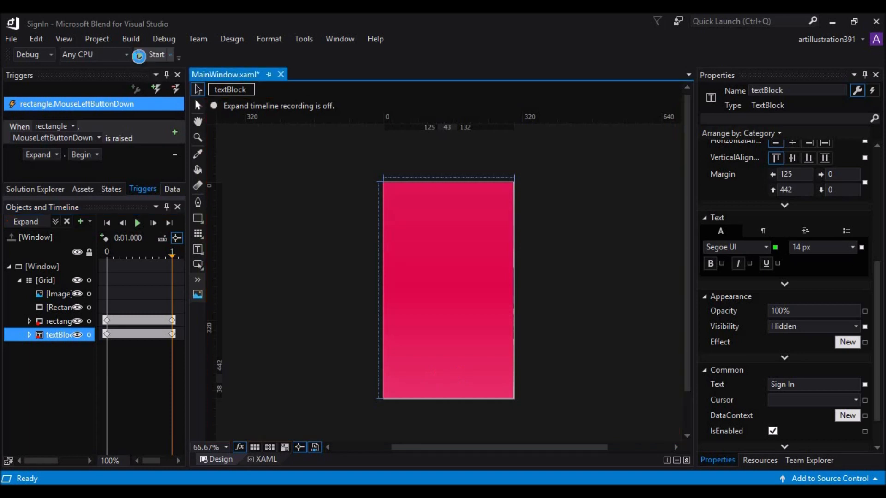
click(264, 460)
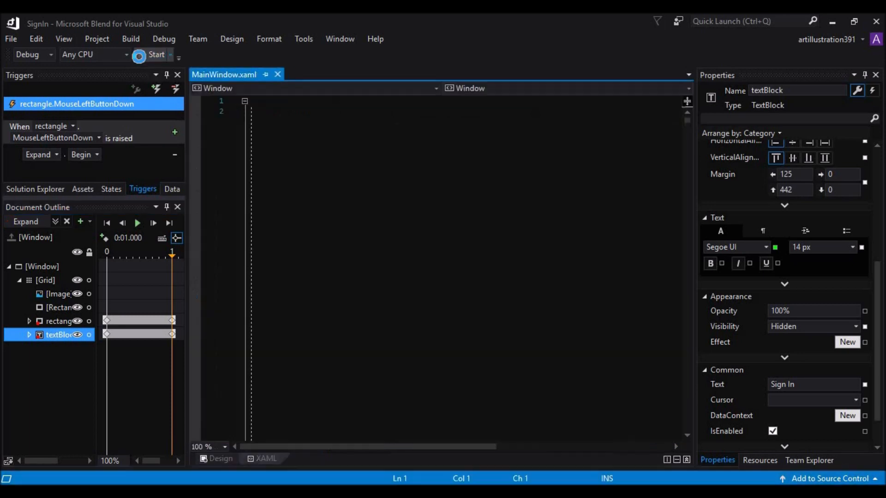
click(156, 55)
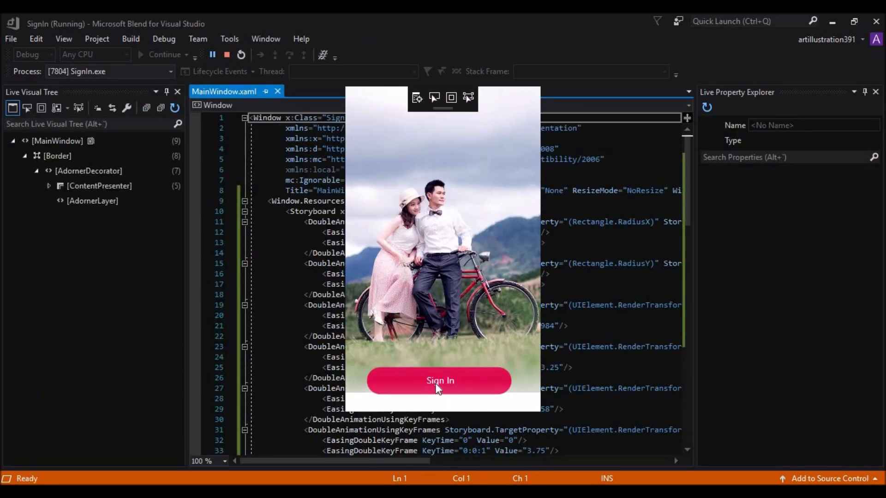
click(439, 381)
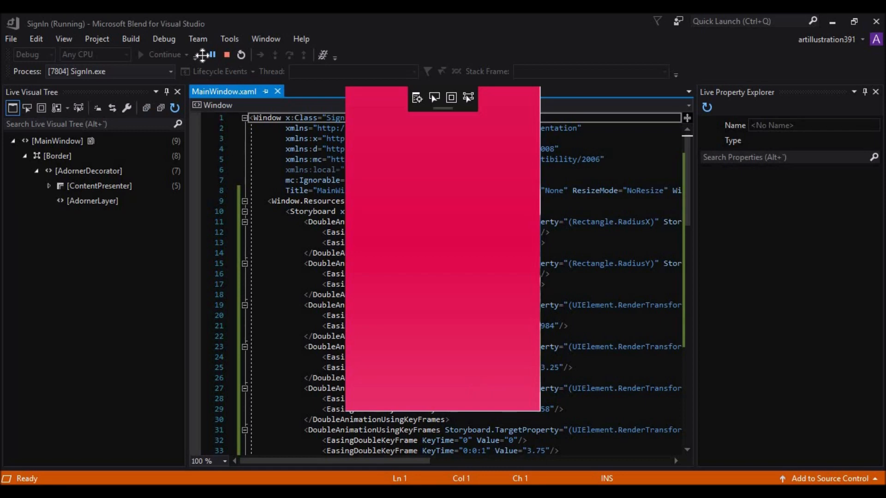
click(226, 55)
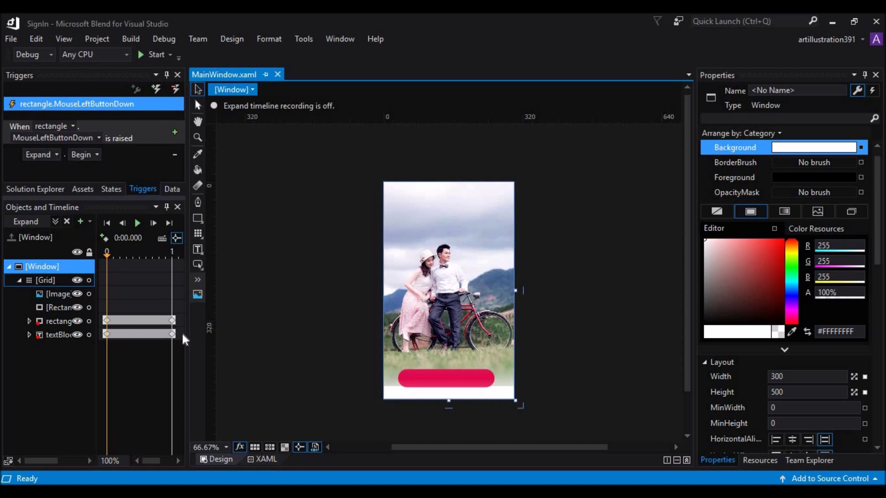
mouse_move(175, 289)
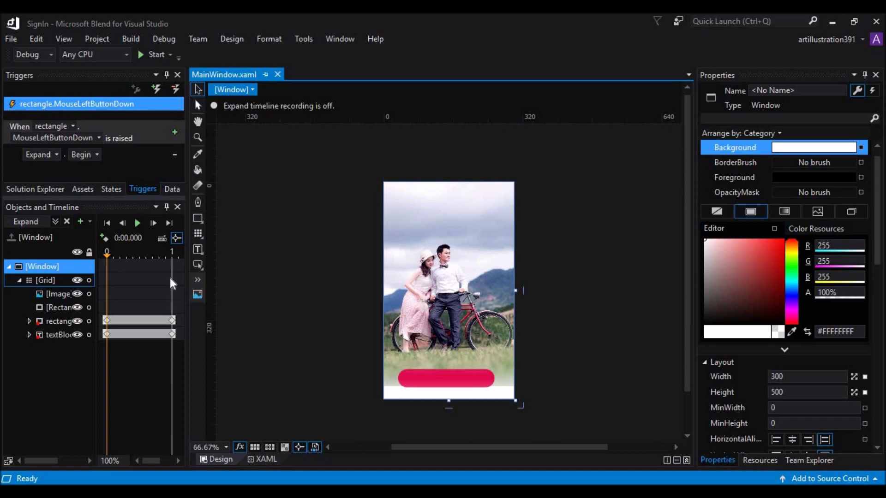
mouse_move(146, 266)
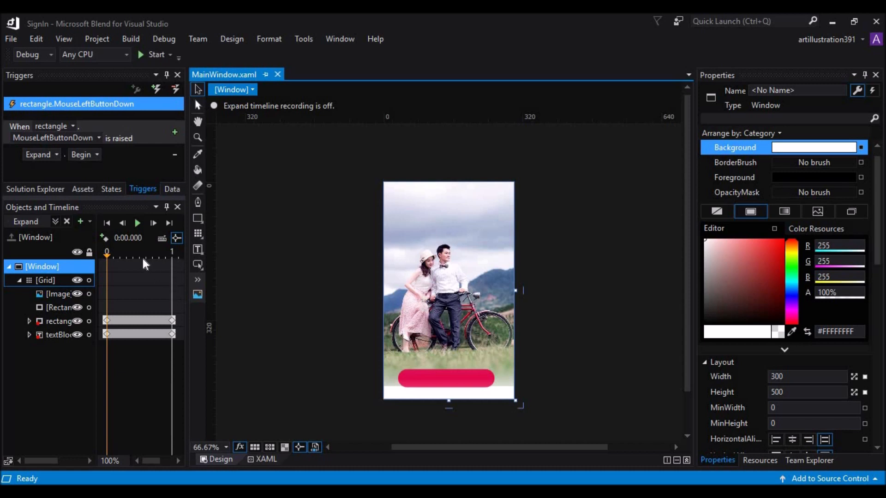
mouse_move(140, 261)
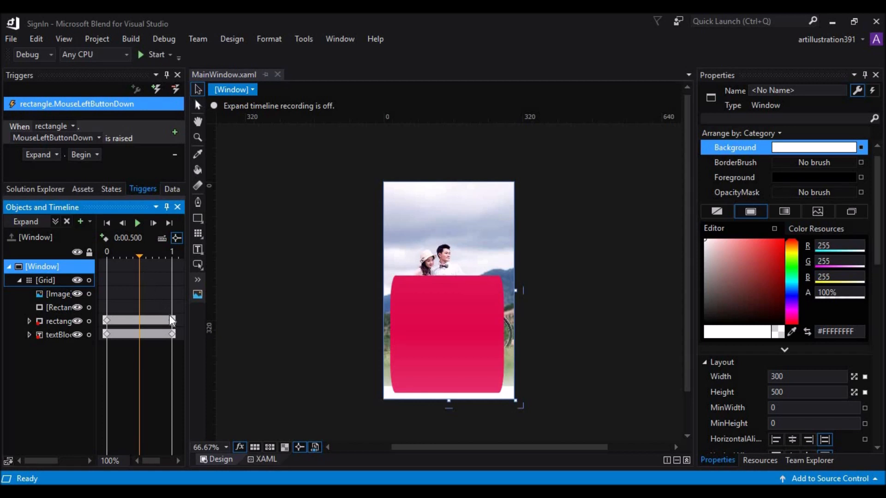
- Move the rectangle and textBlock end keyframes back to 0:00.500
click(172, 321)
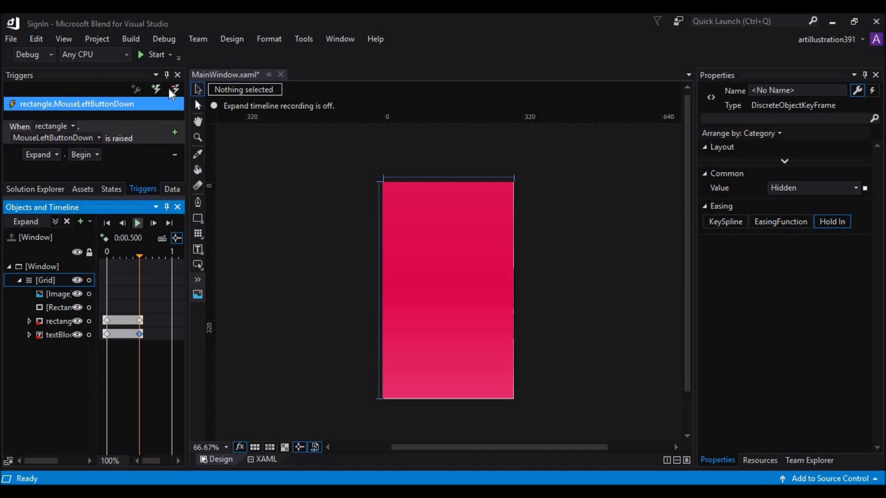
click(156, 54)
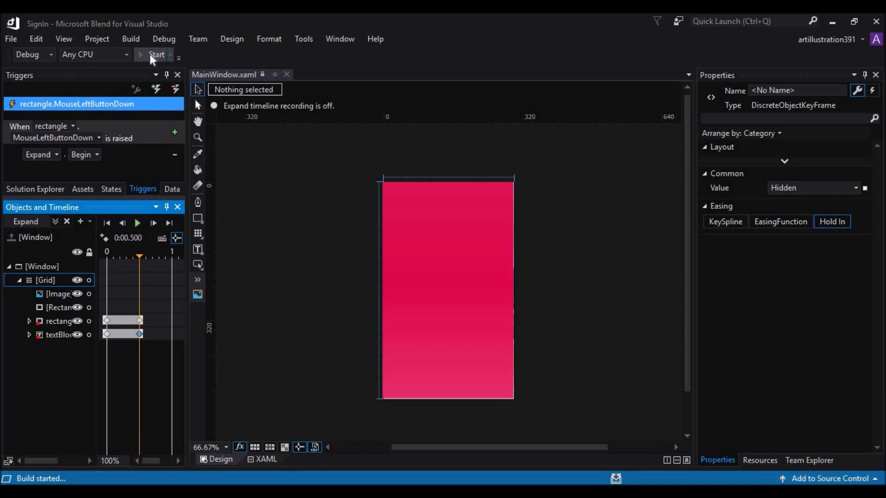
click(144, 55)
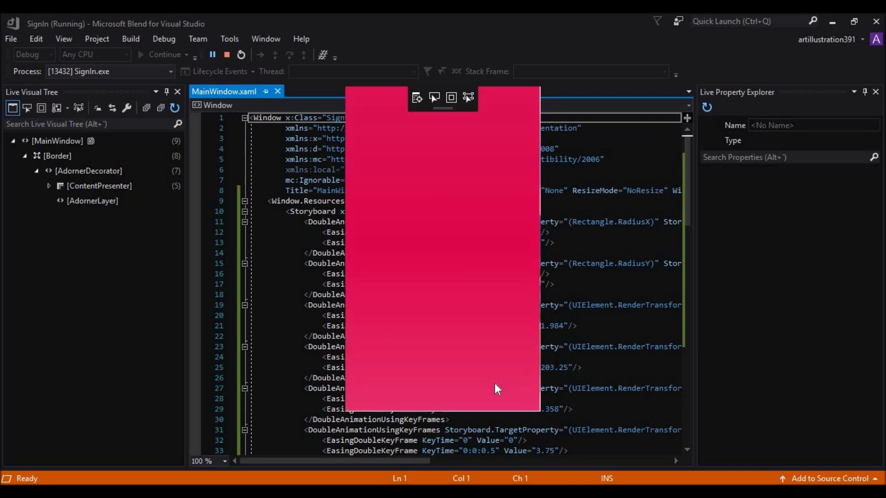
mouse_move(497, 402)
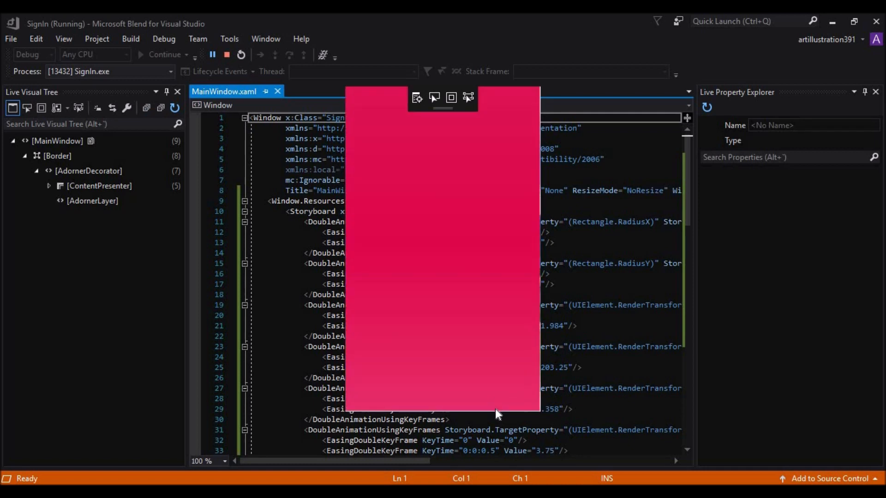
mouse_move(430, 277)
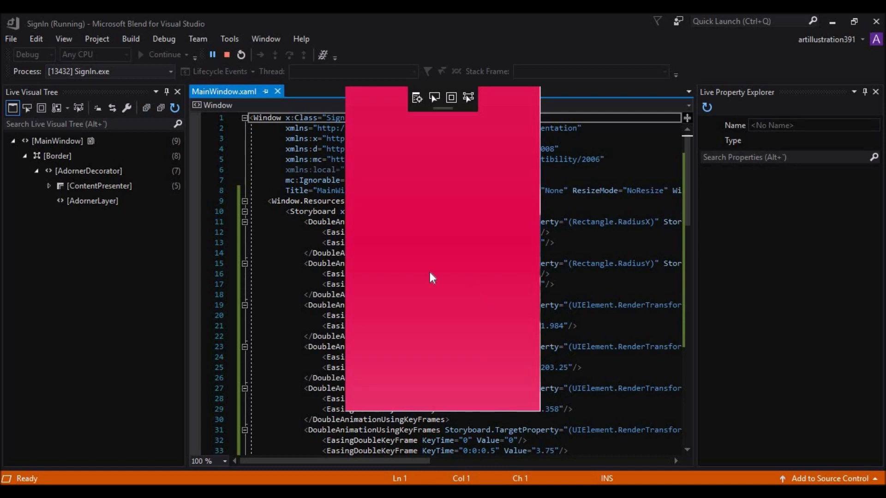
mouse_move(238, 78)
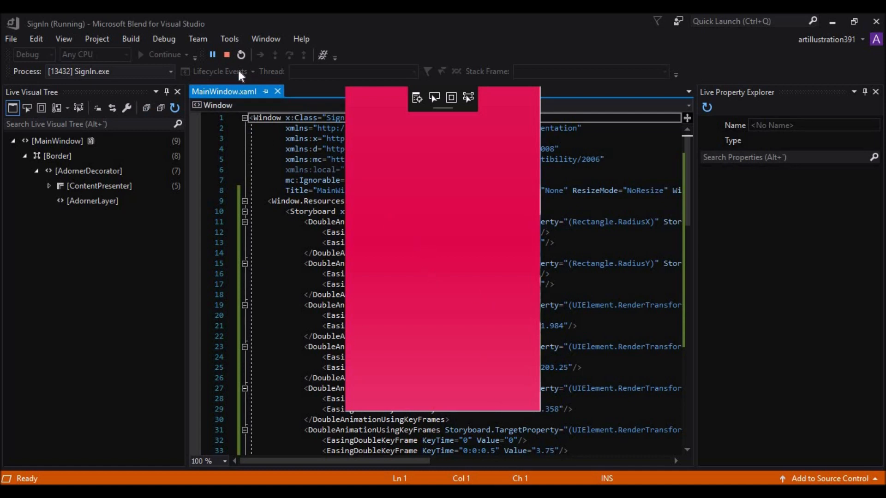
click(227, 54)
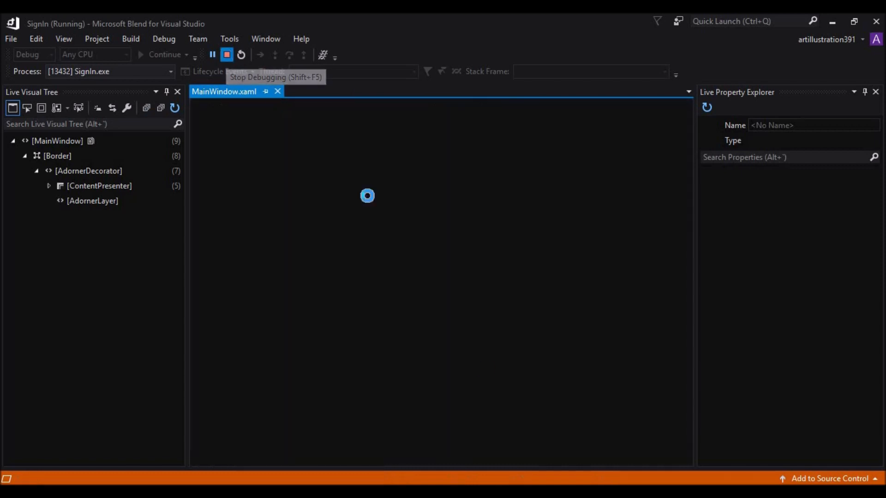
click(227, 54)
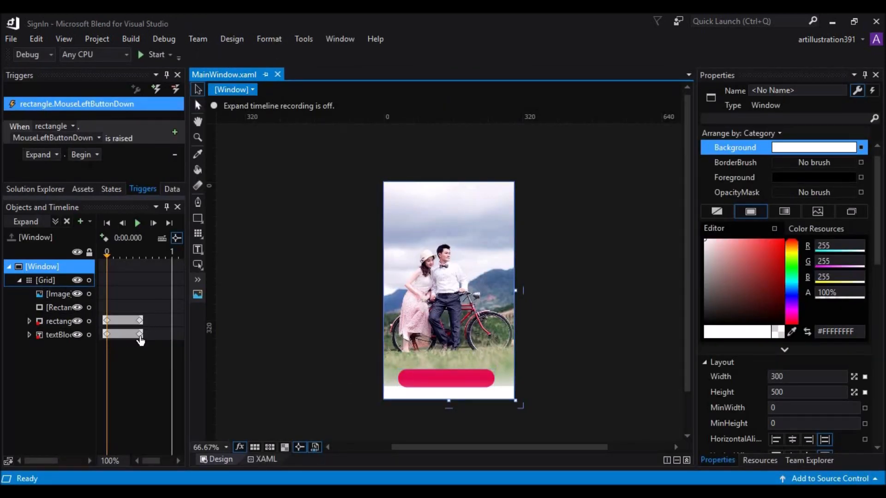
- Check the expansion by running the app, then place the male user icon image and a text box on the pink screen
click(57, 321)
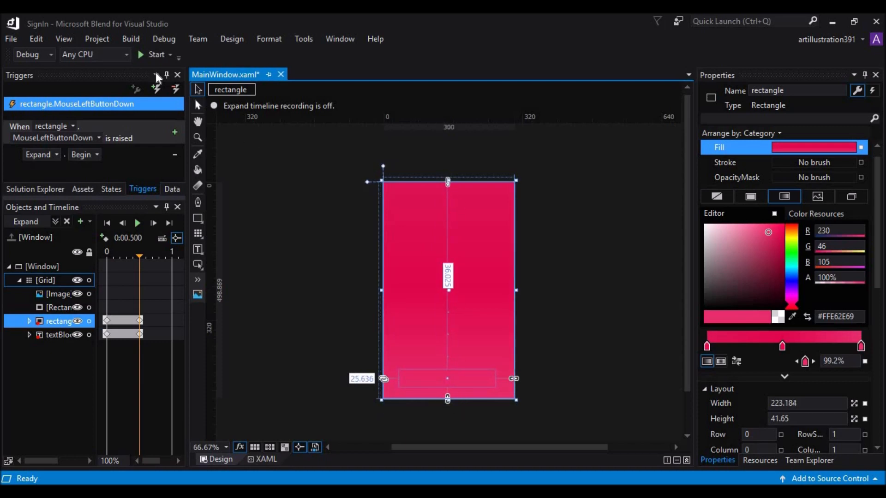
click(152, 56)
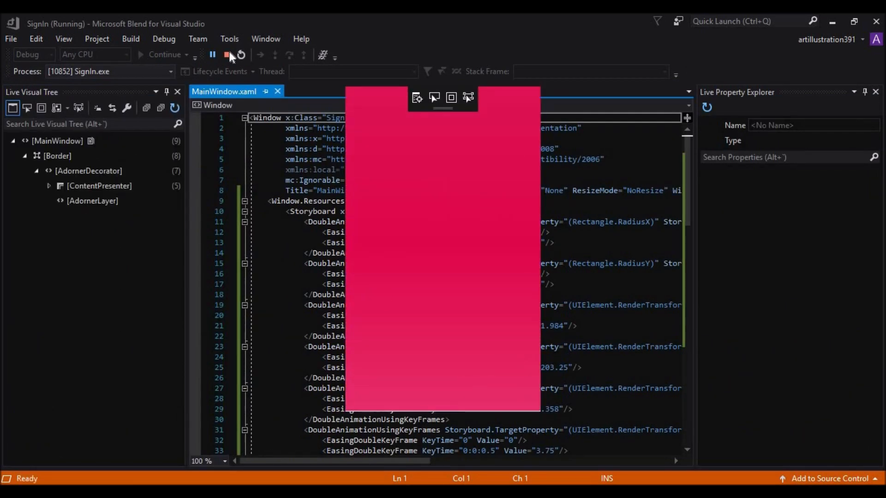
click(224, 54)
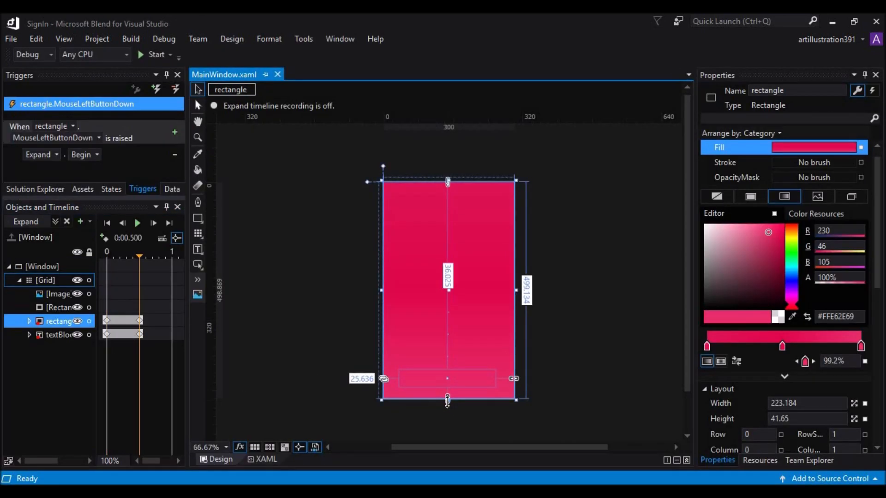
click(540, 396)
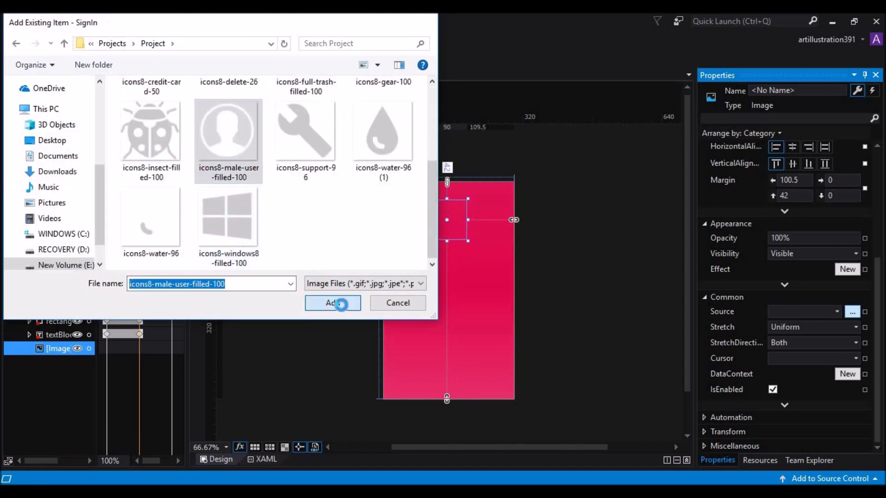
click(333, 302)
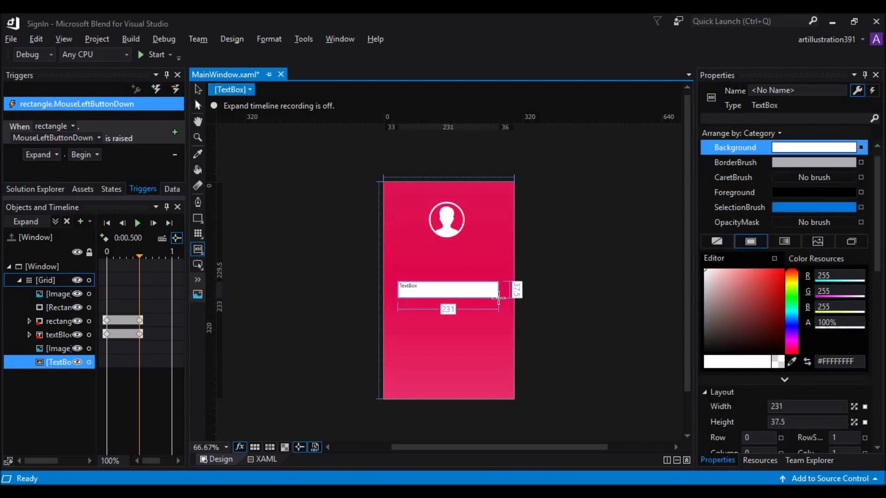
- Resize and copy the TextBox for Username/Password, then add Padding="5,5,5,5" in the split XAML view
drag(498, 290, 503, 289)
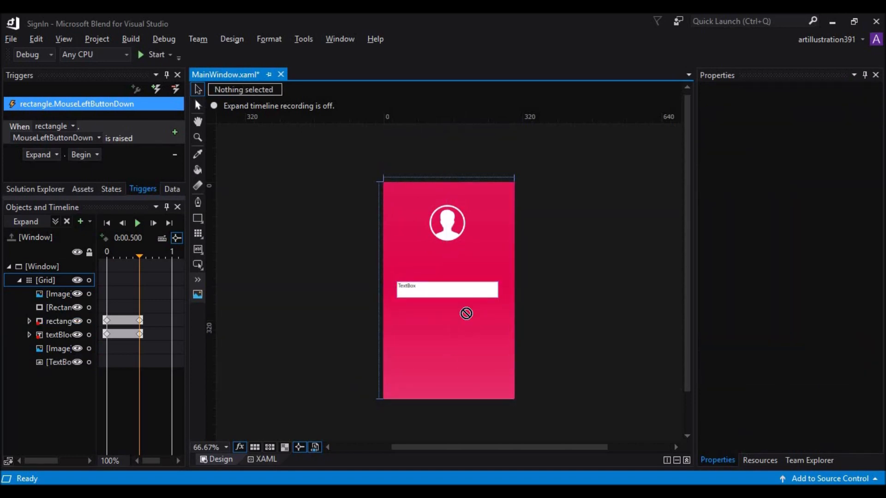
click(448, 290)
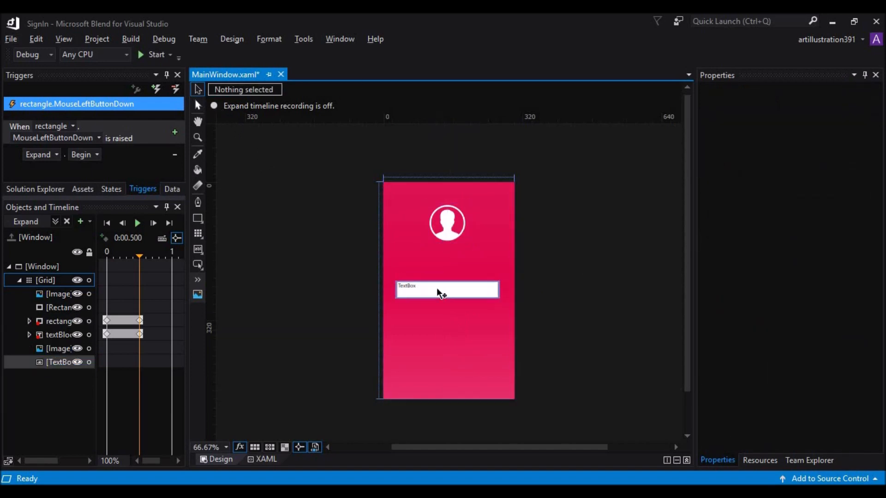
click(448, 290)
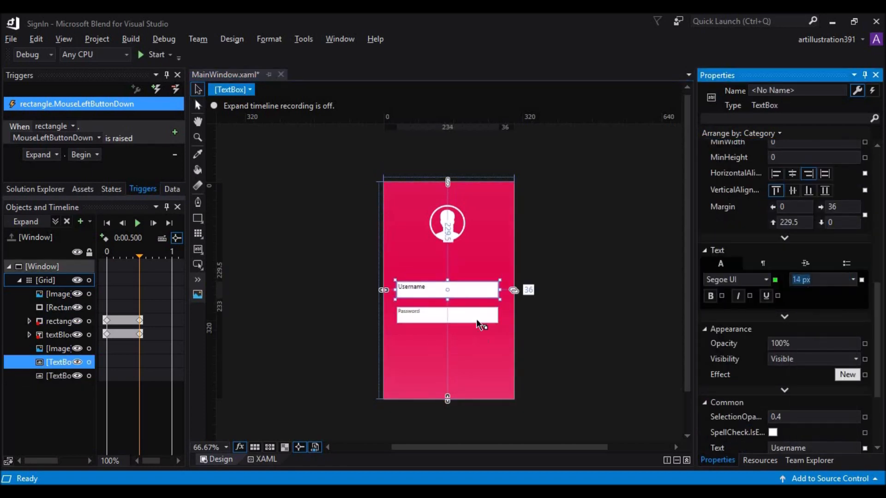
click(264, 459)
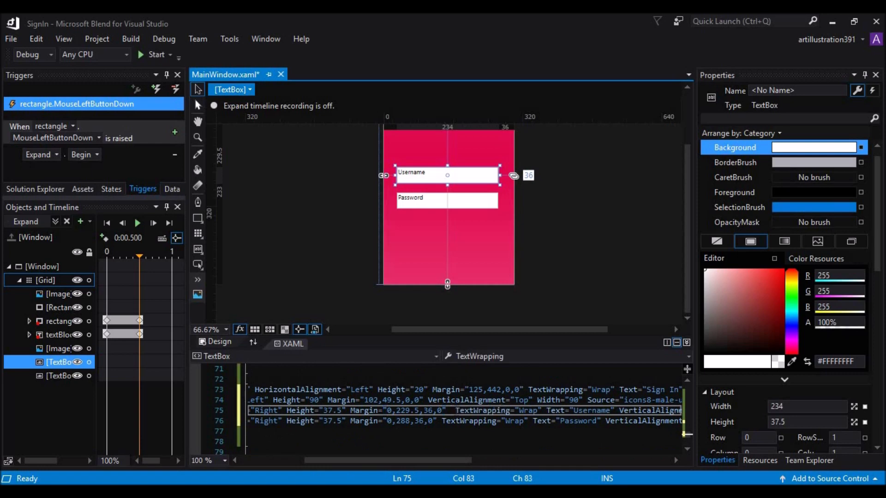
text(Padding="5,5,5,5")
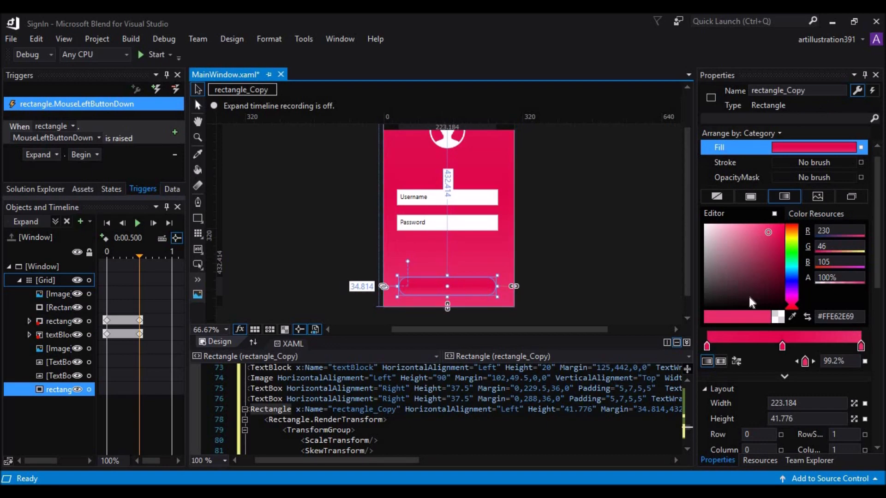
- Give the copied pill rectangle a blue gradient Fill to form the lower Sign In button
click(580, 267)
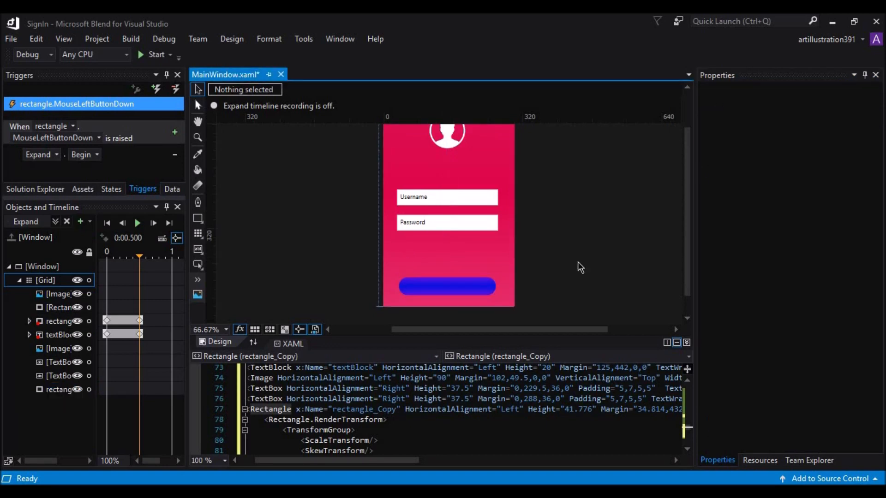
click(54, 335)
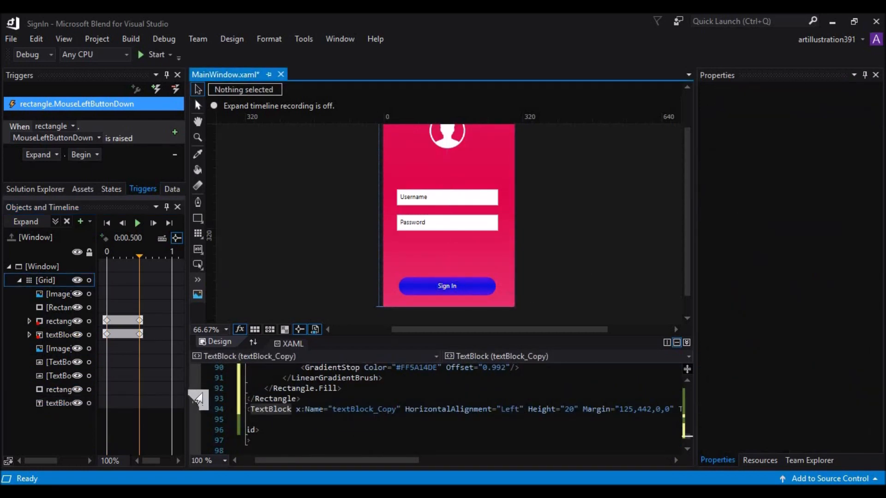
mouse_move(684, 248)
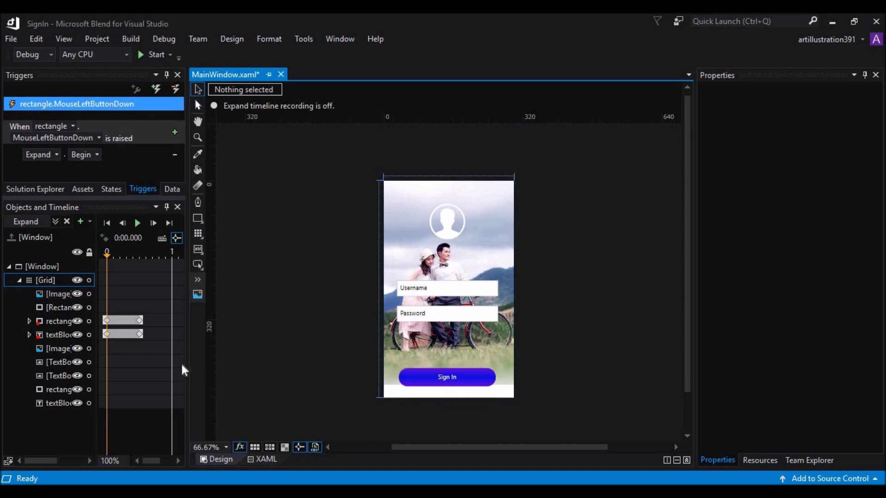
mouse_move(113, 387)
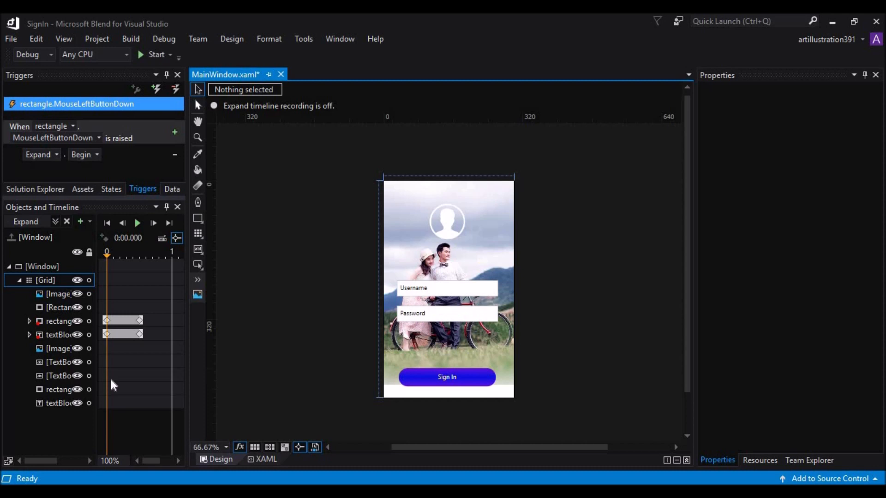
mouse_move(47, 353)
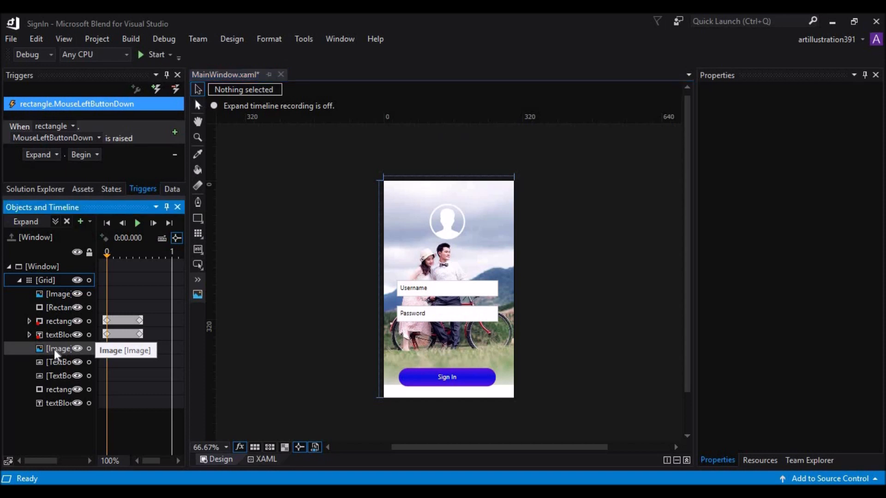
- Select the user icon Image at the timeline start as the next element to animate
click(50, 349)
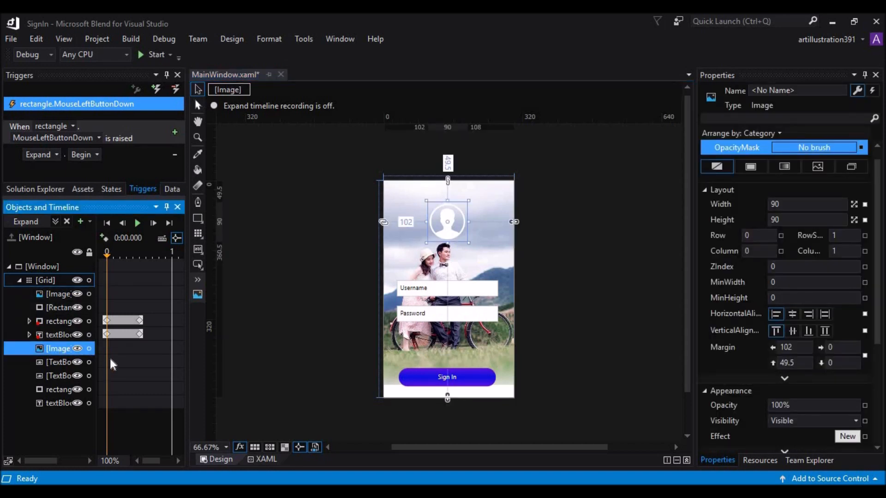
mouse_move(92, 362)
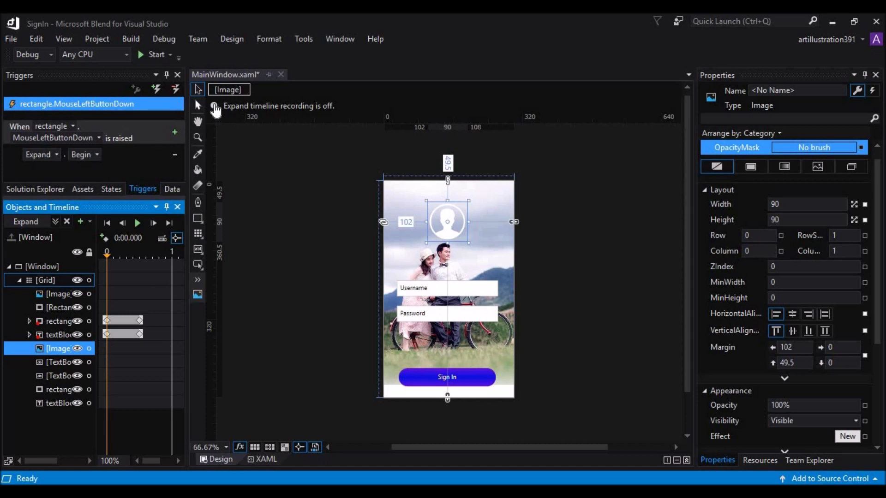
- Resume Expand recording and select the user icon so it starts hidden at 0 s
click(216, 106)
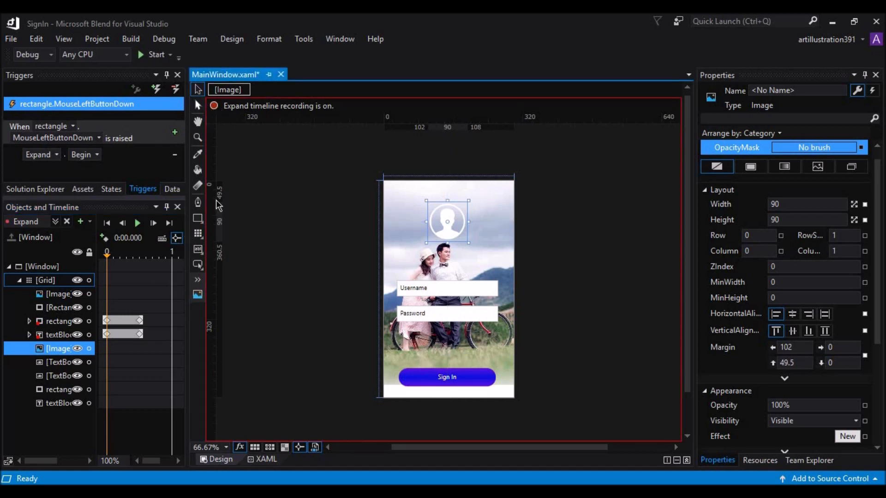
mouse_move(109, 367)
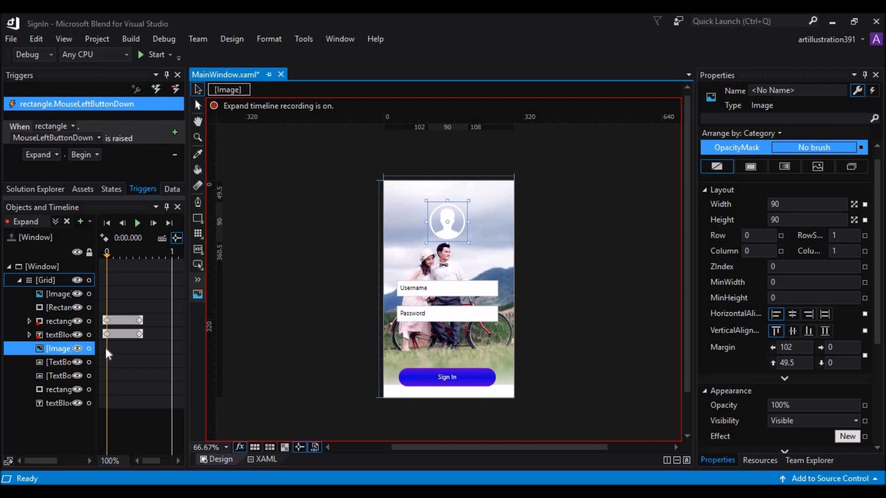
mouse_move(64, 378)
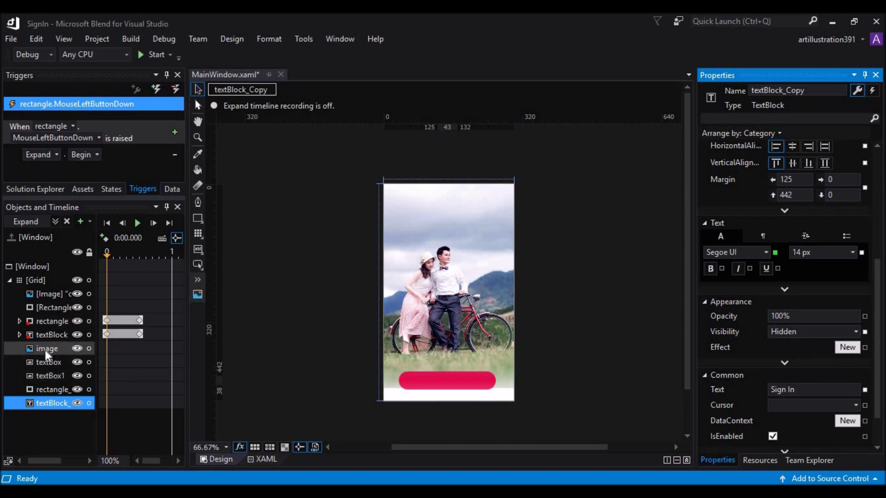
click(47, 349)
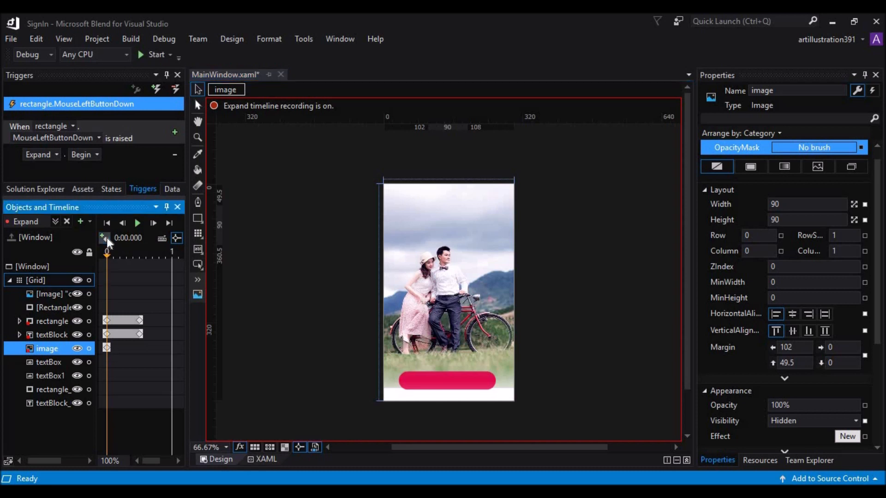
- Keyframe the Username box, Password box and blue button as Hidden at 0 s
click(46, 362)
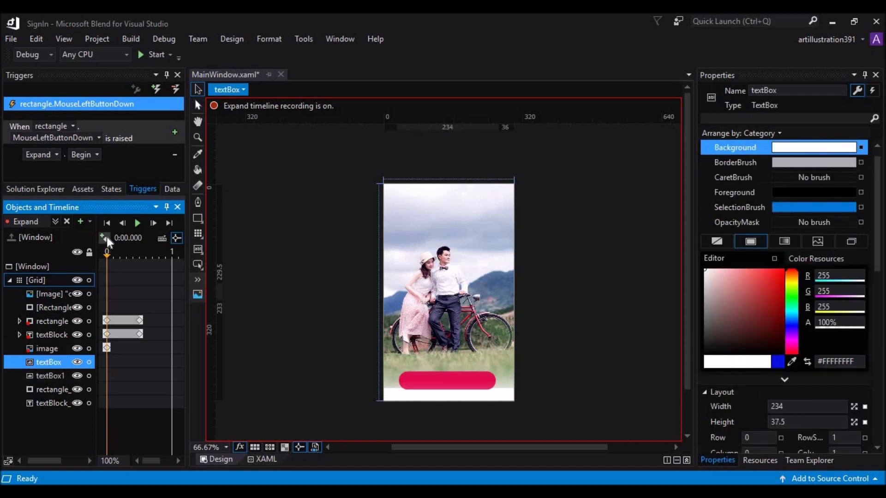
click(46, 387)
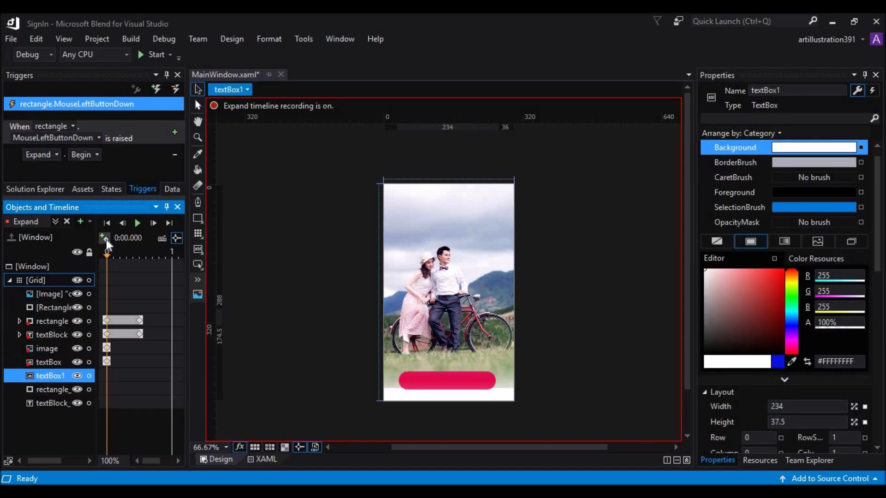
click(45, 389)
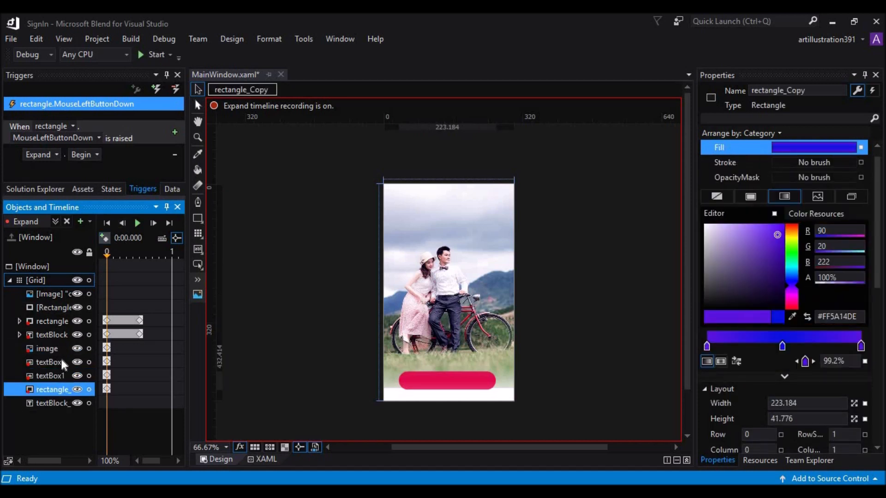
click(46, 403)
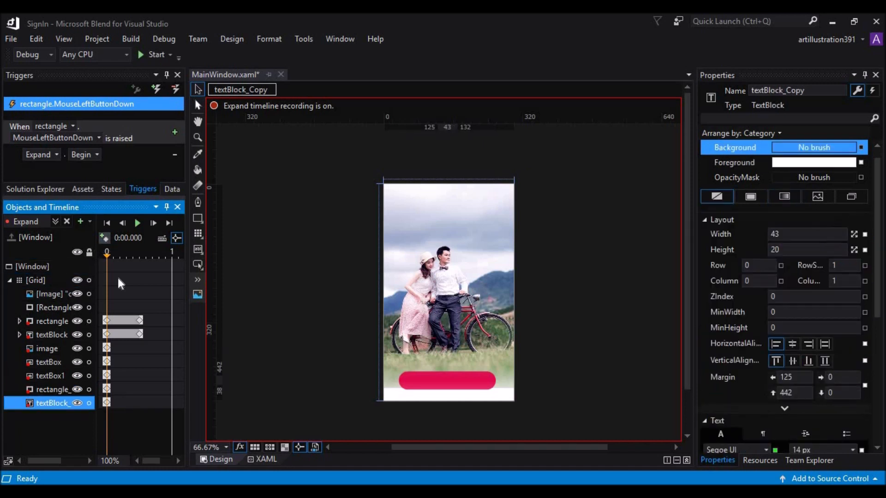
- At 0.5 s set the icon, both text boxes and blue Sign In button to Visible
click(139, 334)
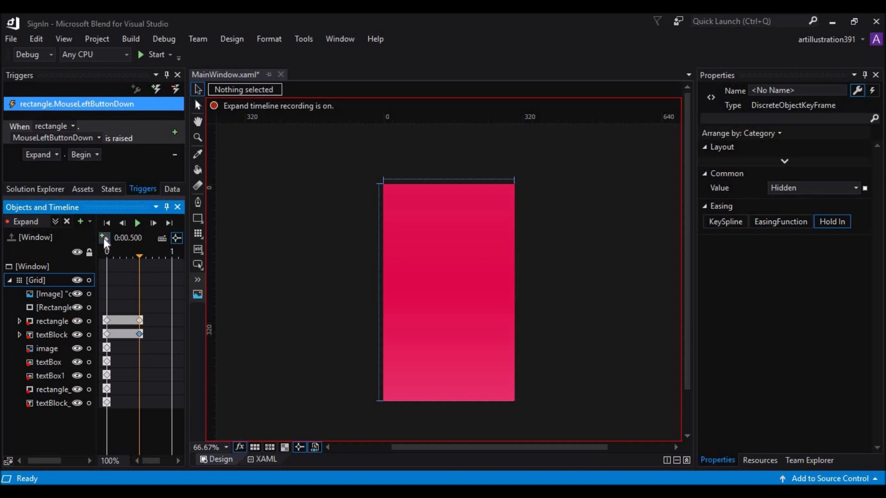
click(46, 348)
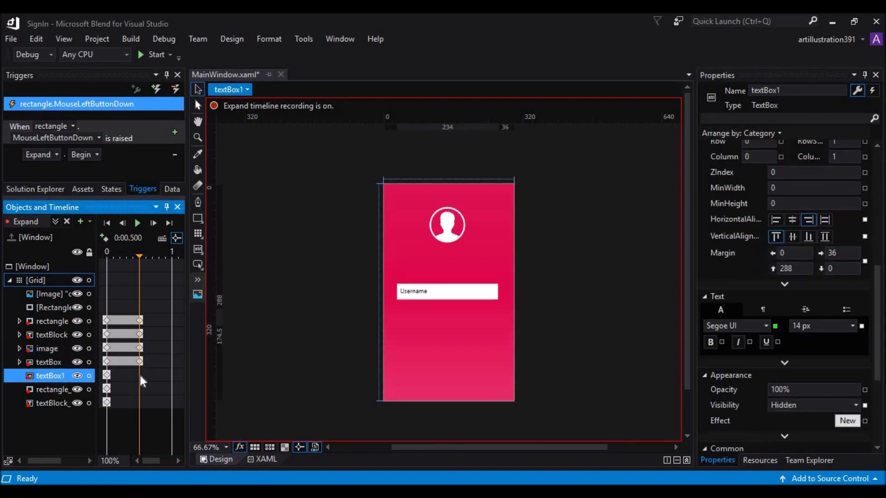
click(46, 390)
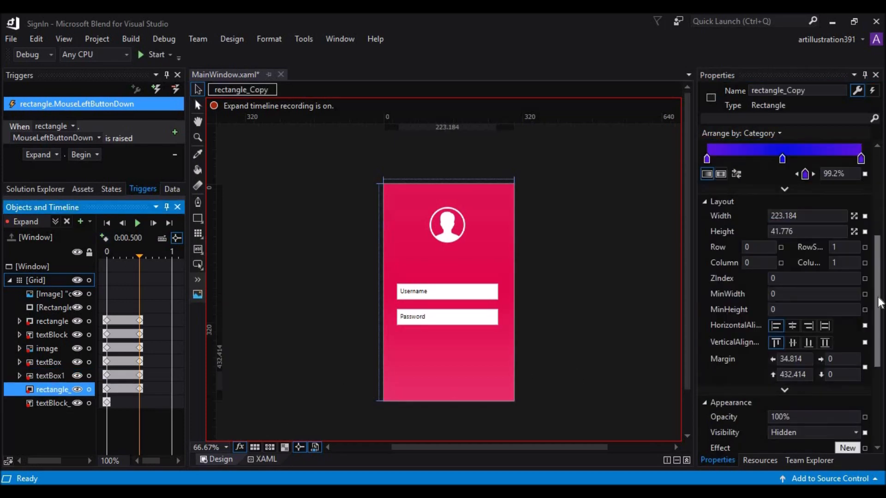
click(48, 416)
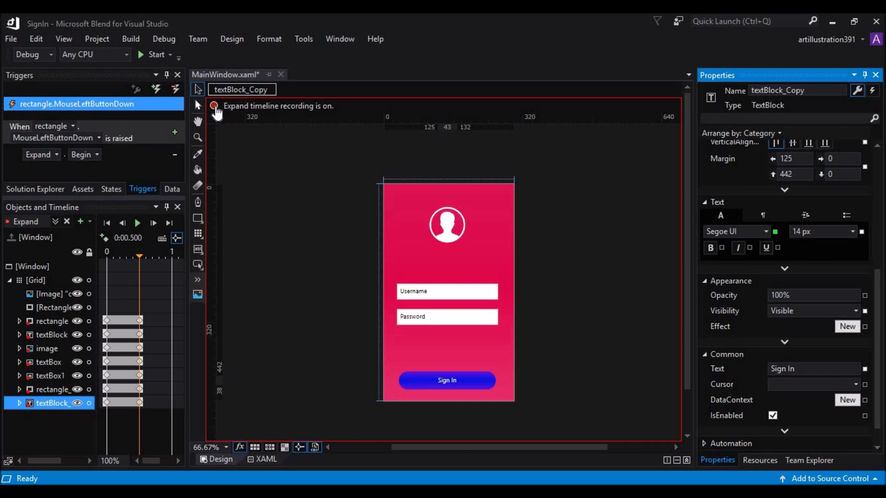
- Run the SignIn project to test the expanding button
click(151, 53)
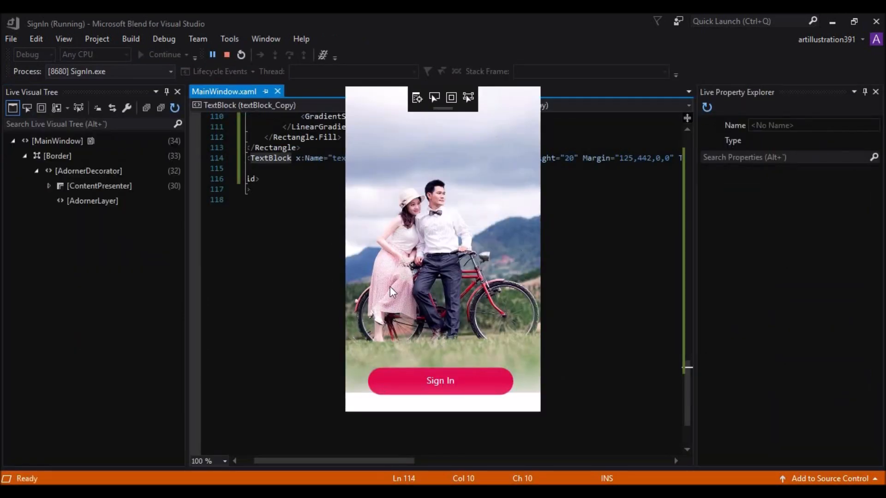
mouse_move(421, 152)
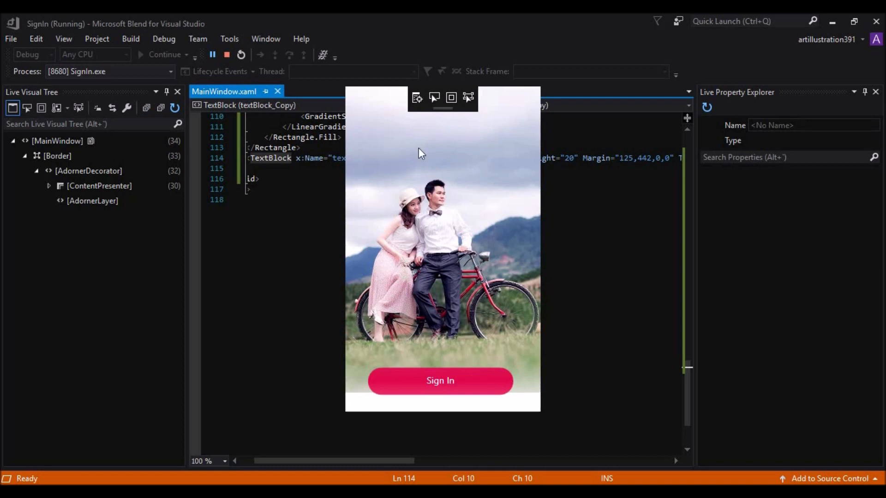
mouse_move(402, 387)
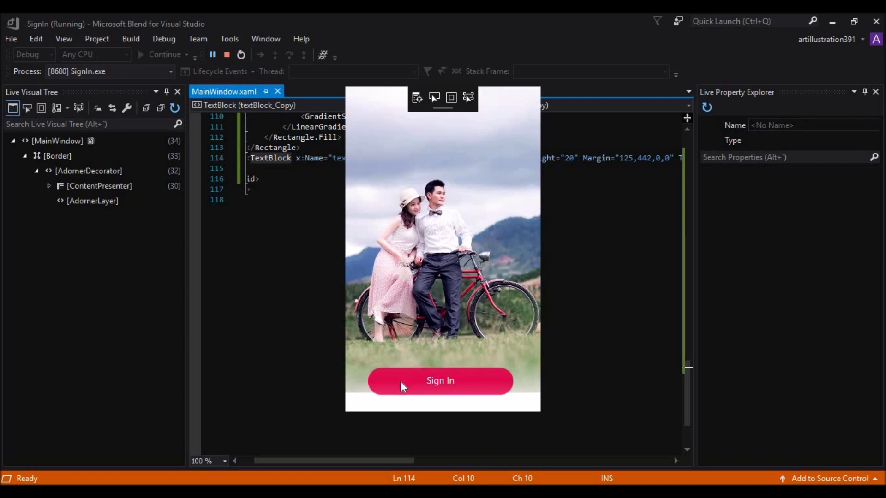